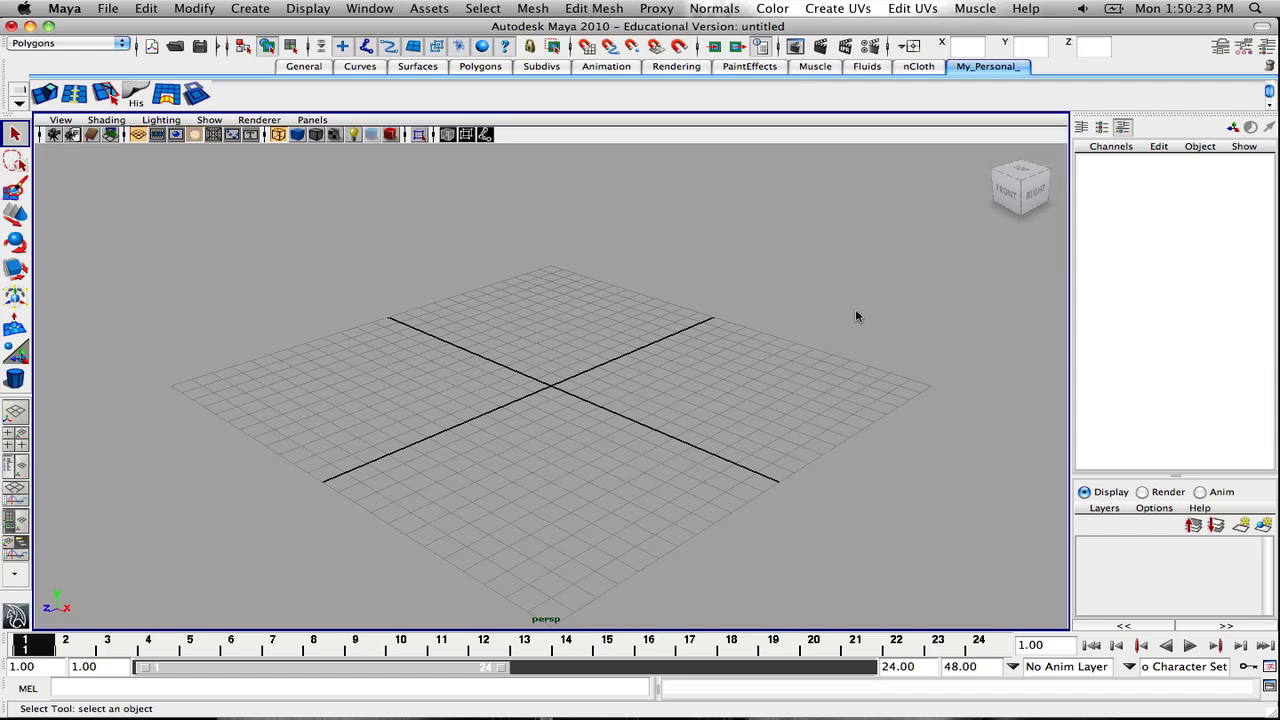
mouse_move(640, 288)
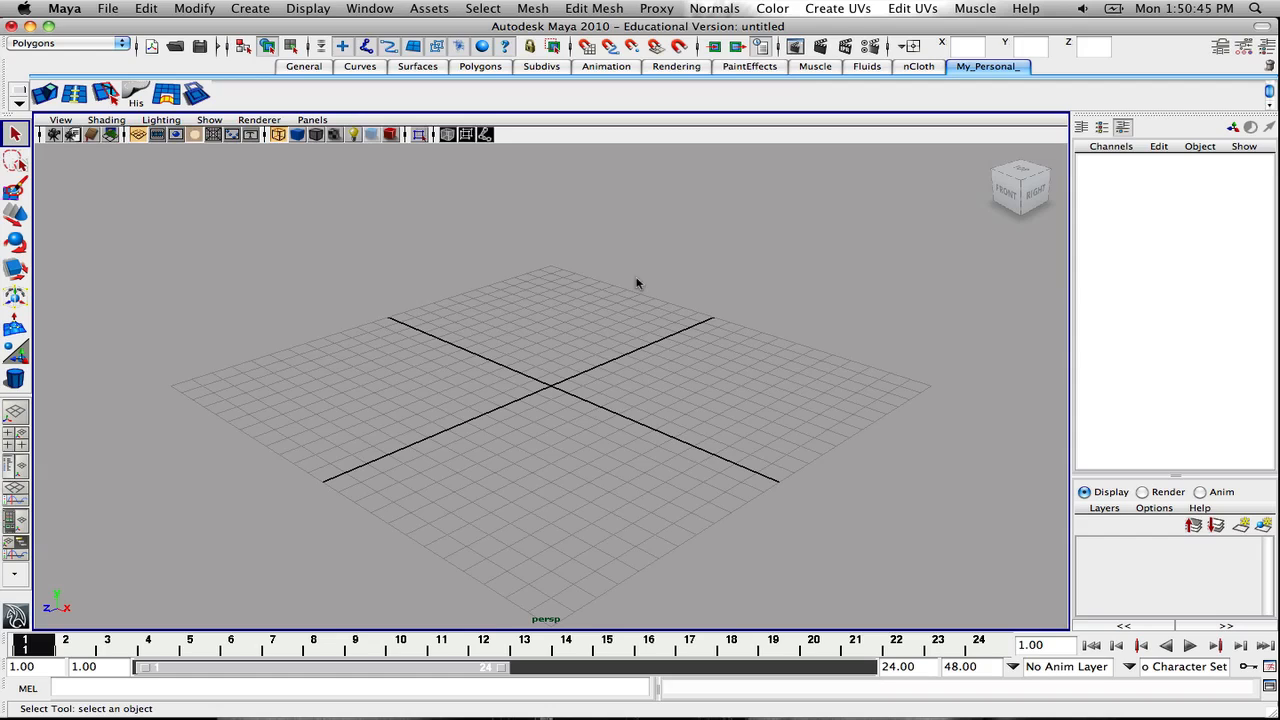
mouse_move(556, 188)
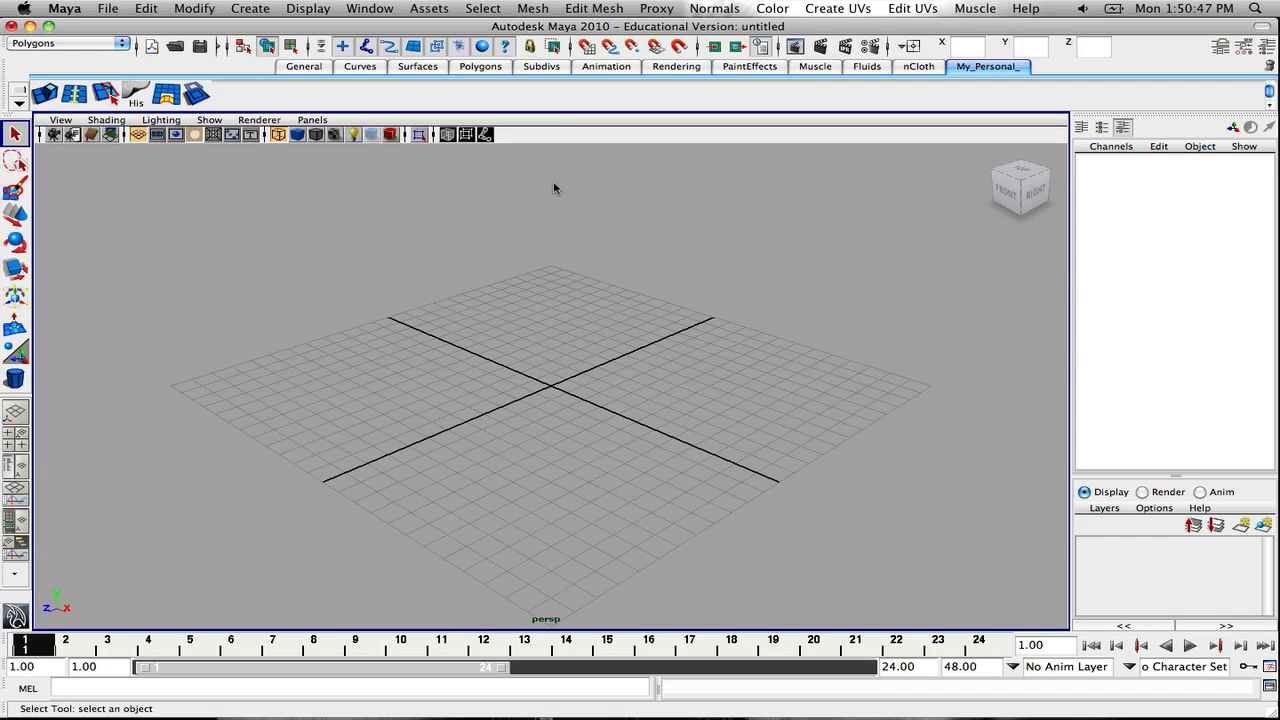
mouse_move(504, 206)
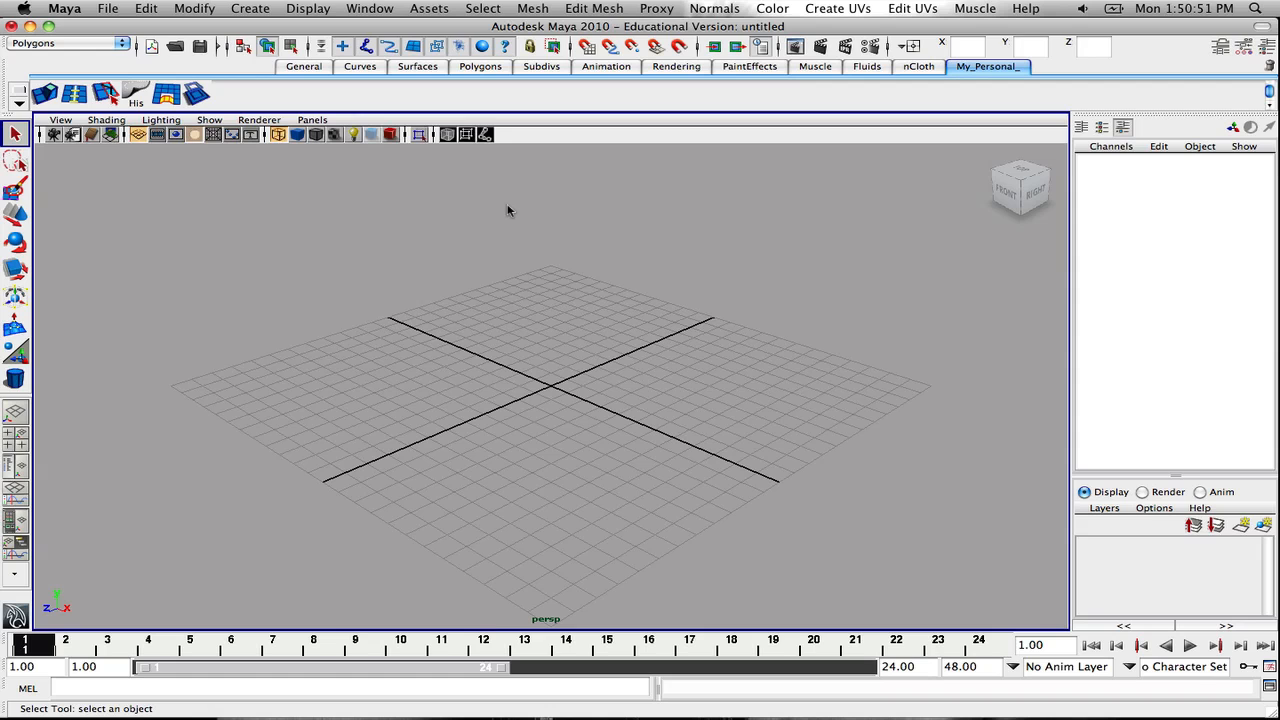
mouse_move(634, 252)
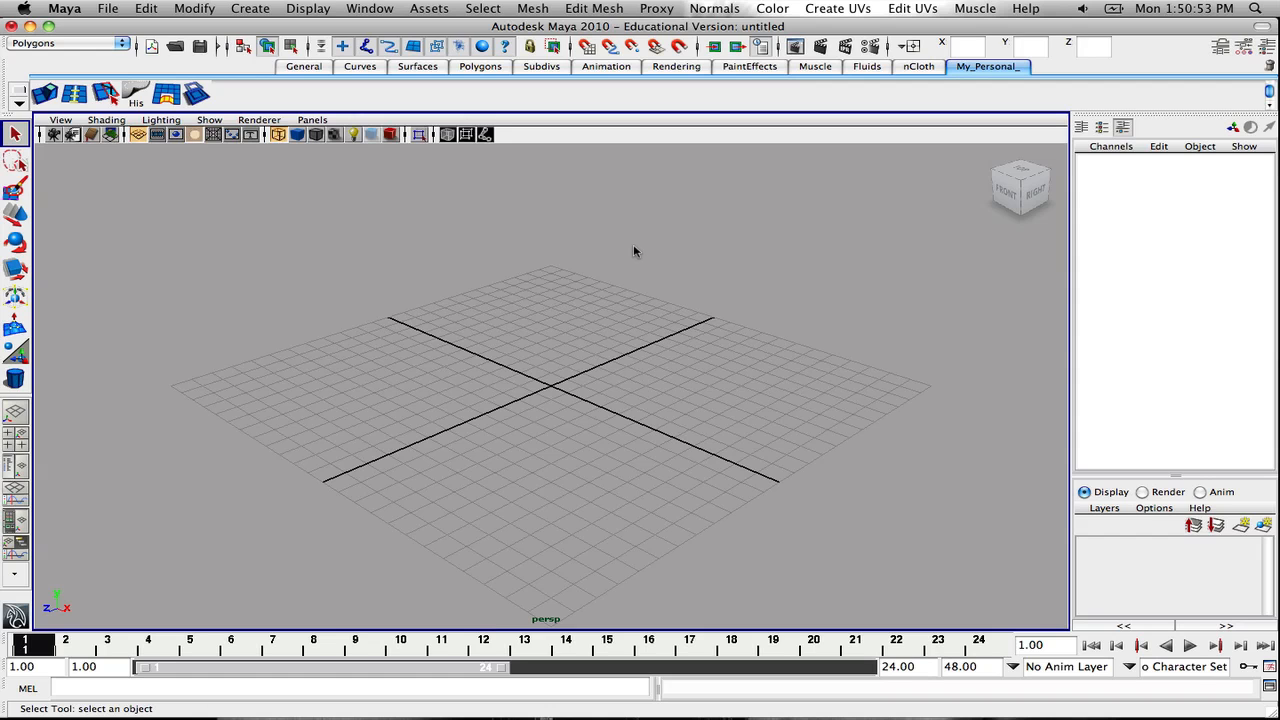
Draw a large polygon plane across the grid using the Polygons shelf Plane tool
left_click_drag(636, 250, 668, 256)
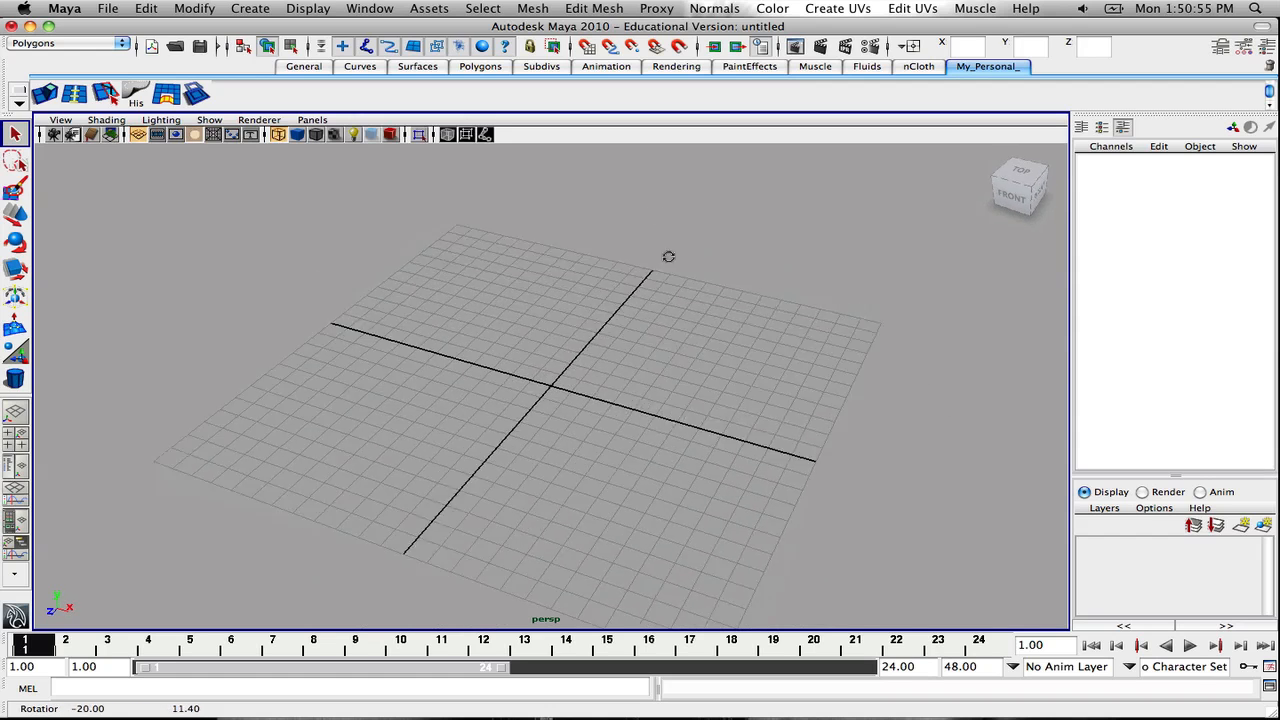
left_click(480, 66)
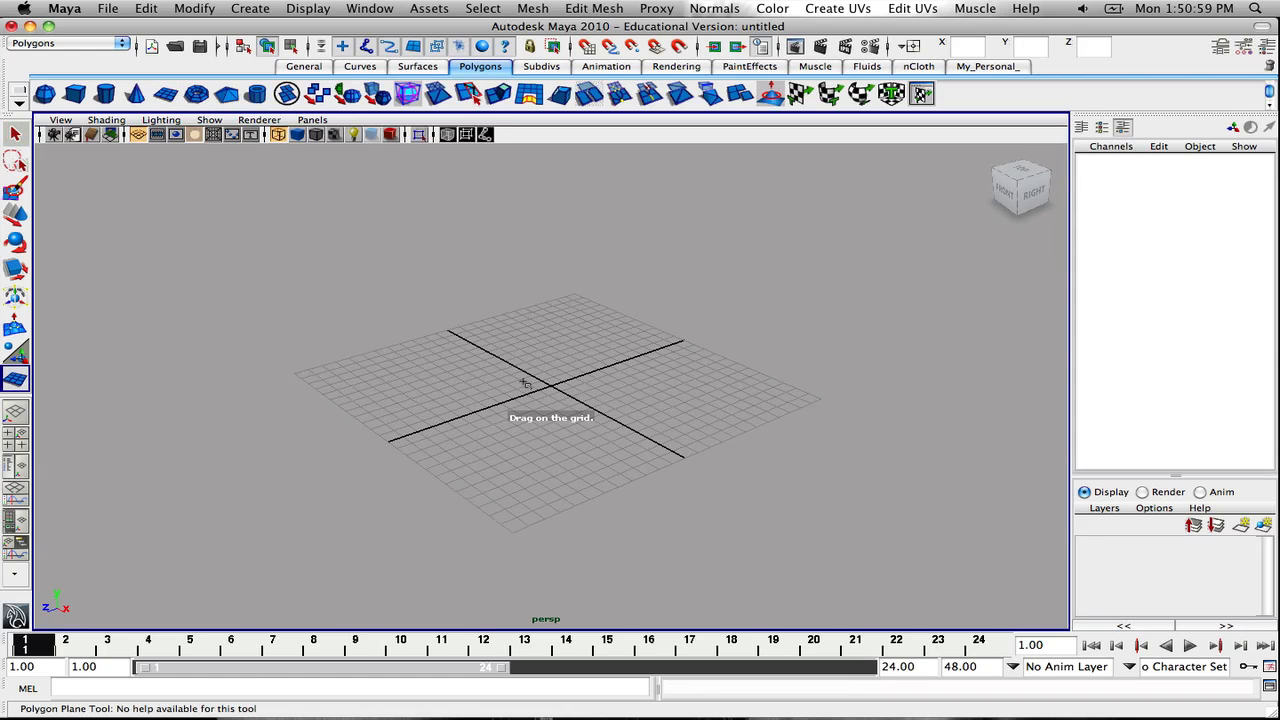
left_click_drag(524, 384, 644, 420)
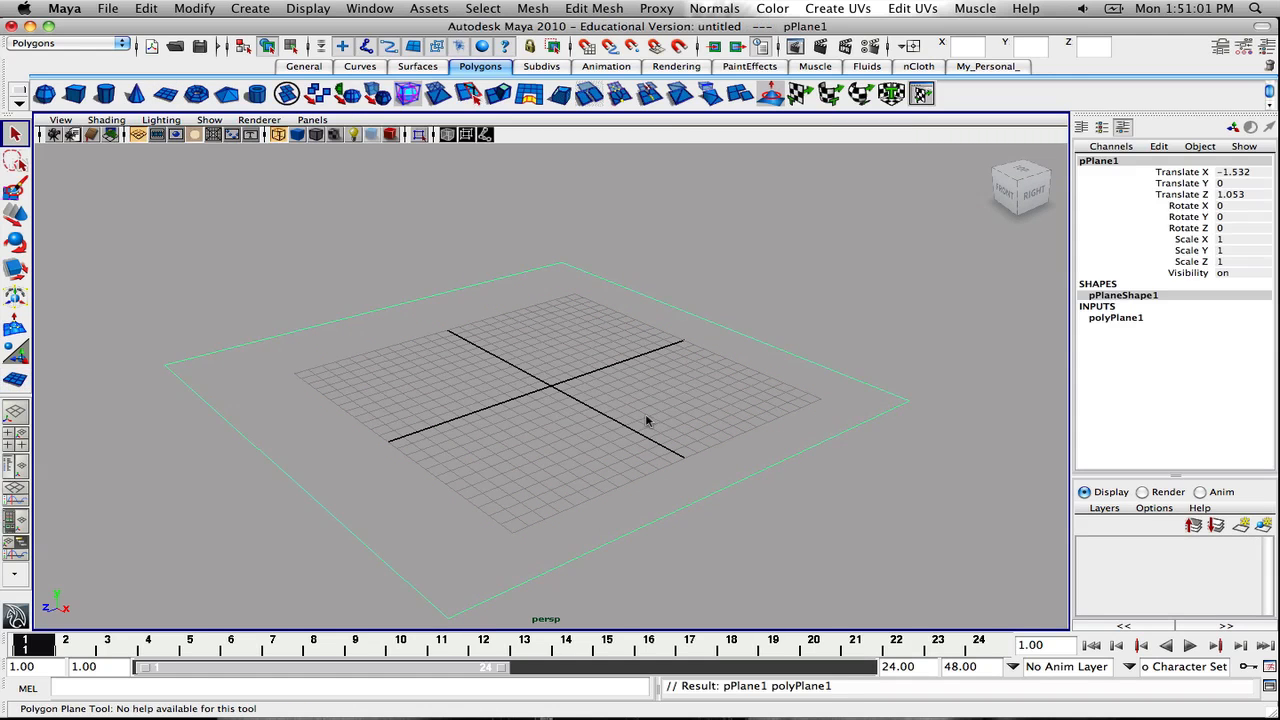
left_click_drag(640, 400, 630, 374)
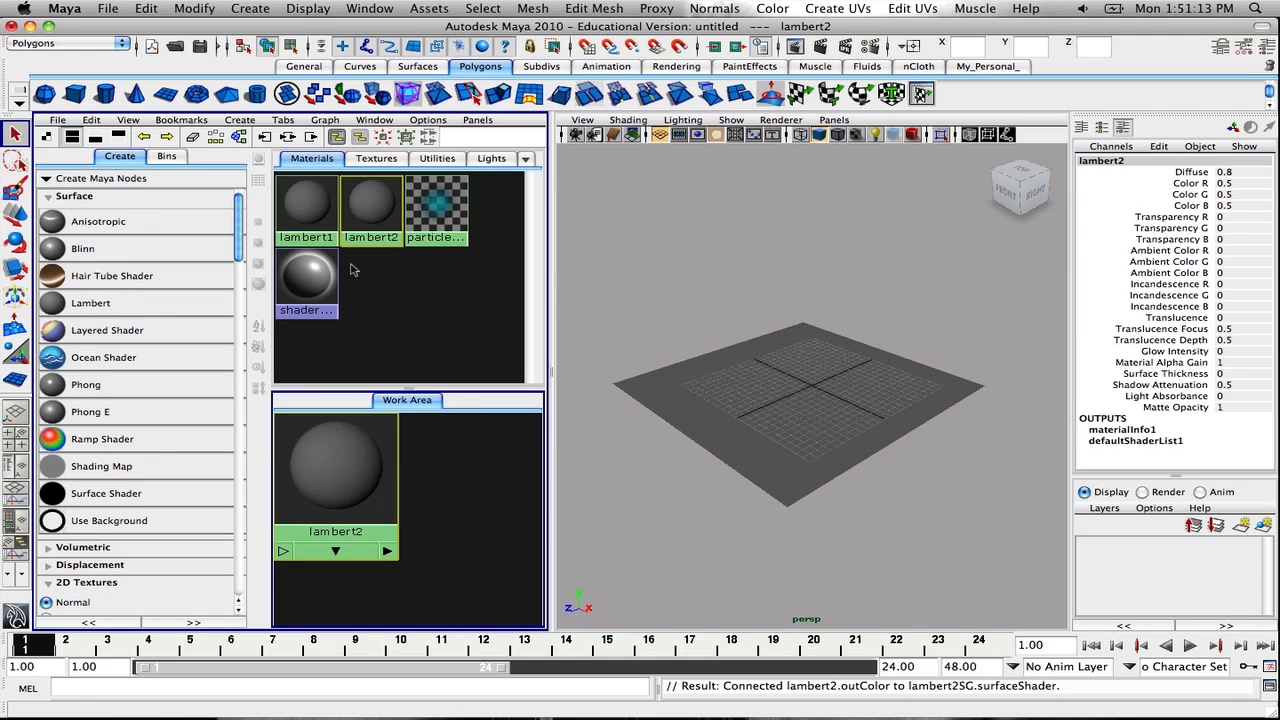
Rename lambert2 to pencil_matt and map a File node to its Color
double_click(370, 204)
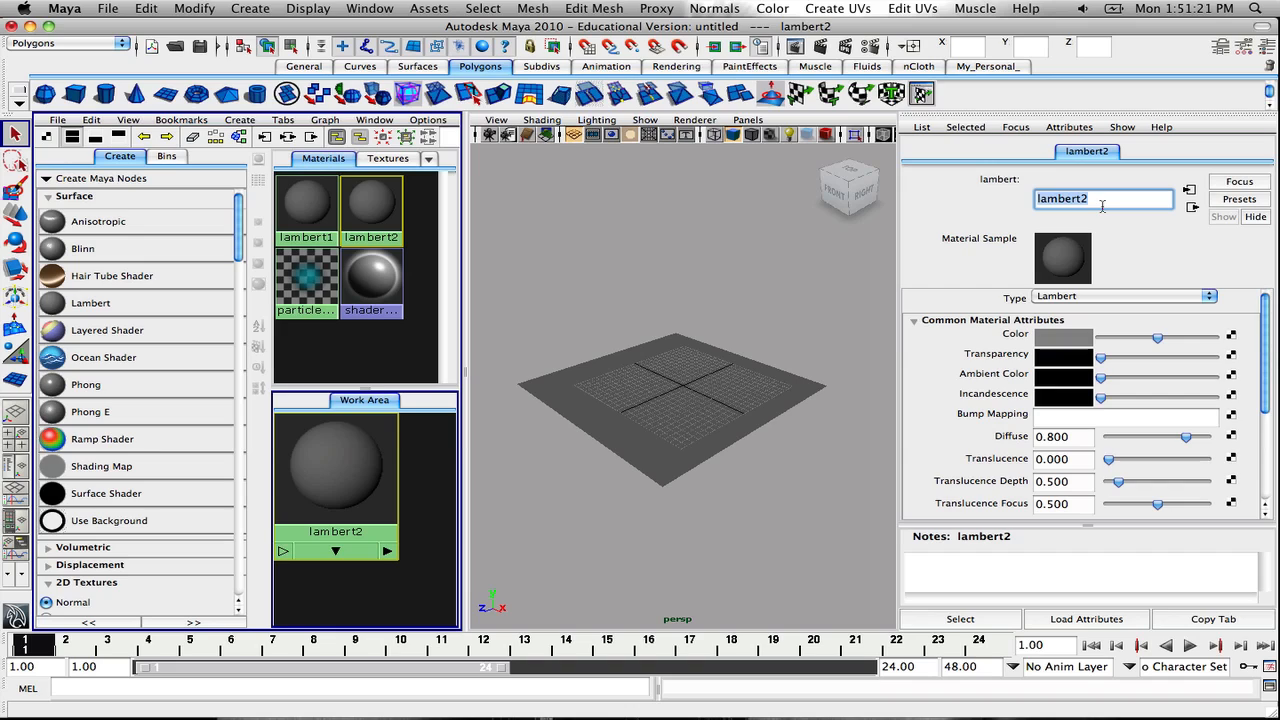
type("pencil_matt")
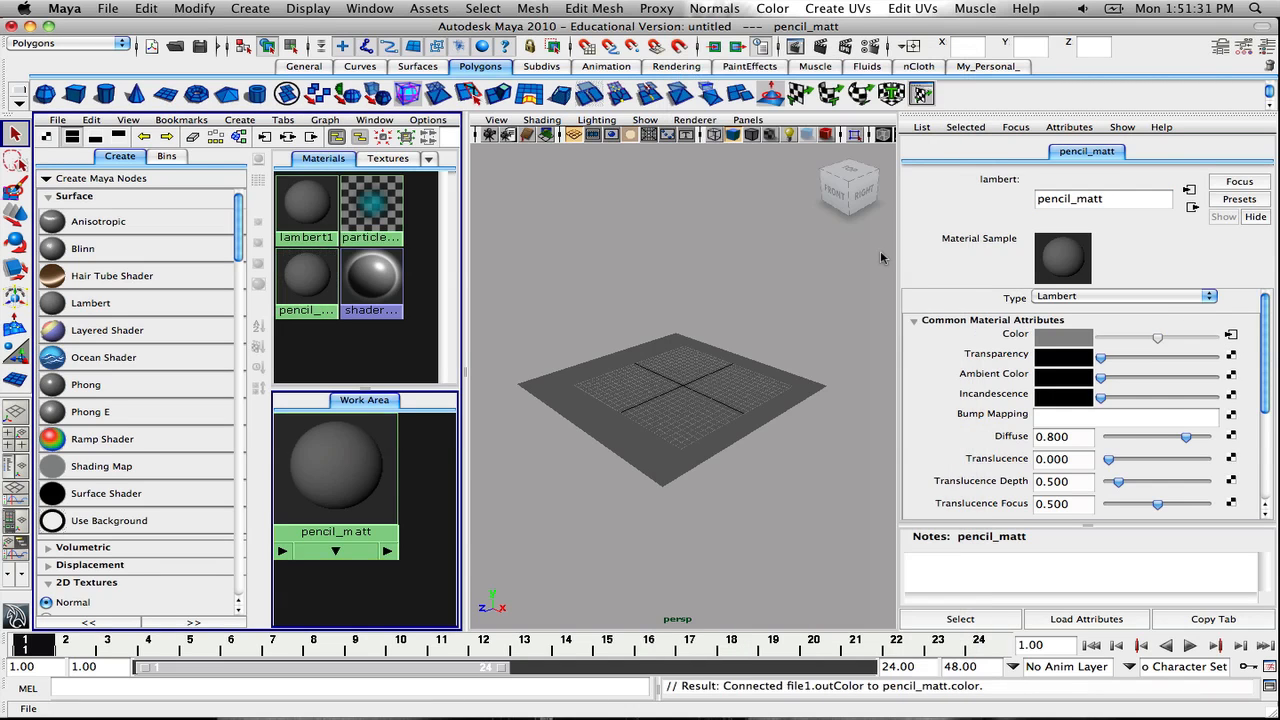
Load the pencil photo JPG from Downloads into pencil_matt's file texture, then select the plane
left_click(1232, 388)
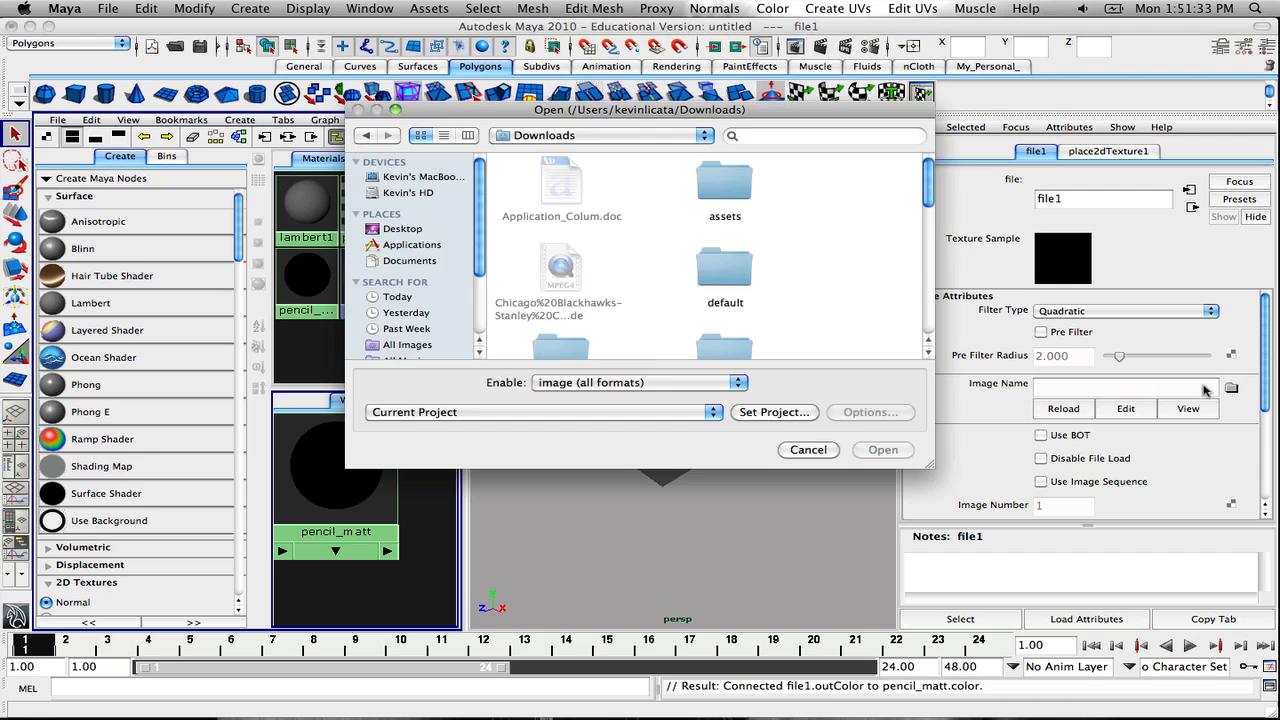
left_click(404, 264)
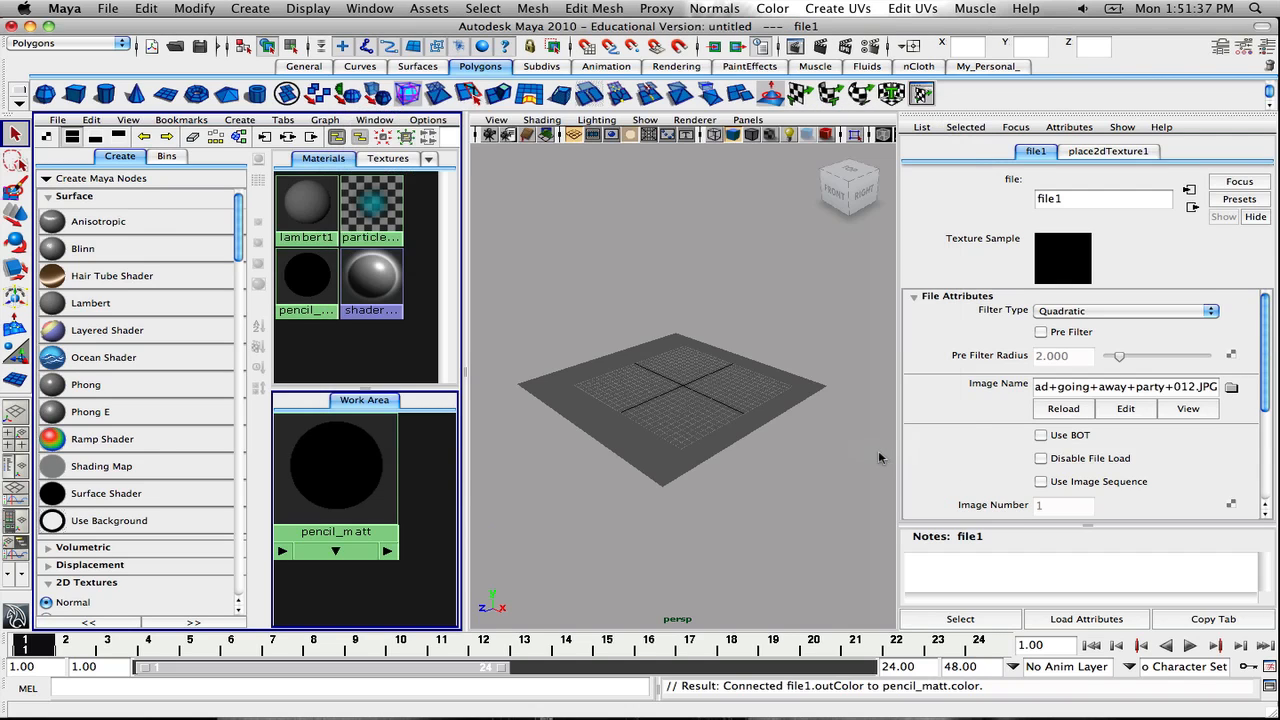
left_click(670, 410)
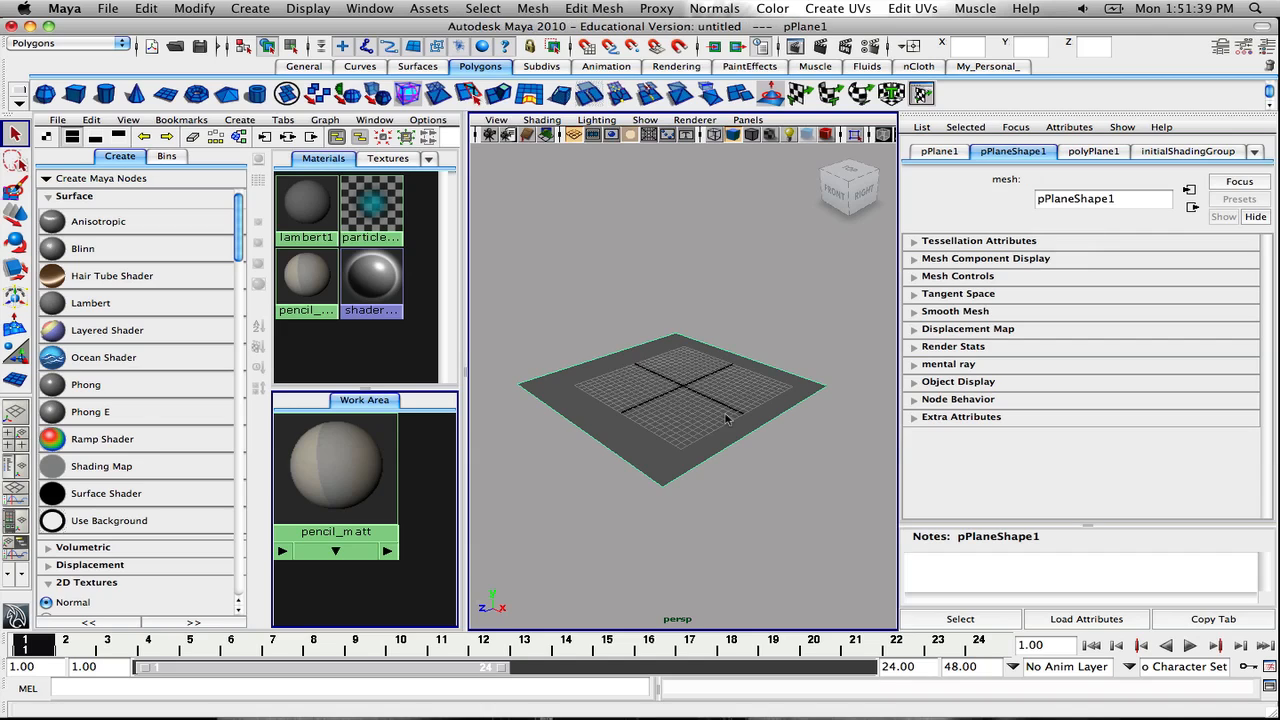
Assign pencil_matt to the selected plane and return to a single Top view
right_click(336, 464)
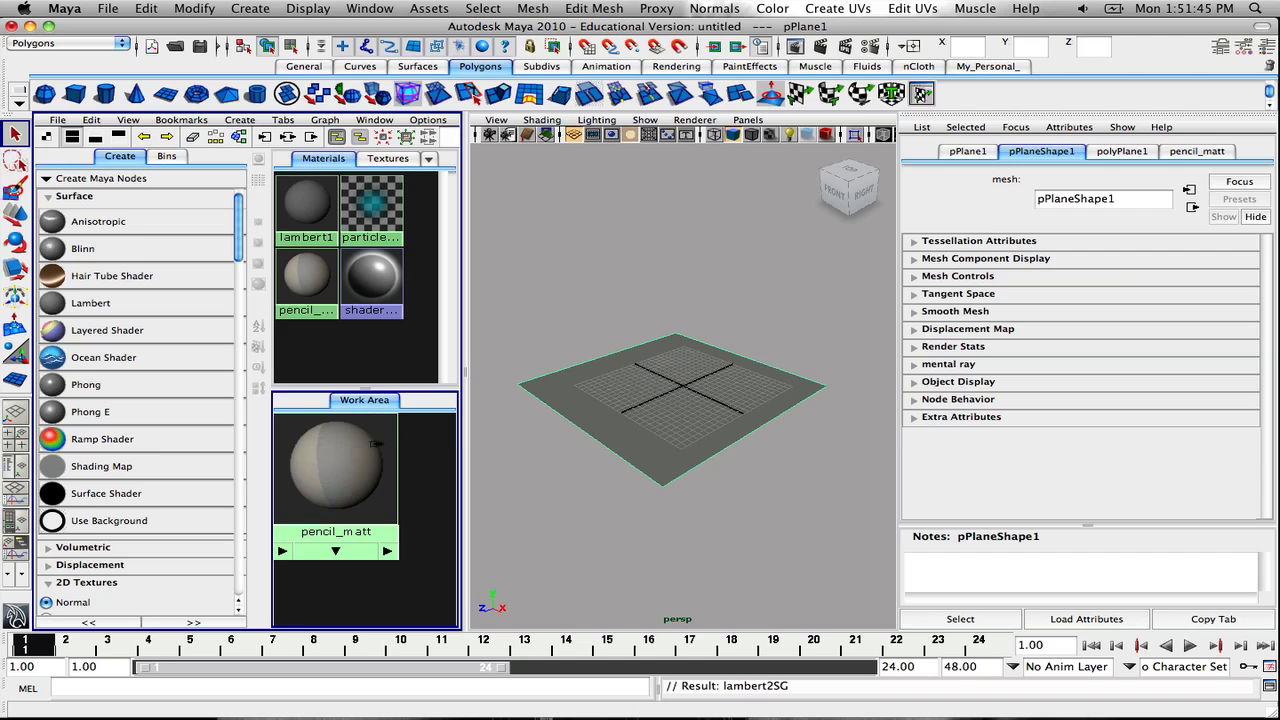
right_click(336, 464)
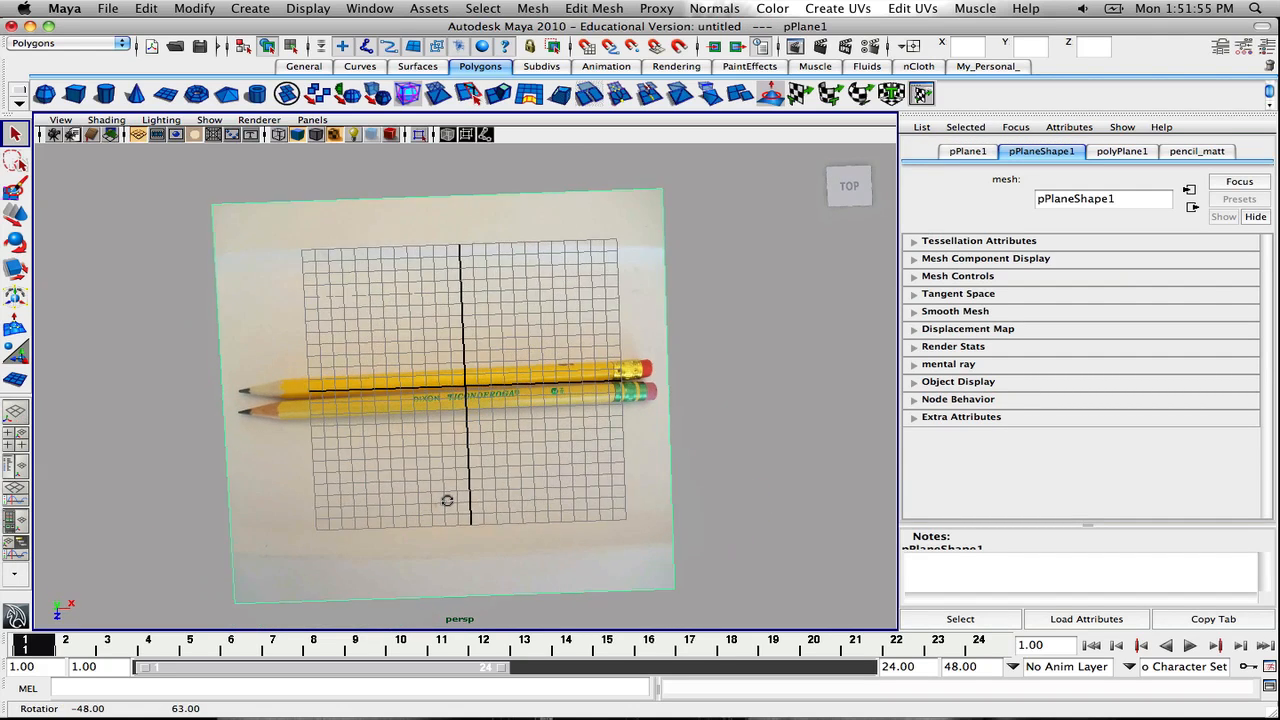
Frame the pencil photo squarely from above in the top view
left_click_drag(450, 400, 436, 458)
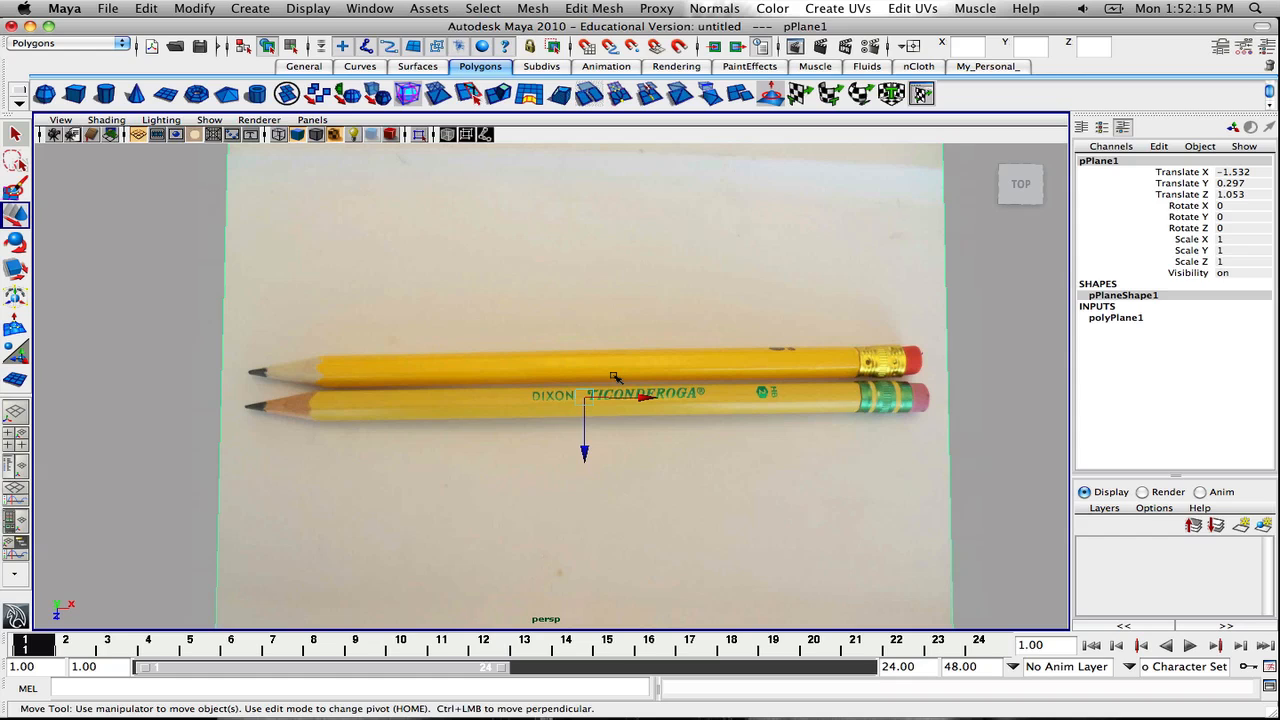
mouse_move(124, 296)
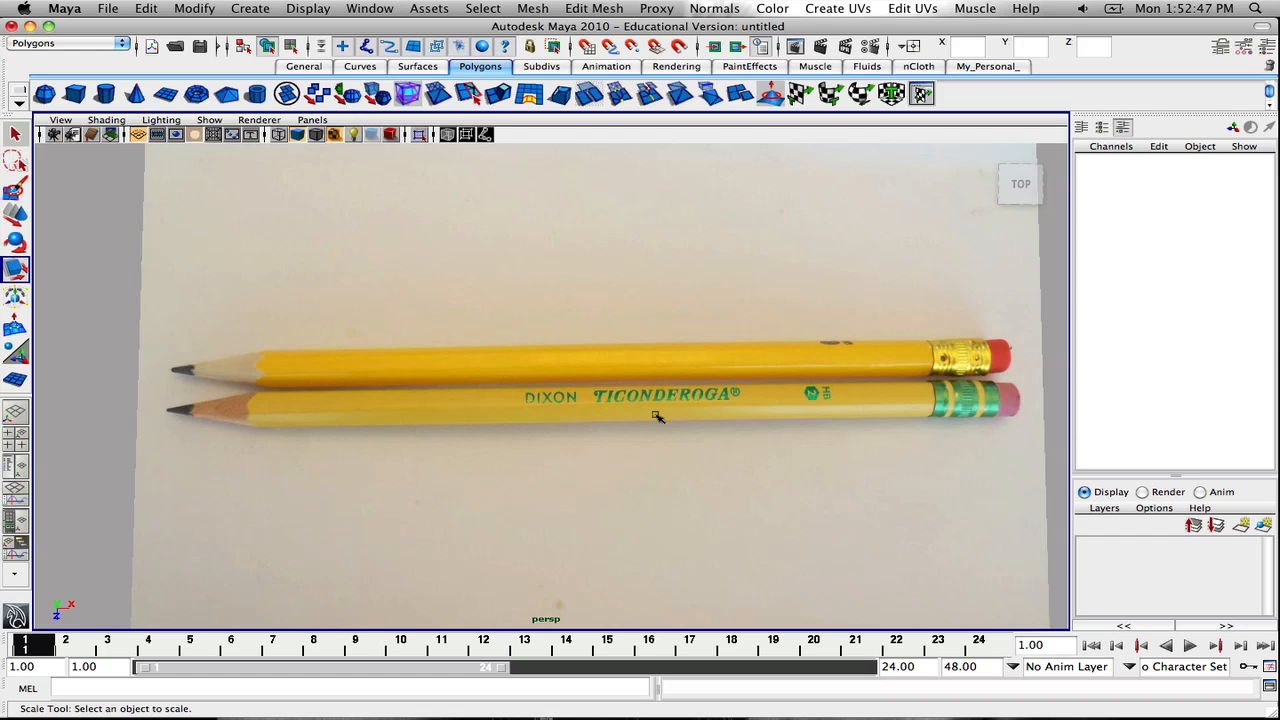
mouse_move(530, 400)
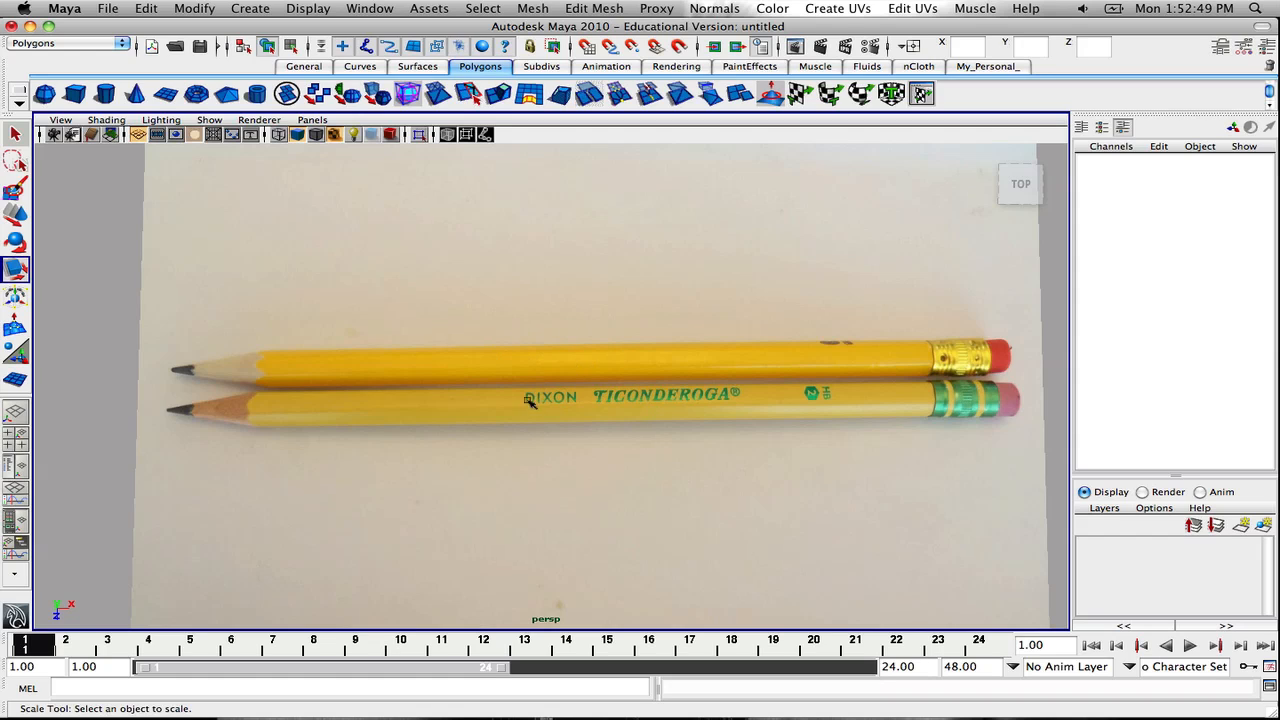
mouse_move(618, 382)
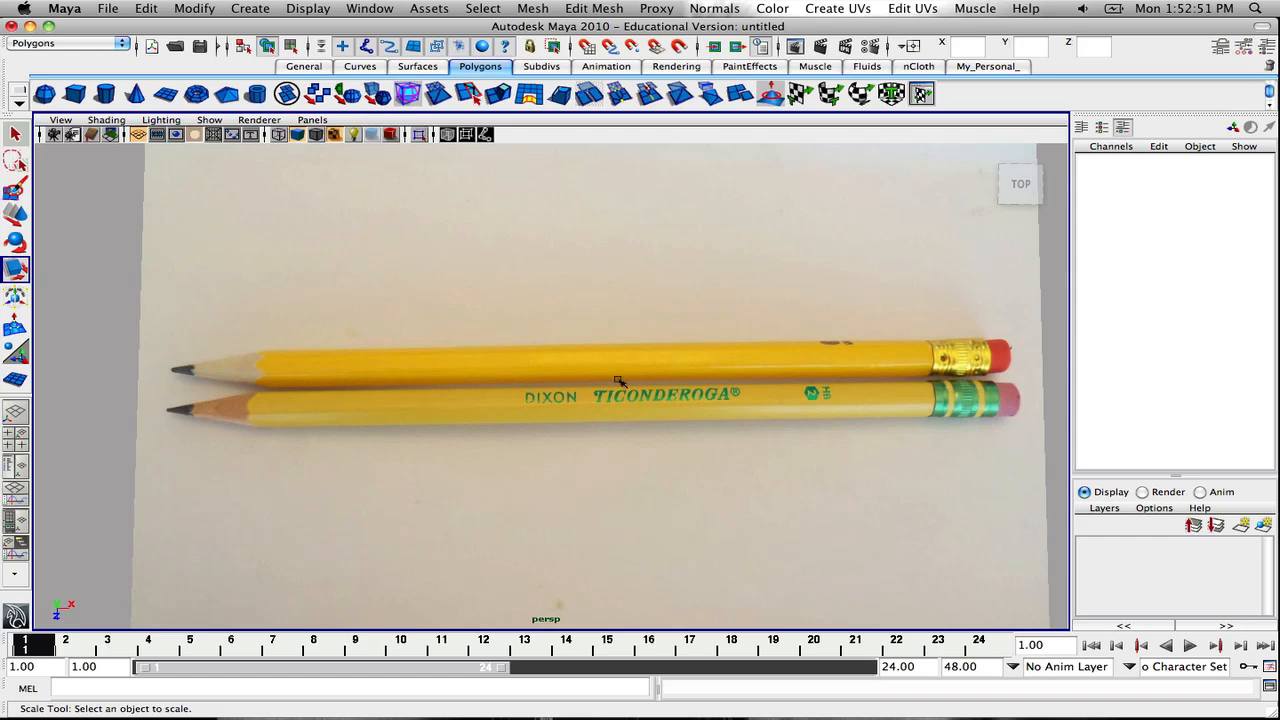
mouse_move(670, 398)
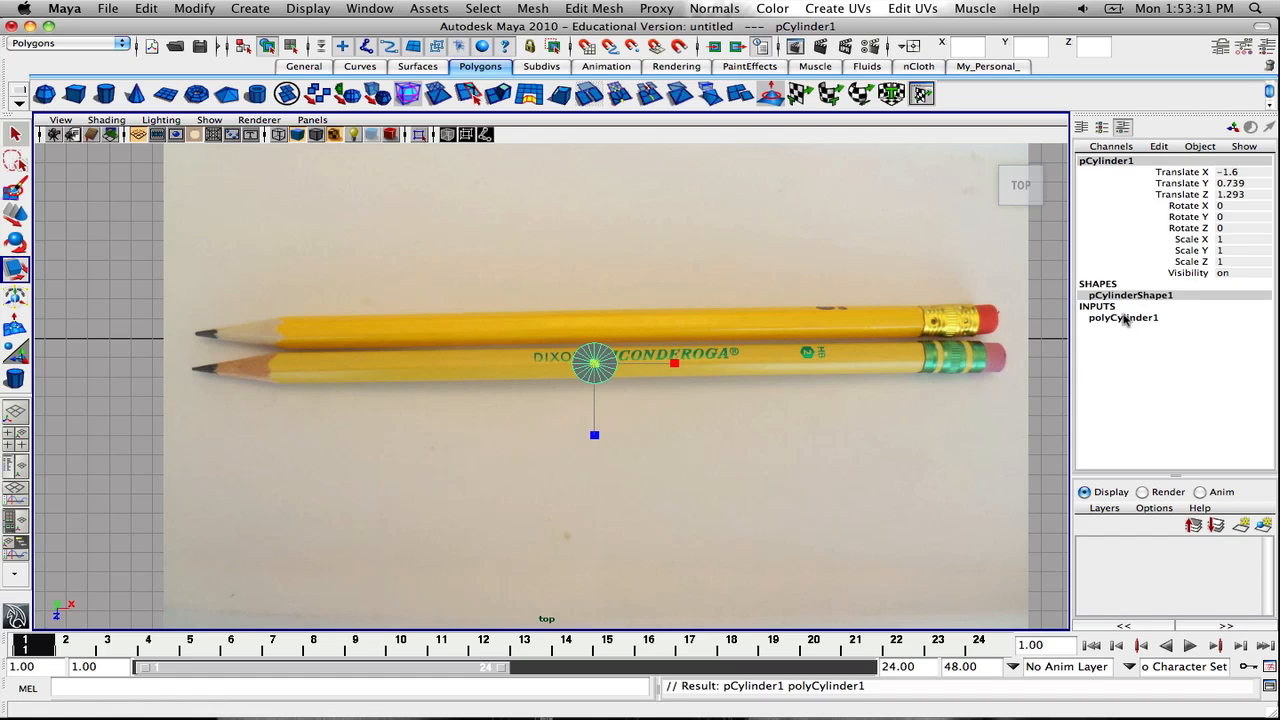
Set polyCylinder1's Subdivisions Axis to 7 in the Channel Box
left_click(1124, 316)
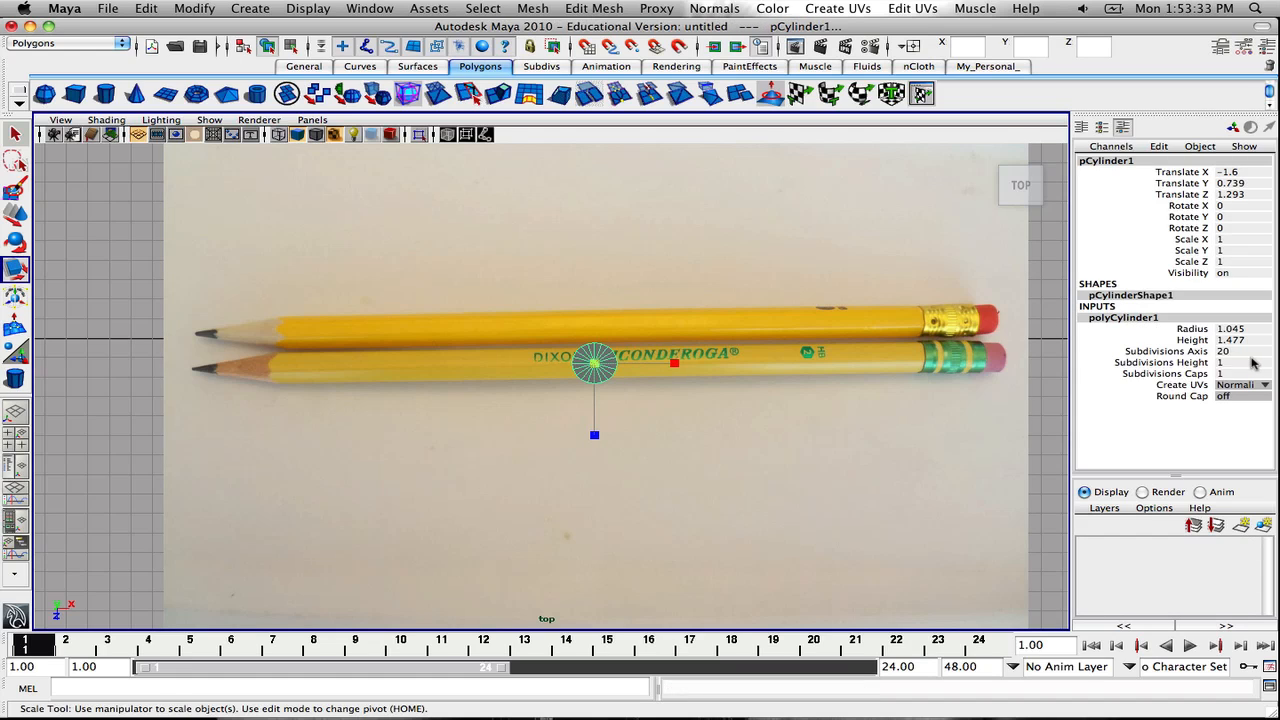
left_click(1240, 374)
type("0")
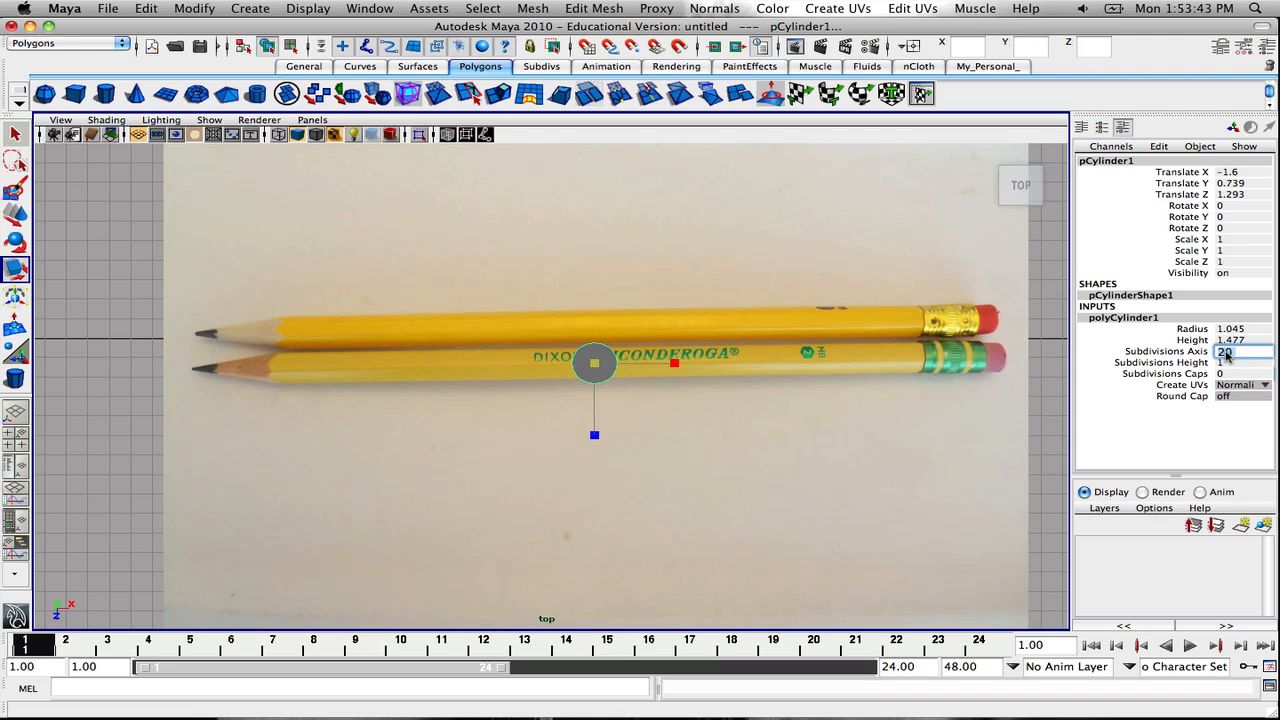
type("7")
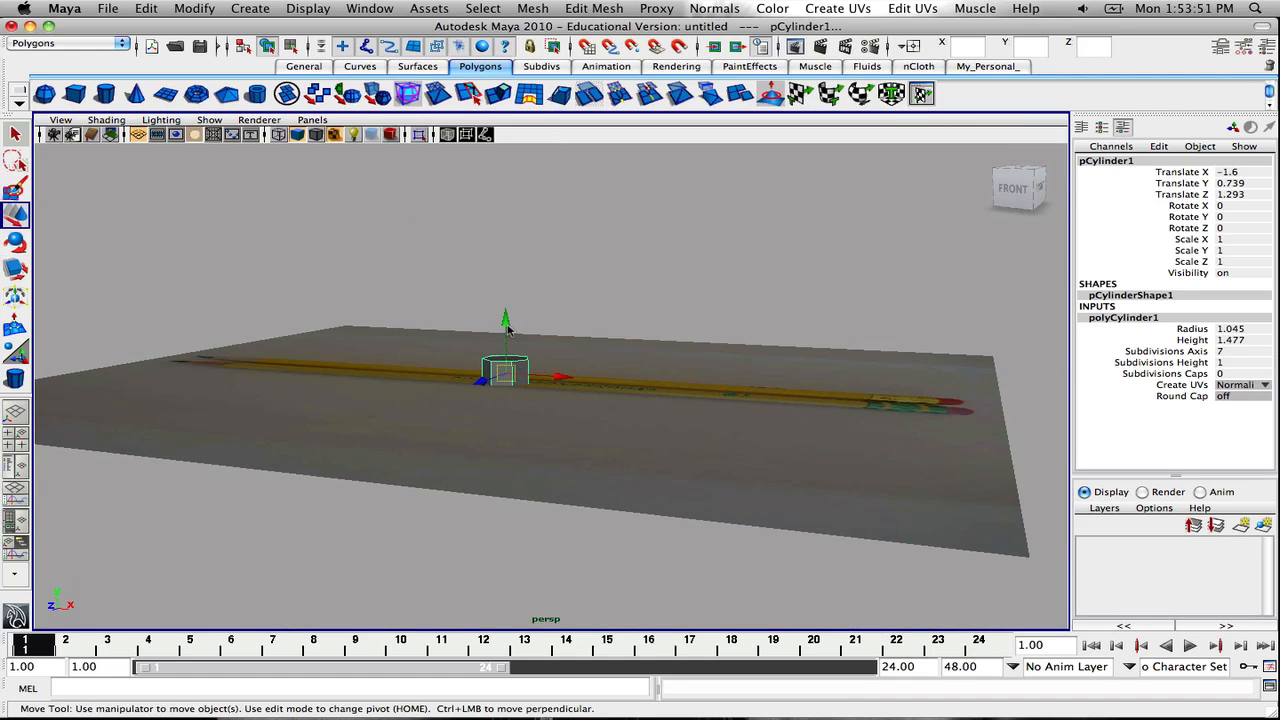
Lift the seven-sided cylinder slightly above the photo plane
left_click_drag(504, 320, 504, 316)
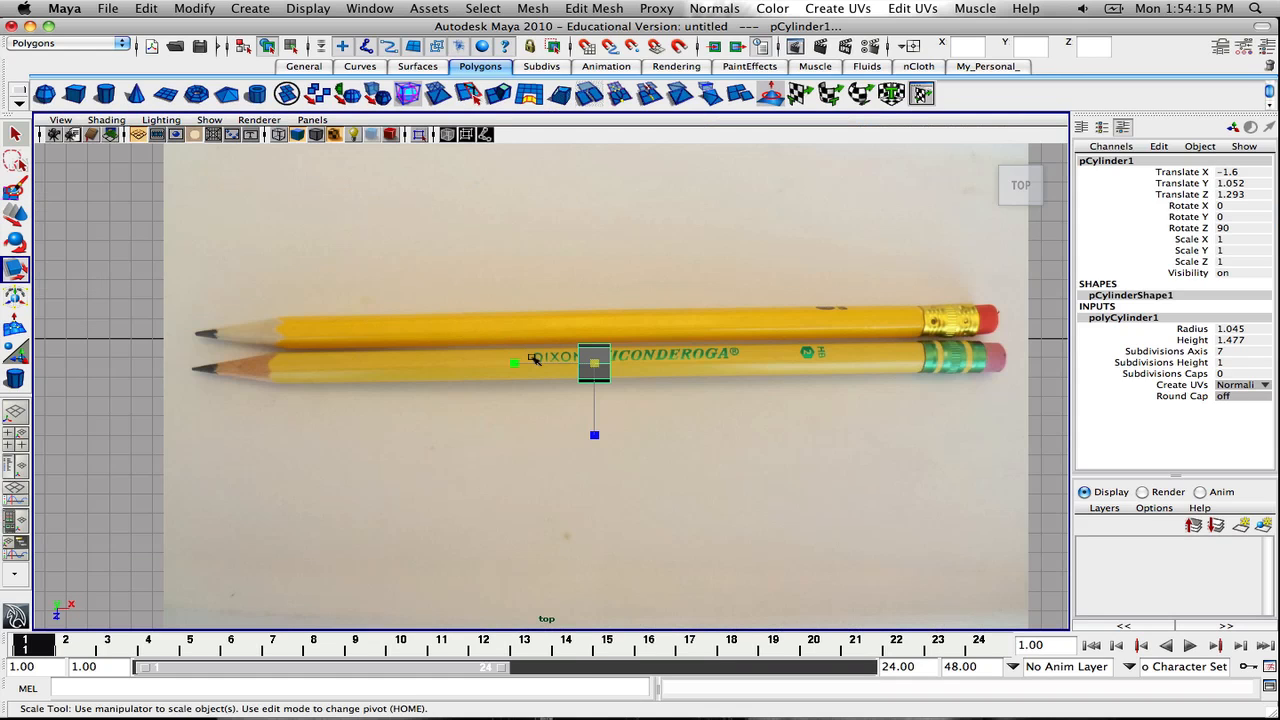
Bring up the pencil_matt material settings in Hypershade
left_click(448, 134)
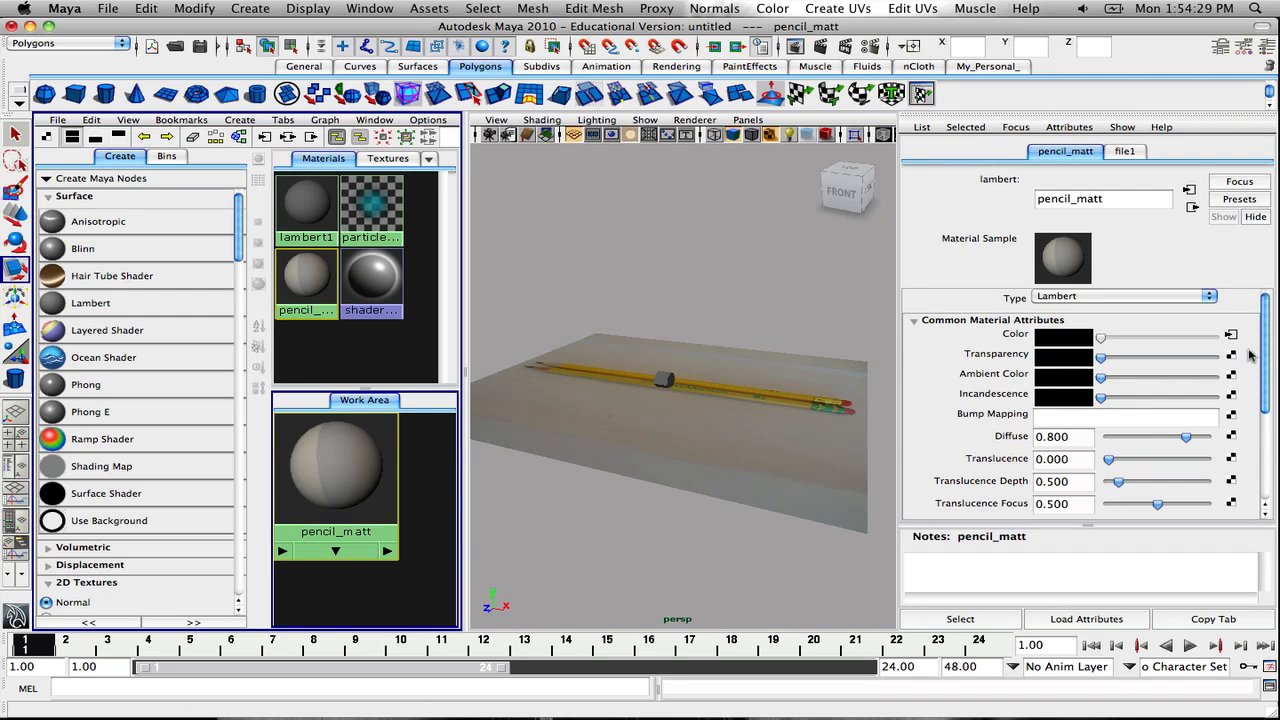
mouse_move(1132, 360)
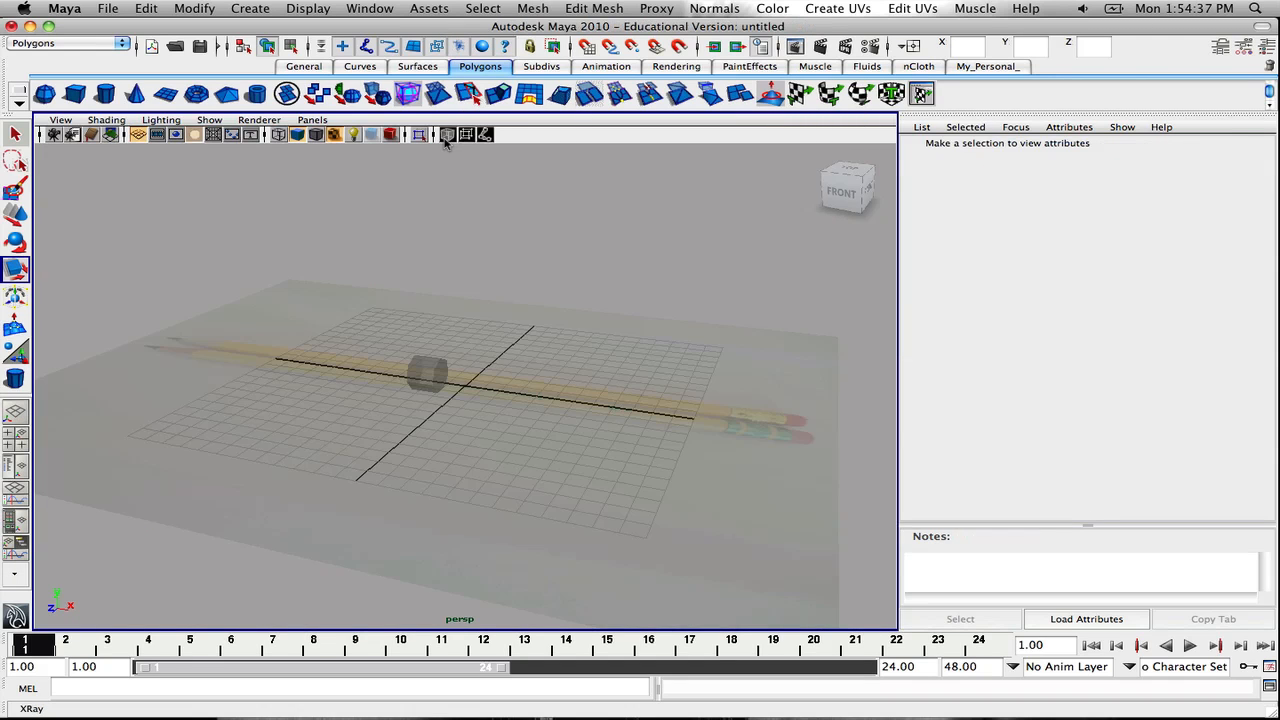
left_click(448, 134)
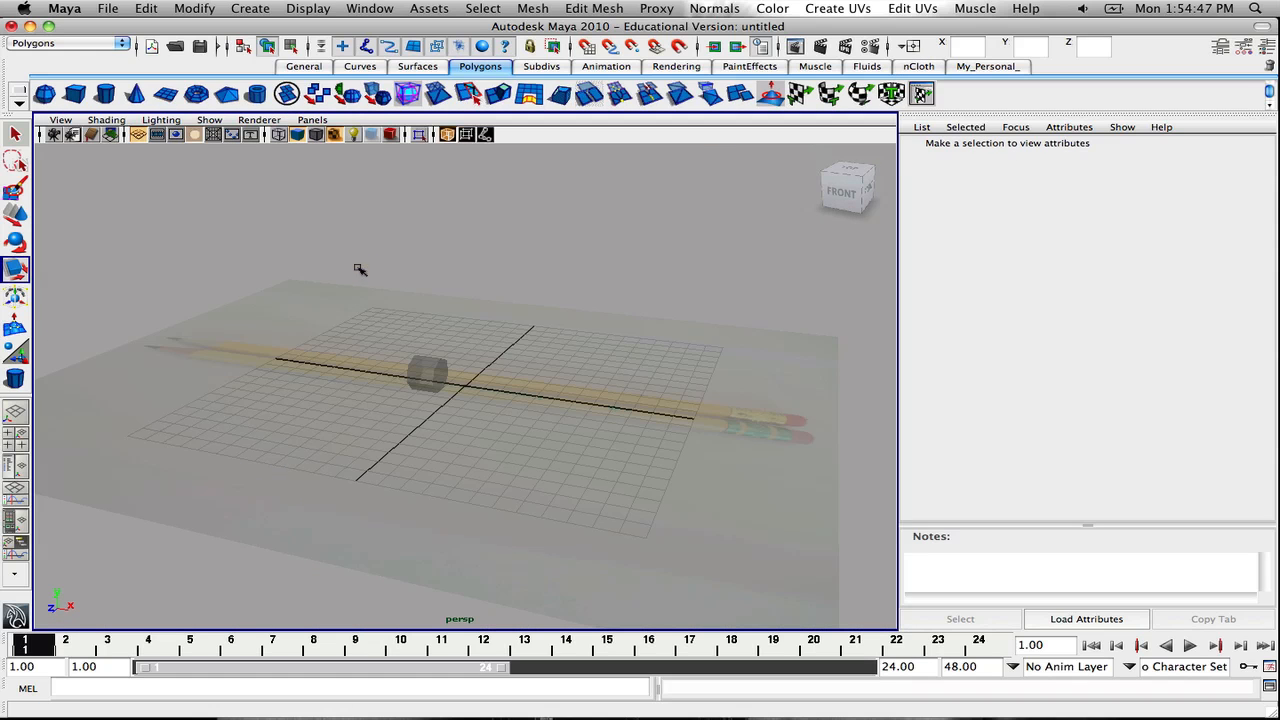
Look straight down at the reference photo from the top view
left_click(848, 184)
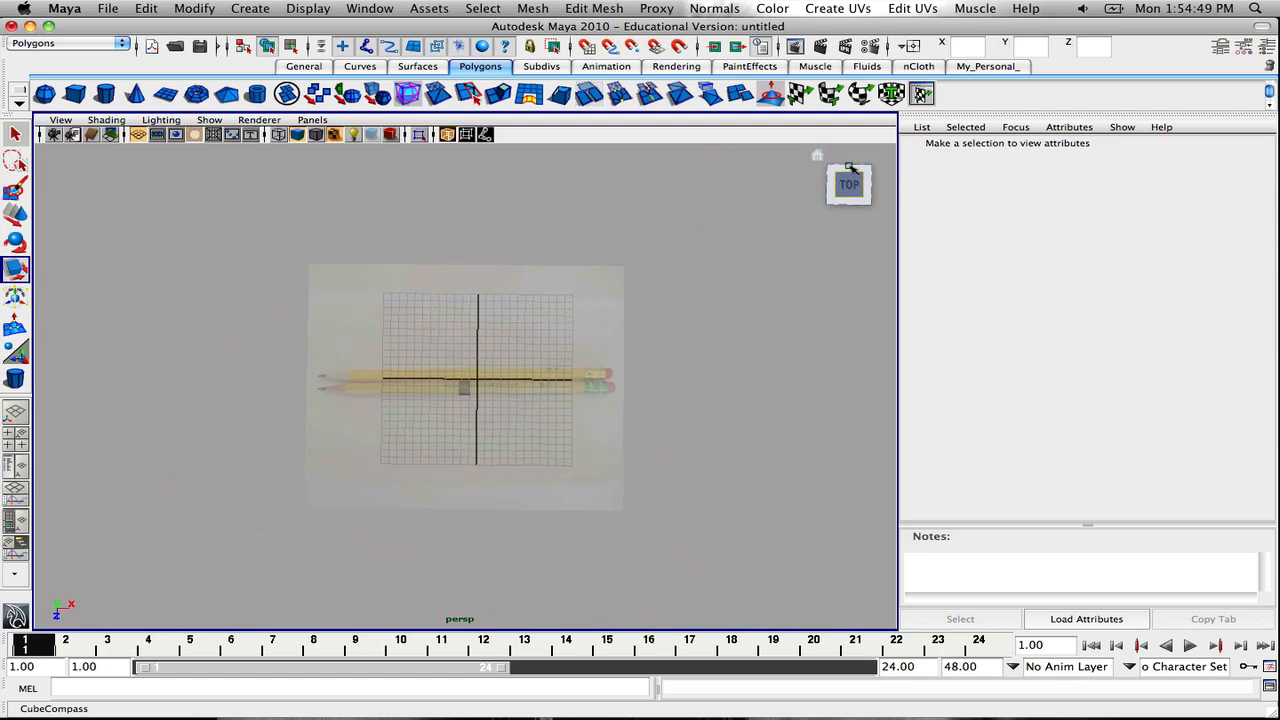
left_click(848, 184)
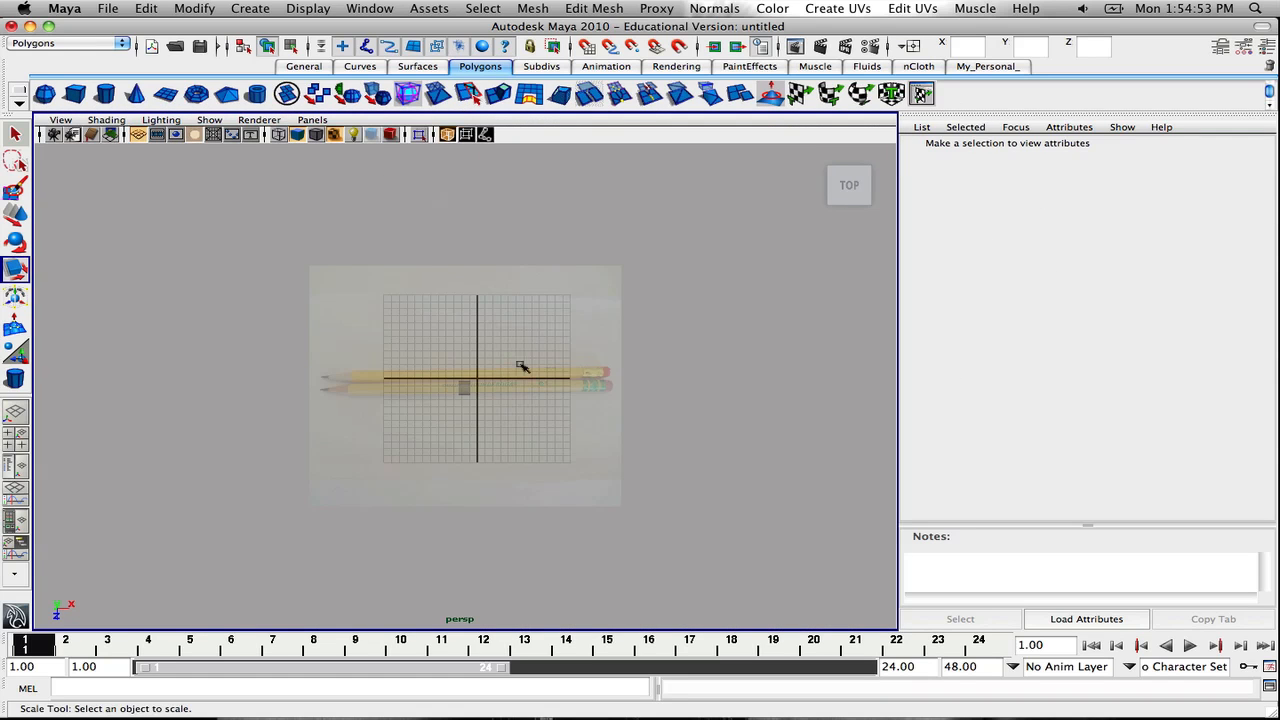
left_click_drag(520, 370, 550, 396)
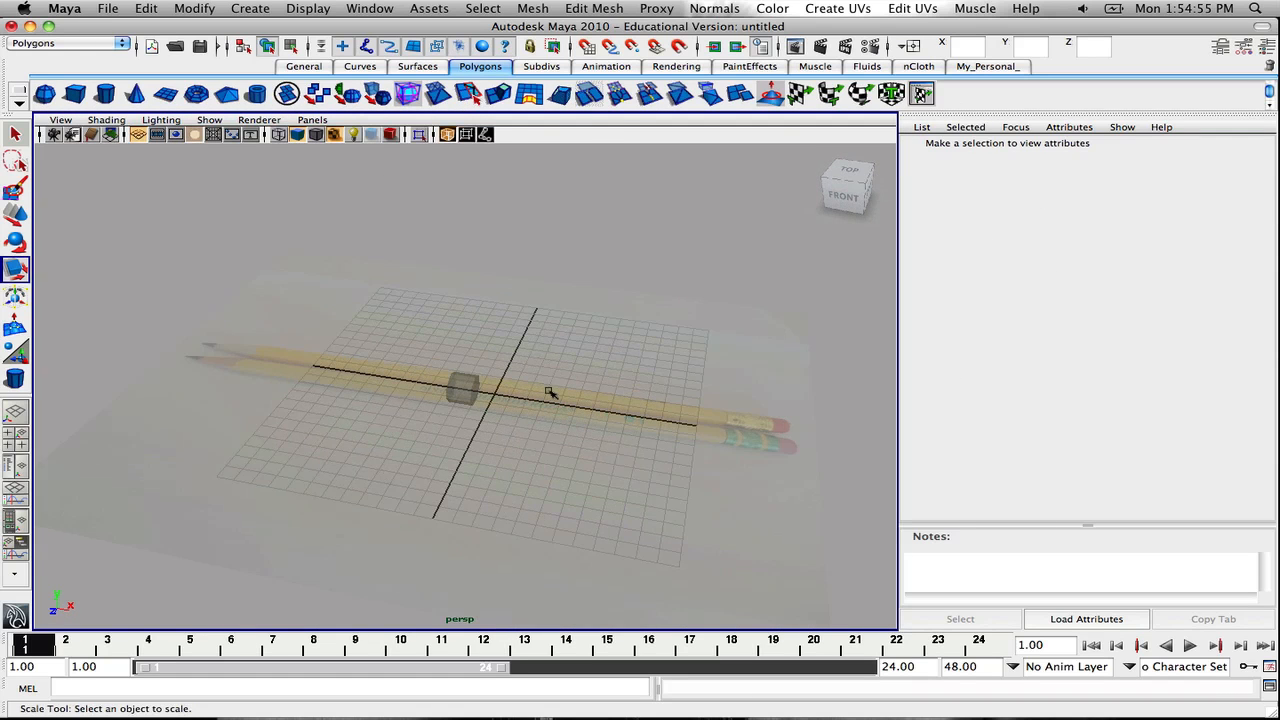
left_click(848, 170)
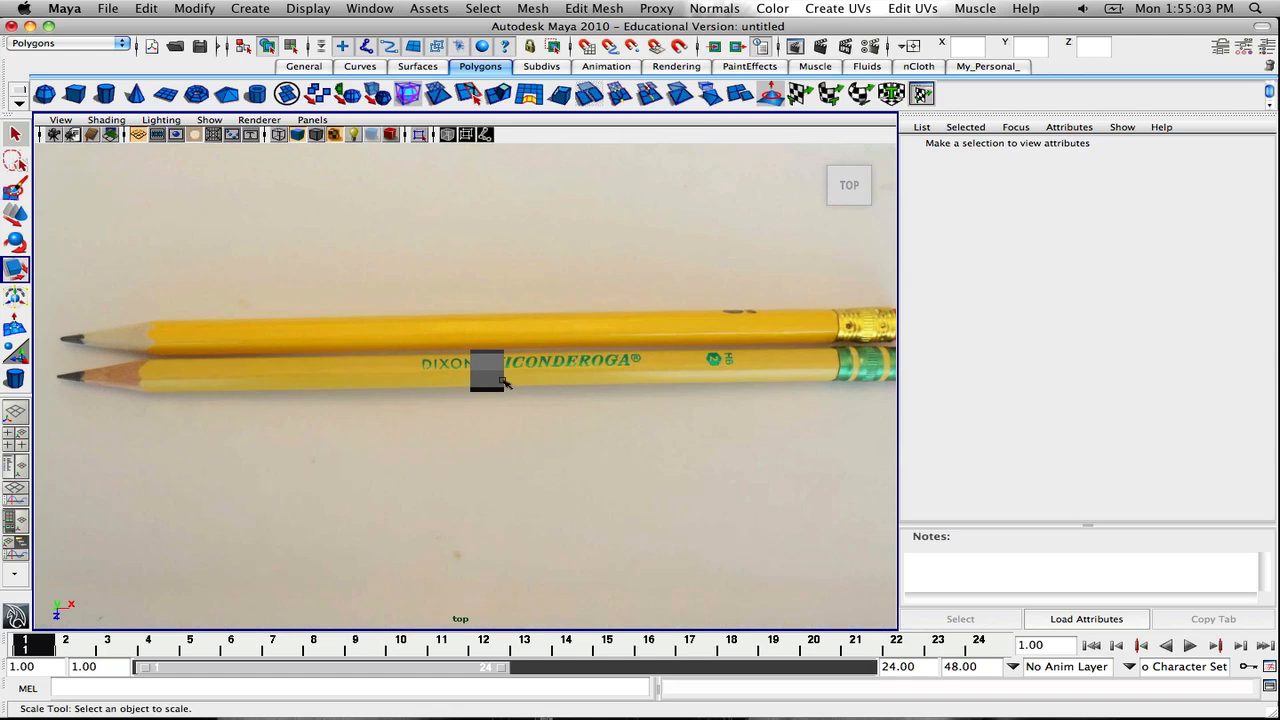
Create a polygon cylinder and rotate it to lie along the lower pencil
left_click(484, 370)
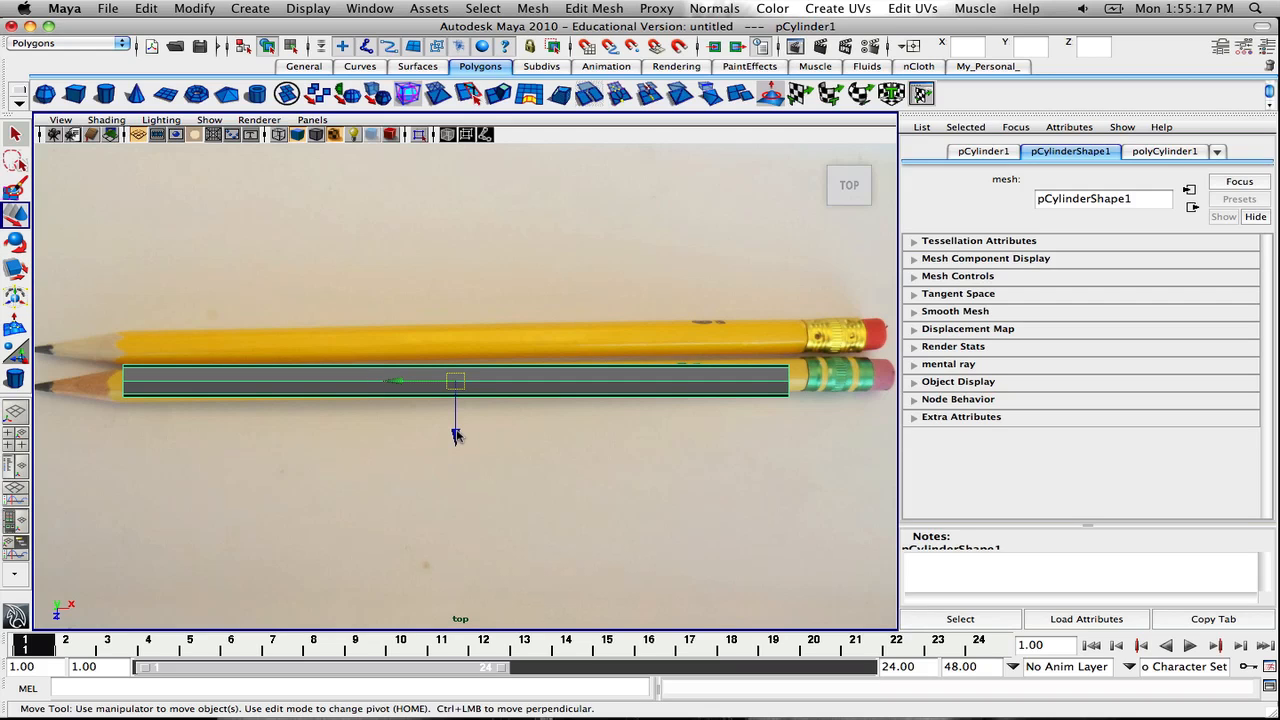
left_click(16, 270)
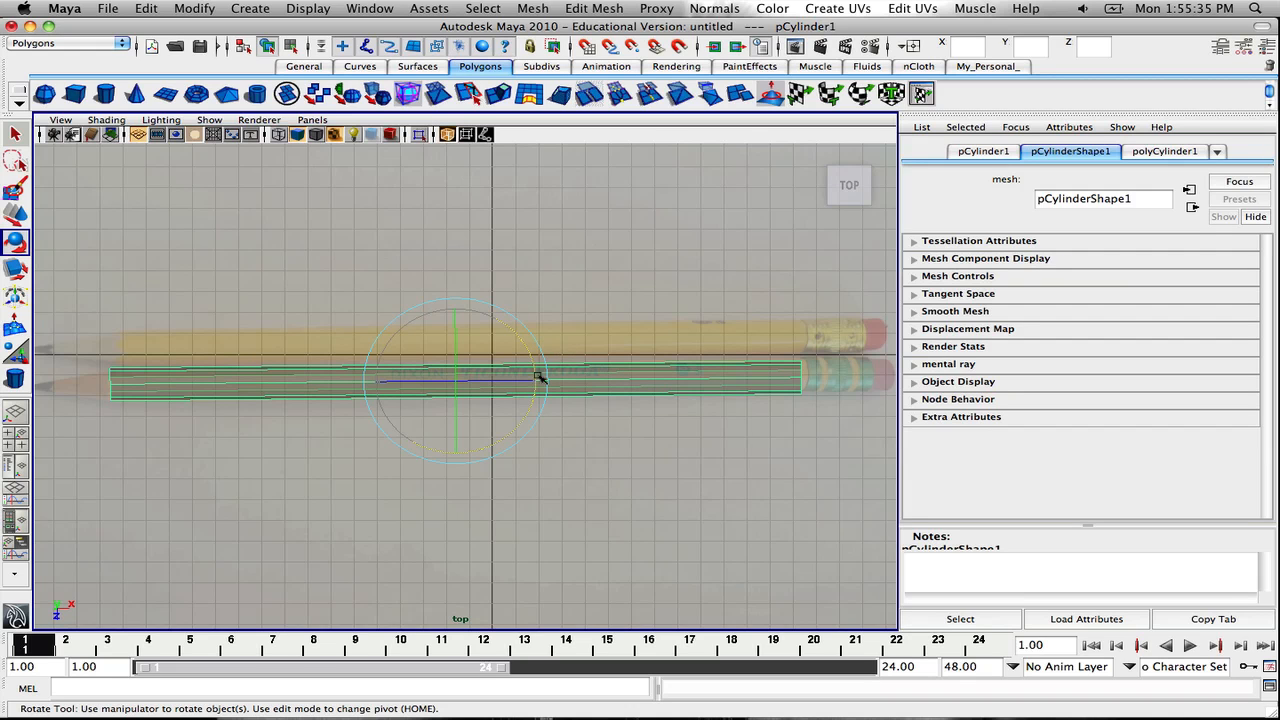
left_click(444, 378)
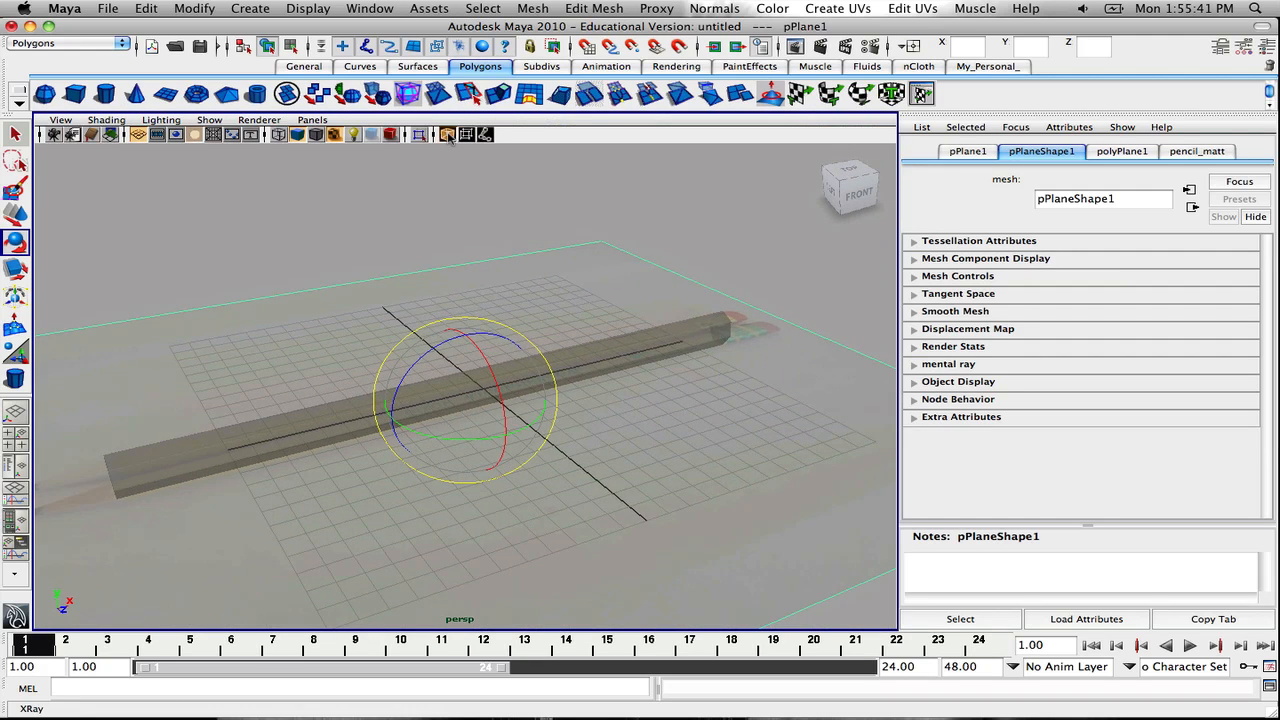
Scale the cylinder to the pencil's thickness and switch to face selection
left_click_drag(500, 400, 596, 340)
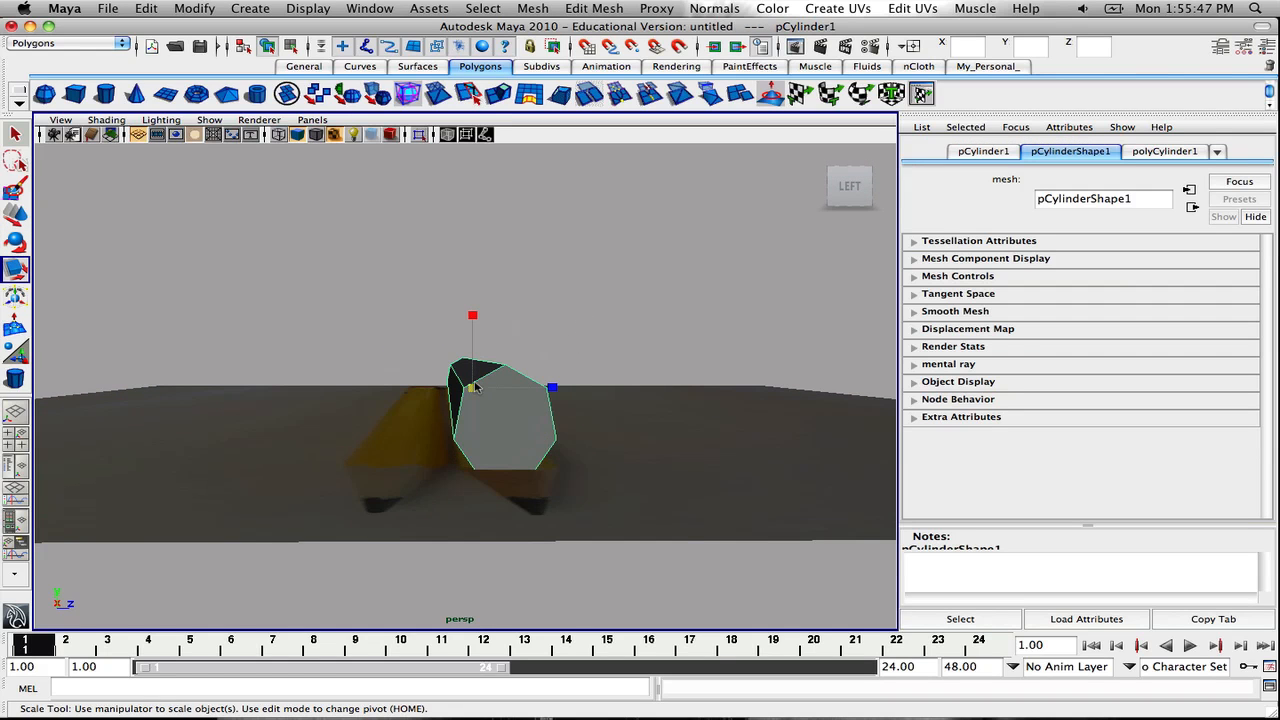
left_click_drag(472, 316, 472, 332)
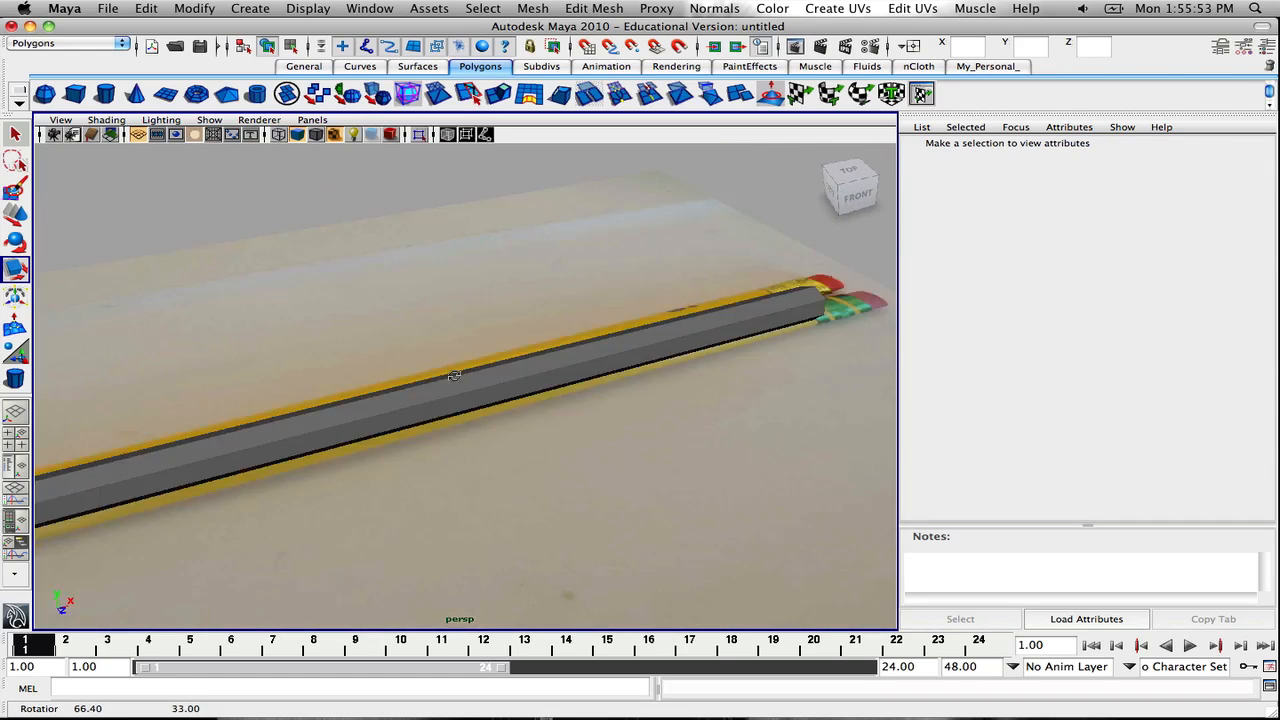
right_click(556, 378)
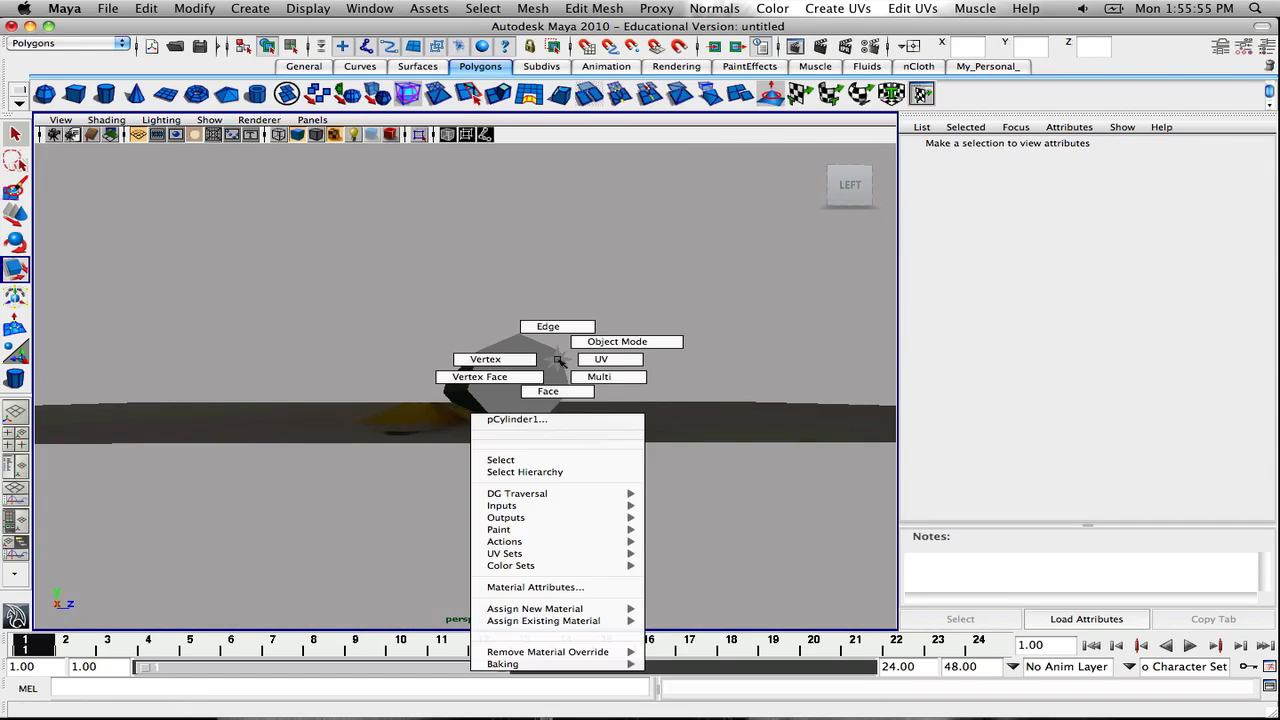
left_click(500, 460)
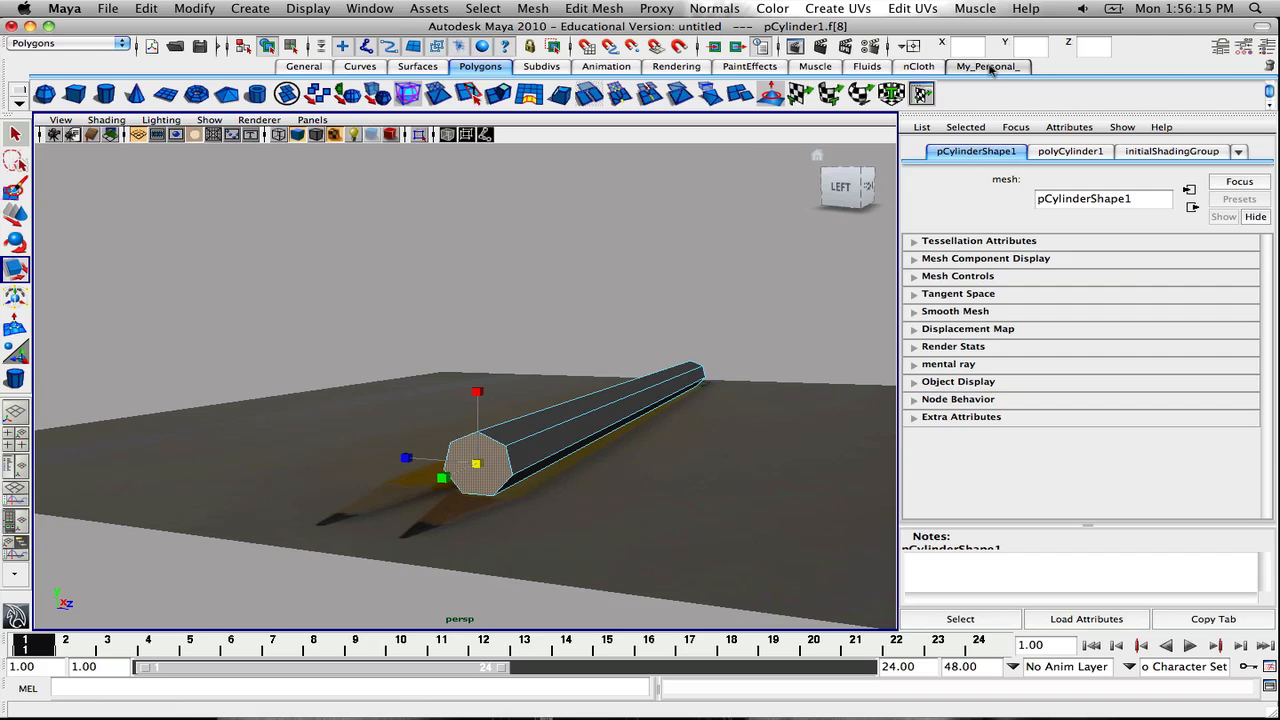
Extrude the selected end face outward via Edit Mesh > Extrude, shrinking it slightly
left_click(594, 8)
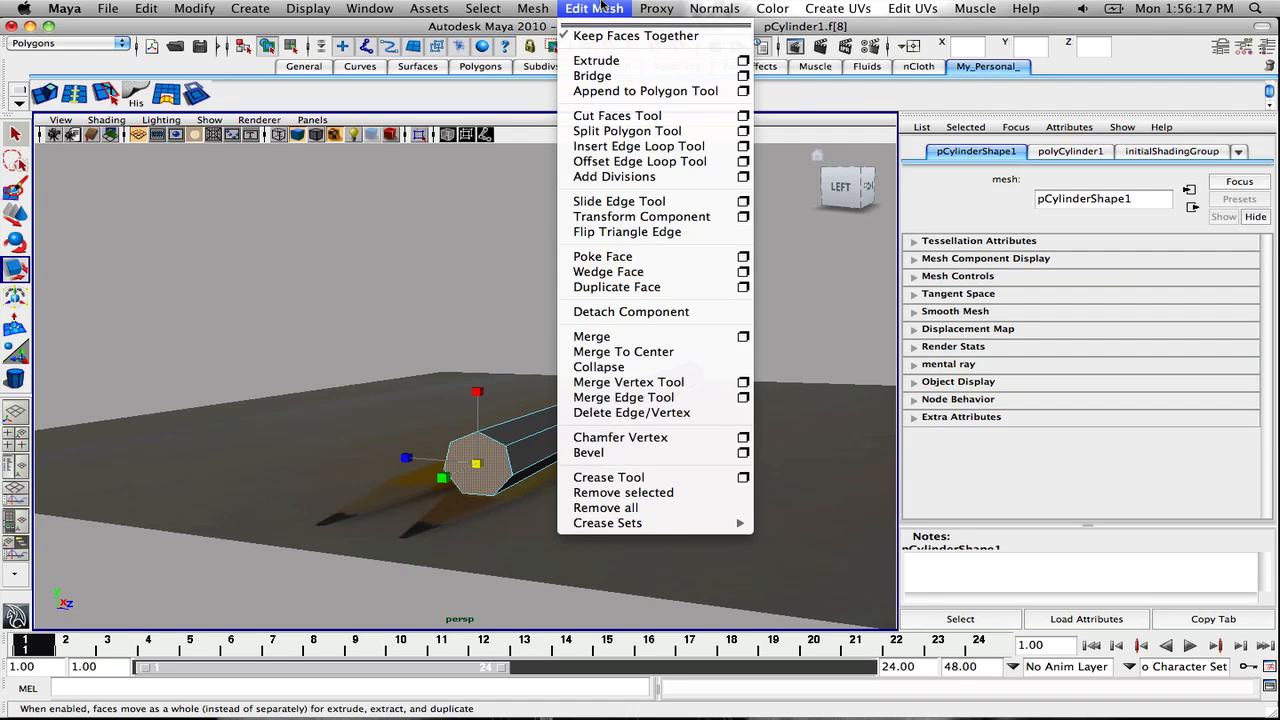
mouse_move(596, 60)
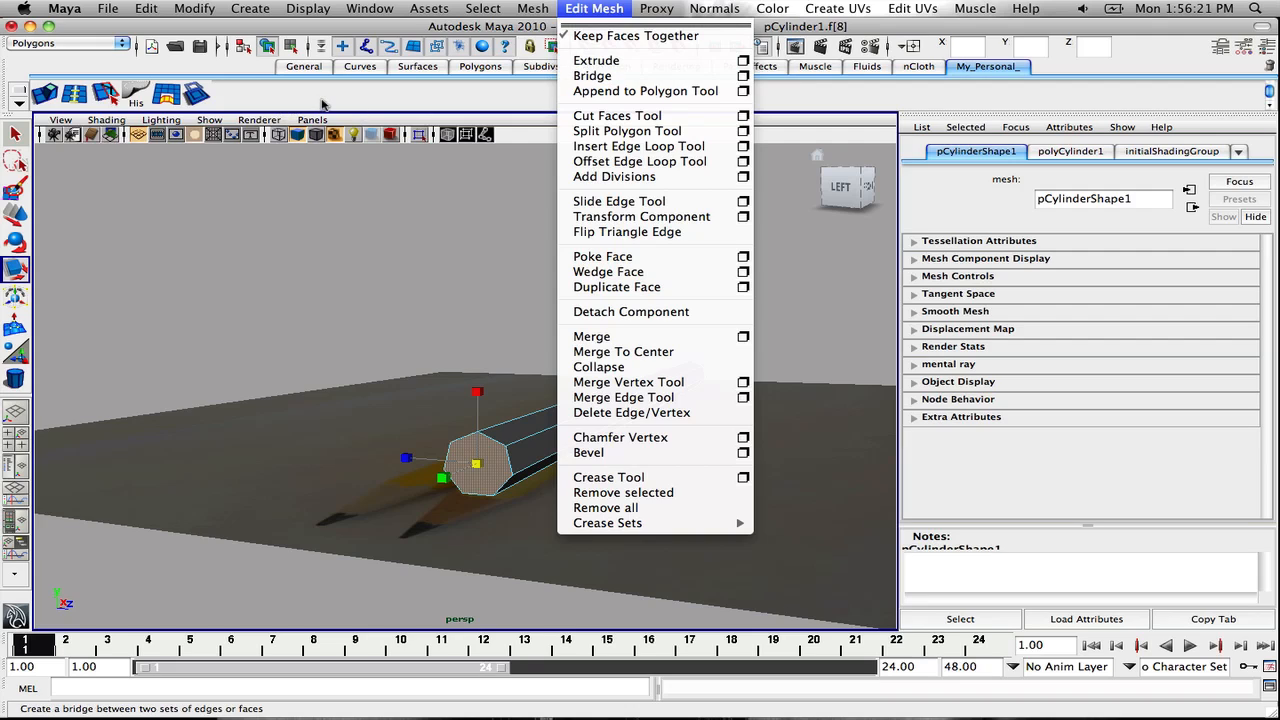
mouse_move(596, 60)
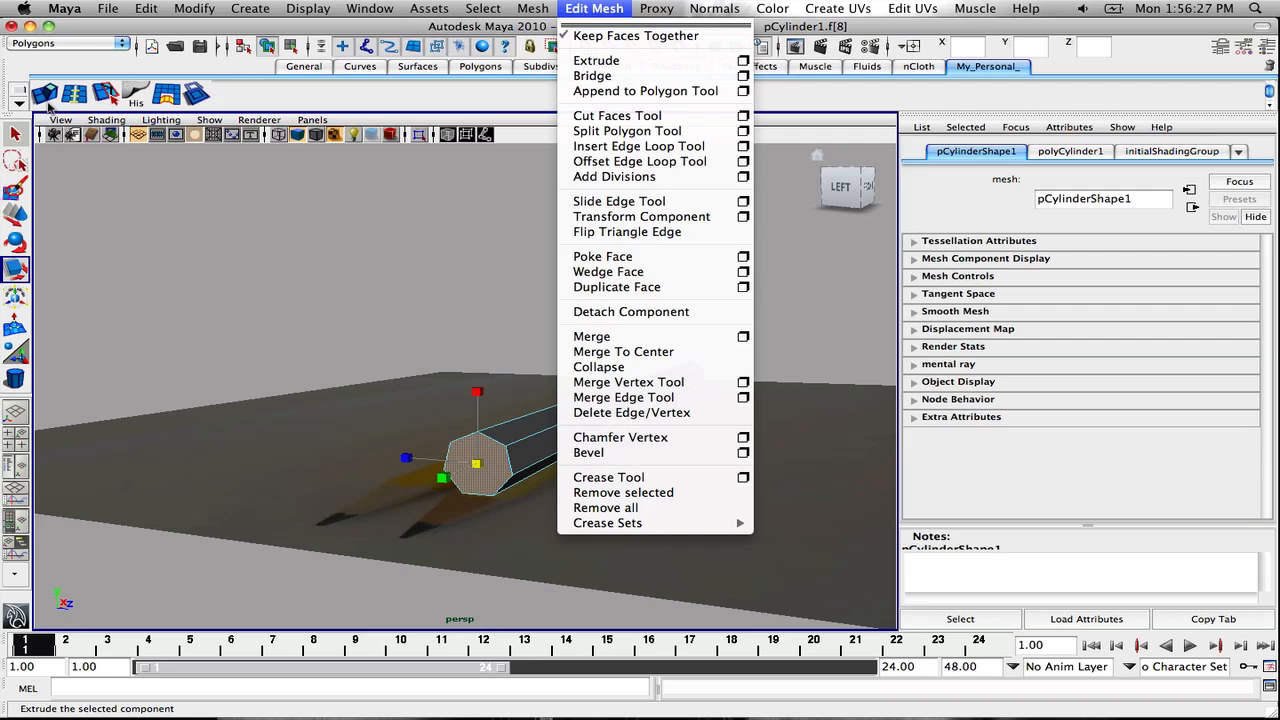
mouse_move(558, 144)
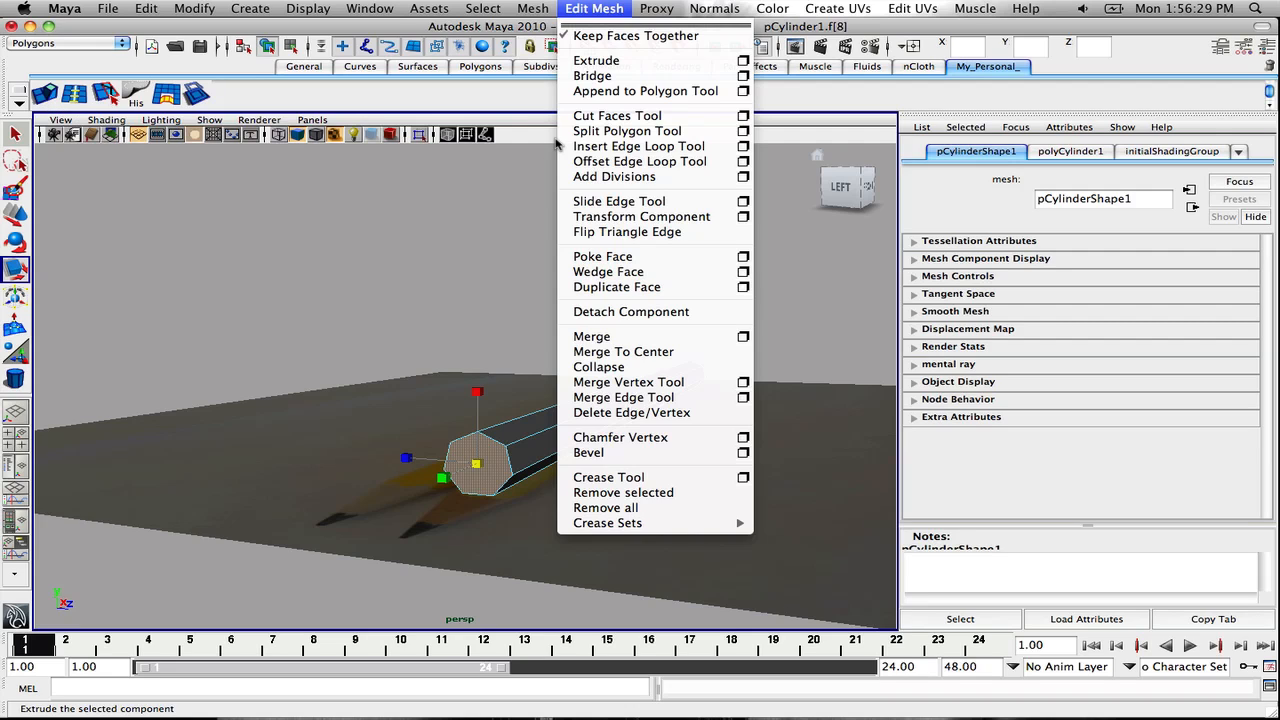
left_click(596, 60)
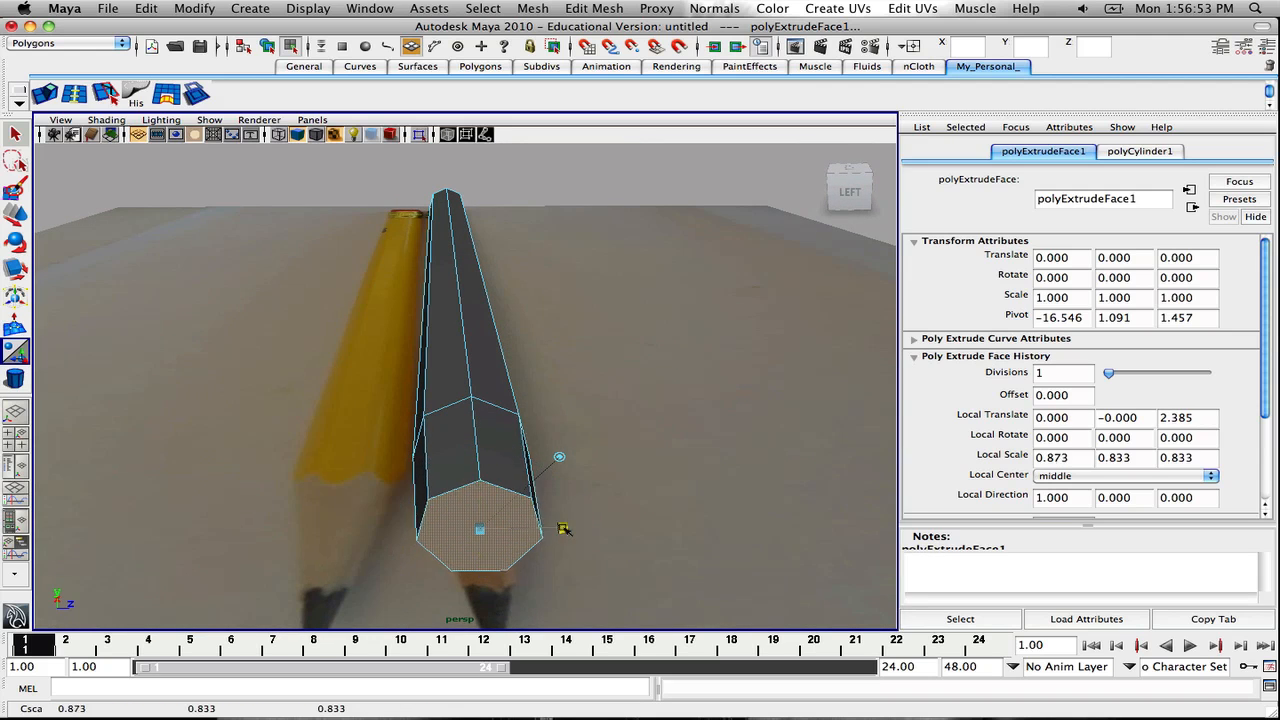
Scale the extruded face down into a cone tip matching the photo, then extrude again for the lead
left_click_drag(564, 530, 524, 530)
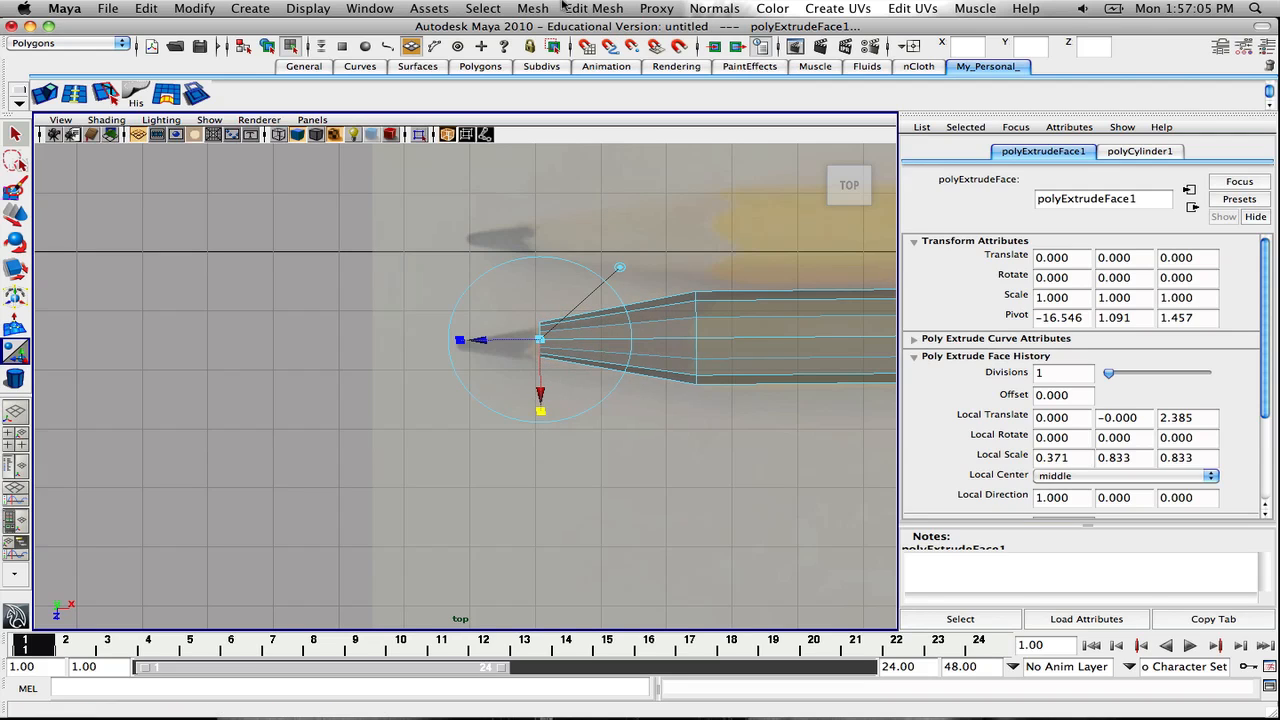
left_click(448, 134)
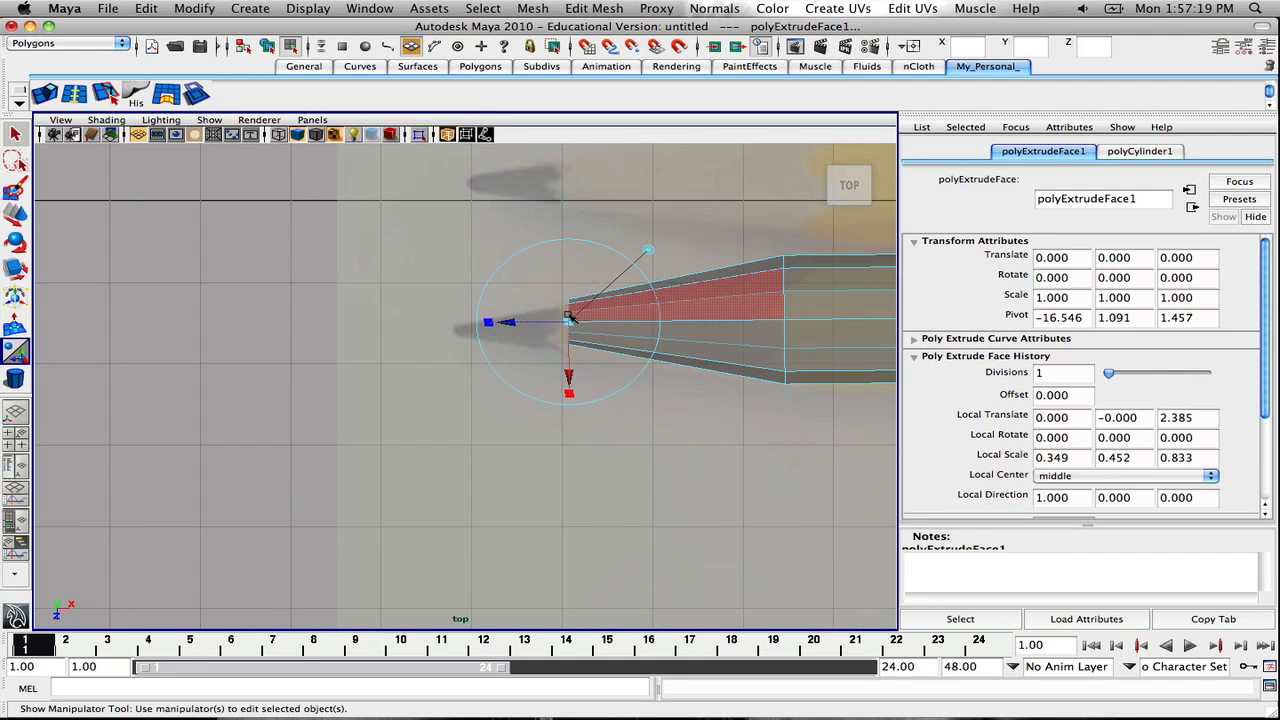
left_click_drag(568, 322, 490, 322)
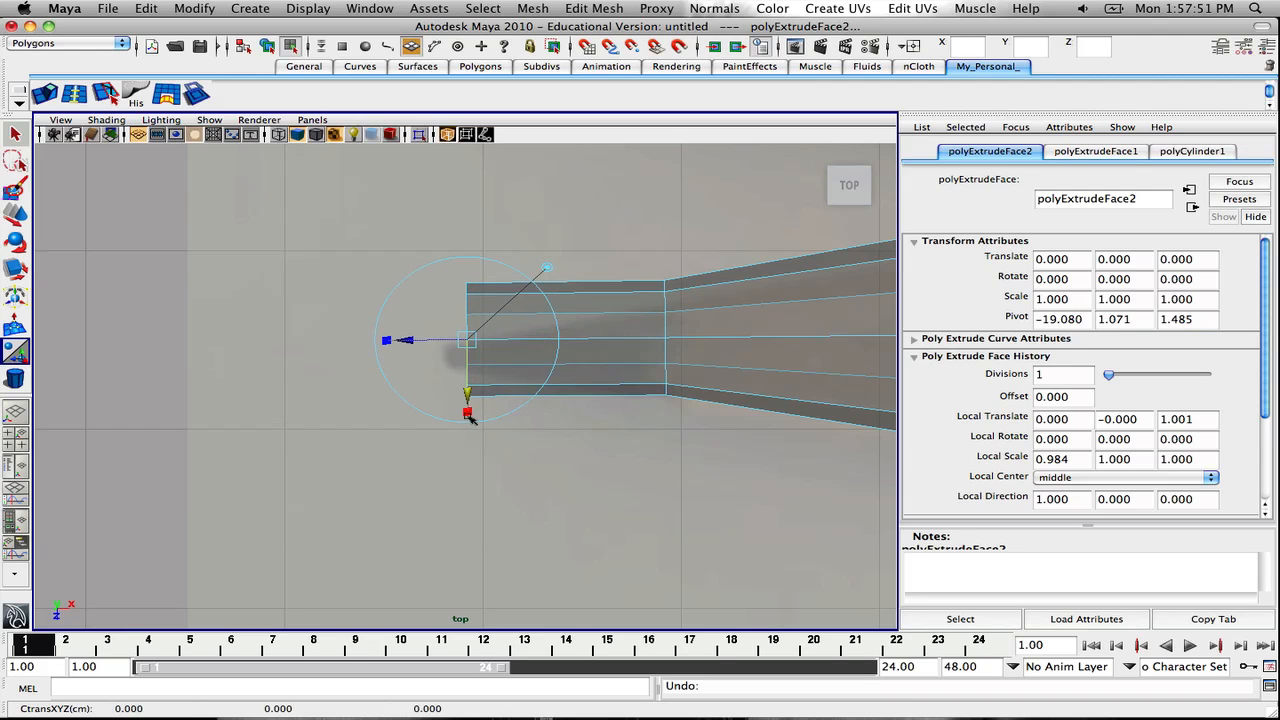
Adjust the second extrusion's scale and offset to finish the pencil's lead point
left_click_drag(468, 392, 464, 362)
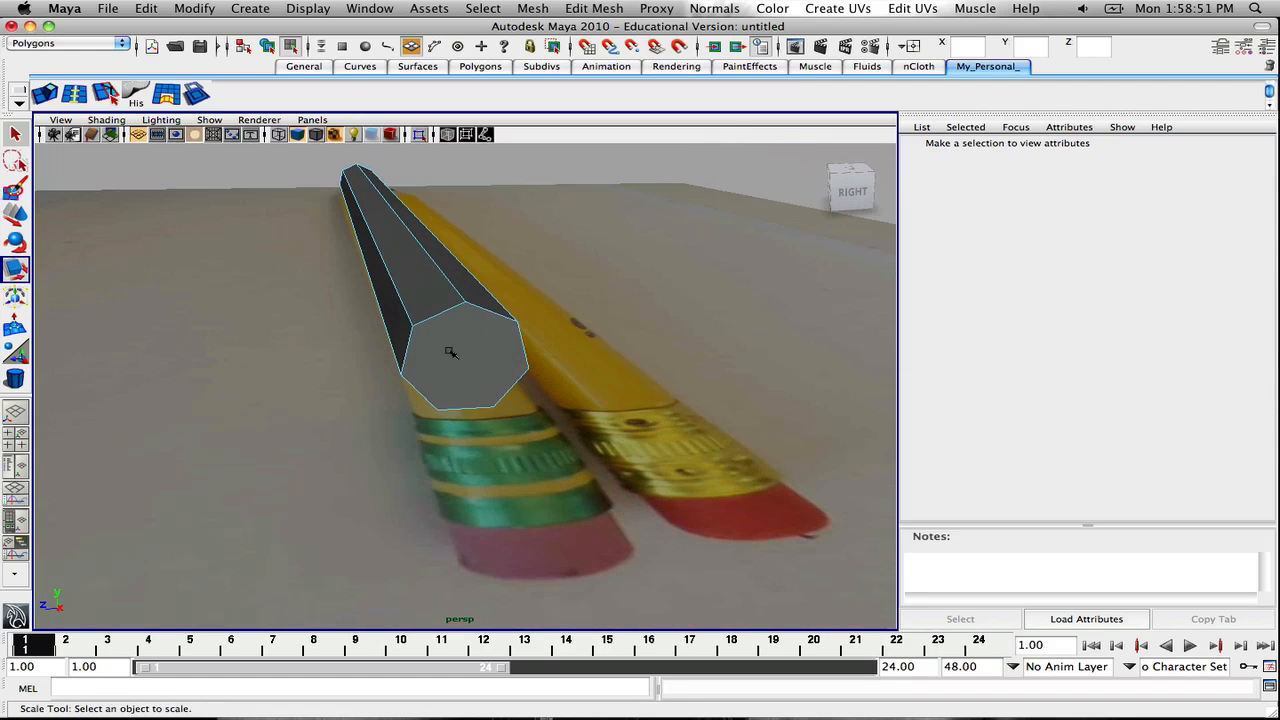
Extrude the back face and pull it out over the photographed ferrule toward the eraser
left_click(450, 356)
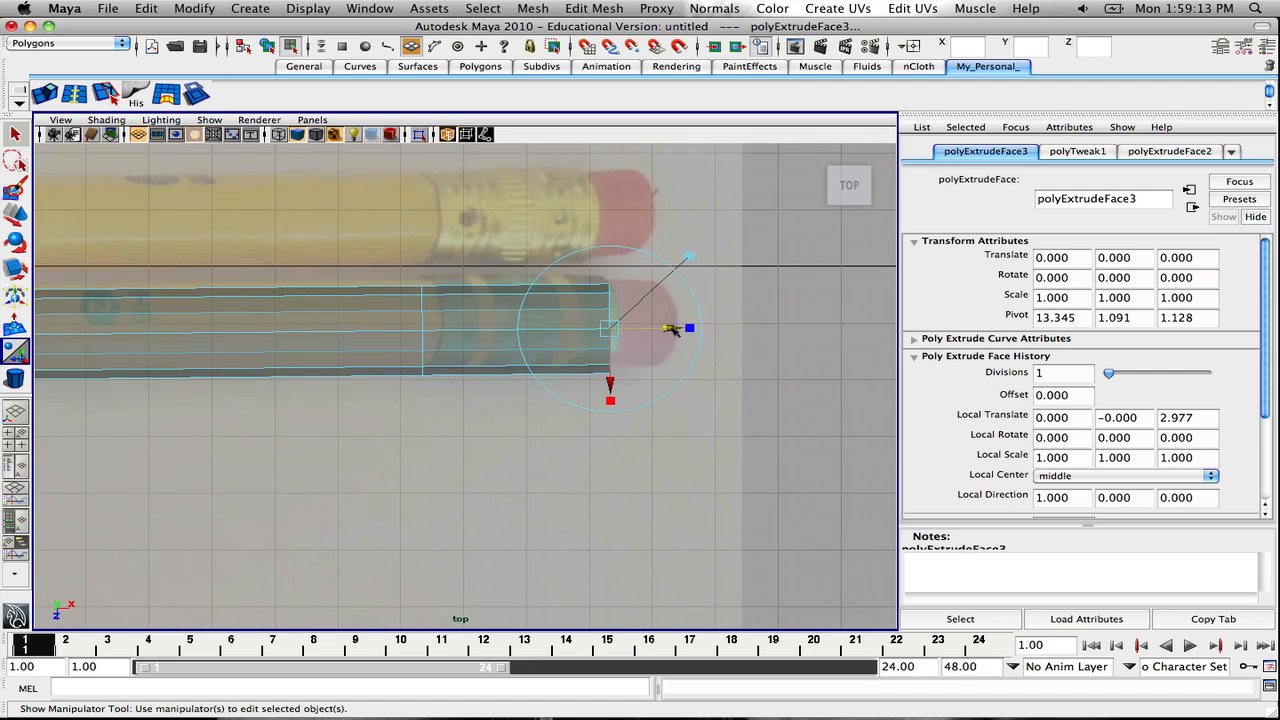
left_click_drag(670, 330, 684, 328)
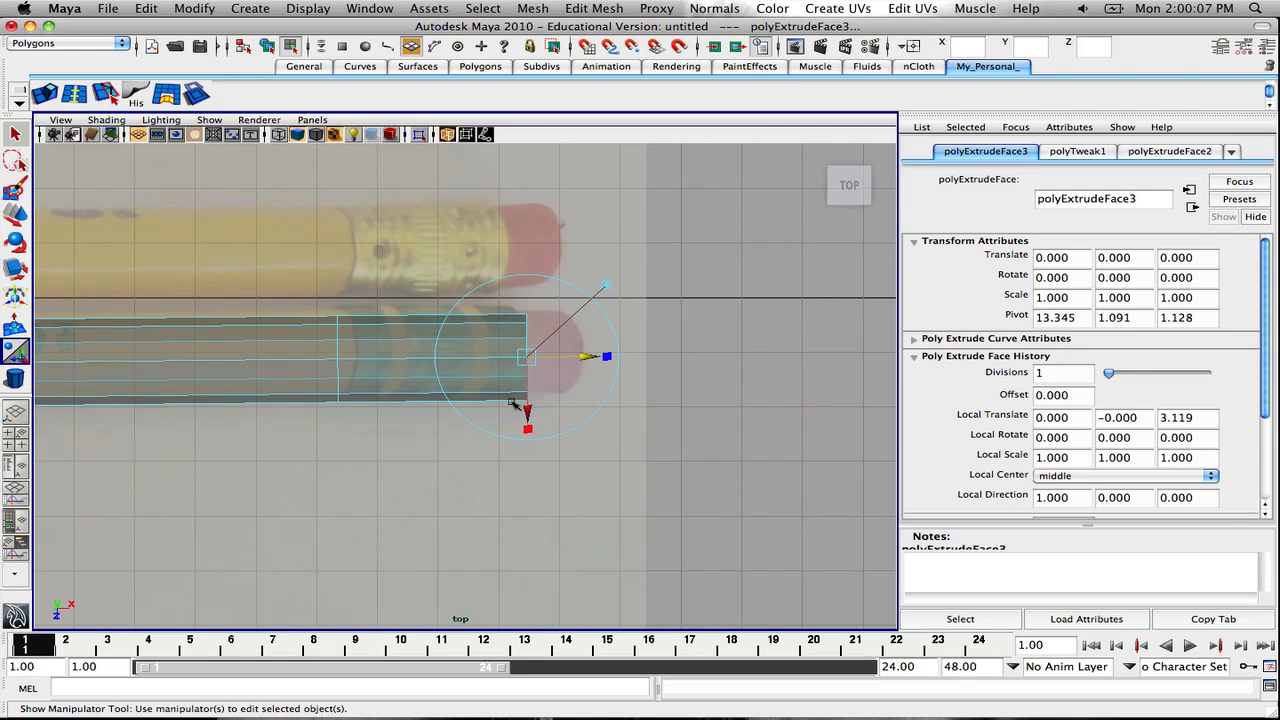
mouse_move(516, 312)
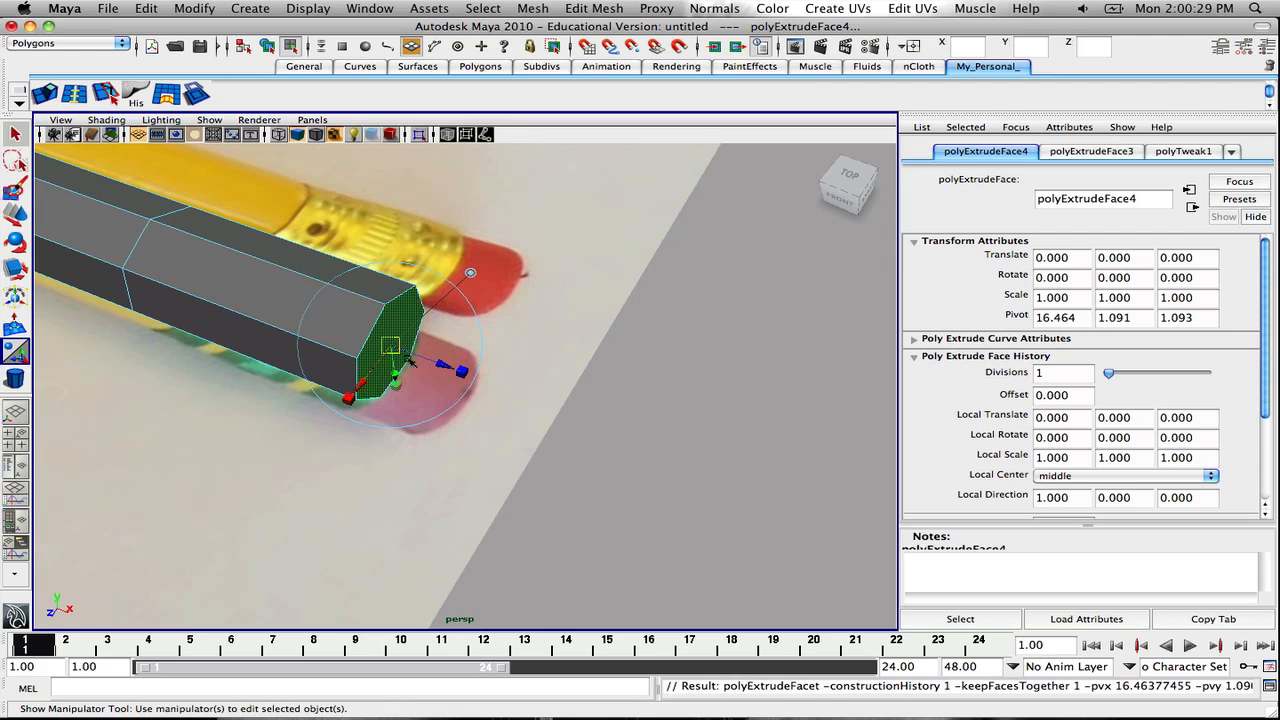
Drag the last extrusion's translate handle out to the eraser tip and view the back end
left_click_drag(456, 372, 518, 392)
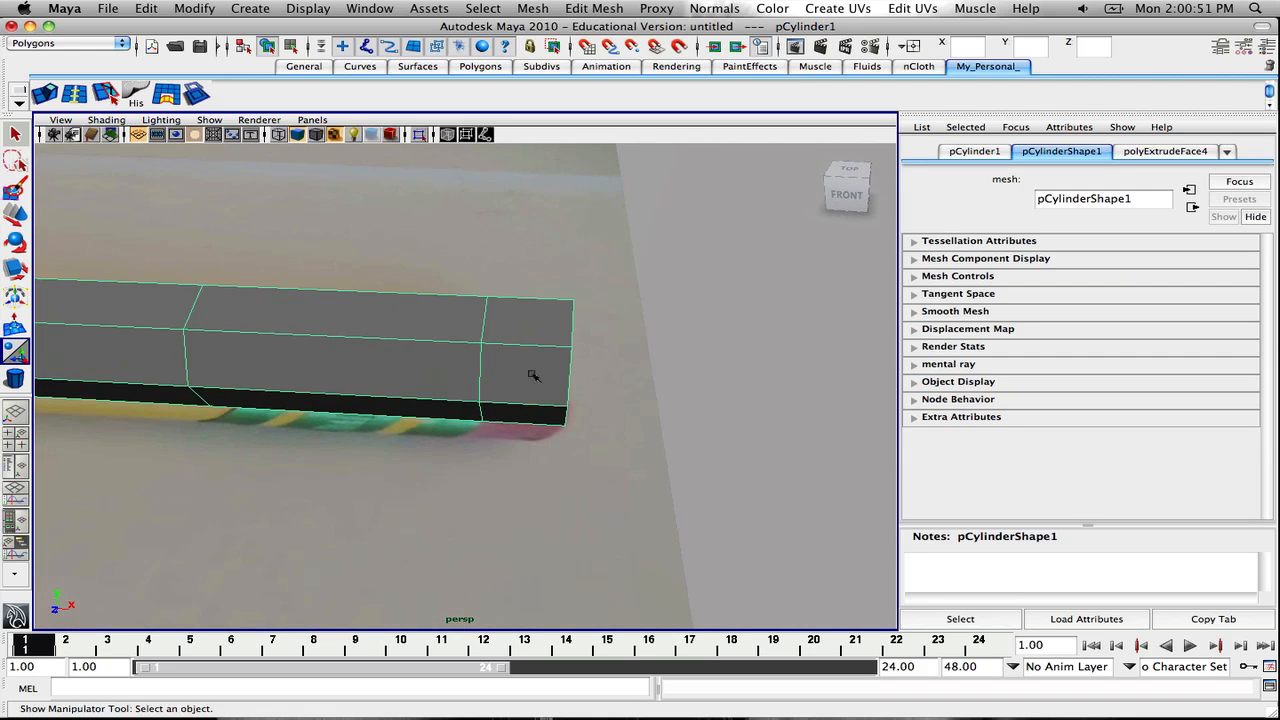
left_click_drag(536, 376, 800, 404)
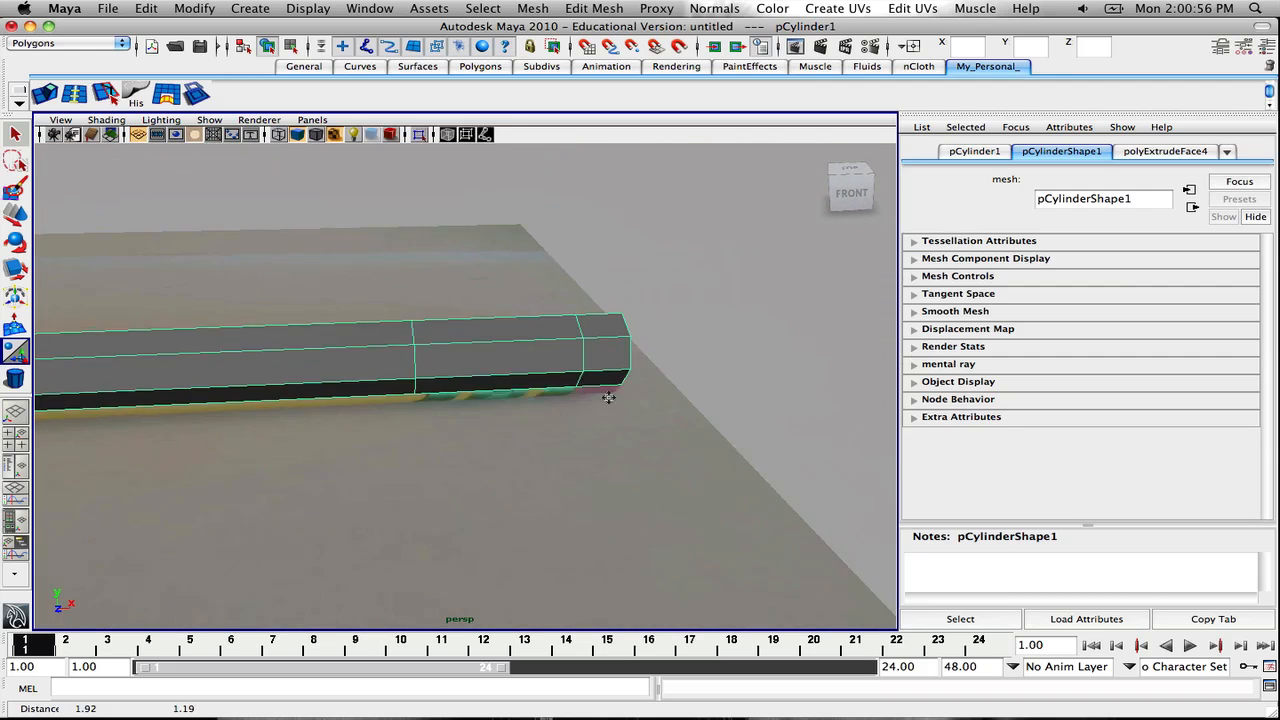
Inspect the smoothed pencil from tip to eraser and select the mesh for edge-loop insertion
left_click_drag(608, 398, 504, 400)
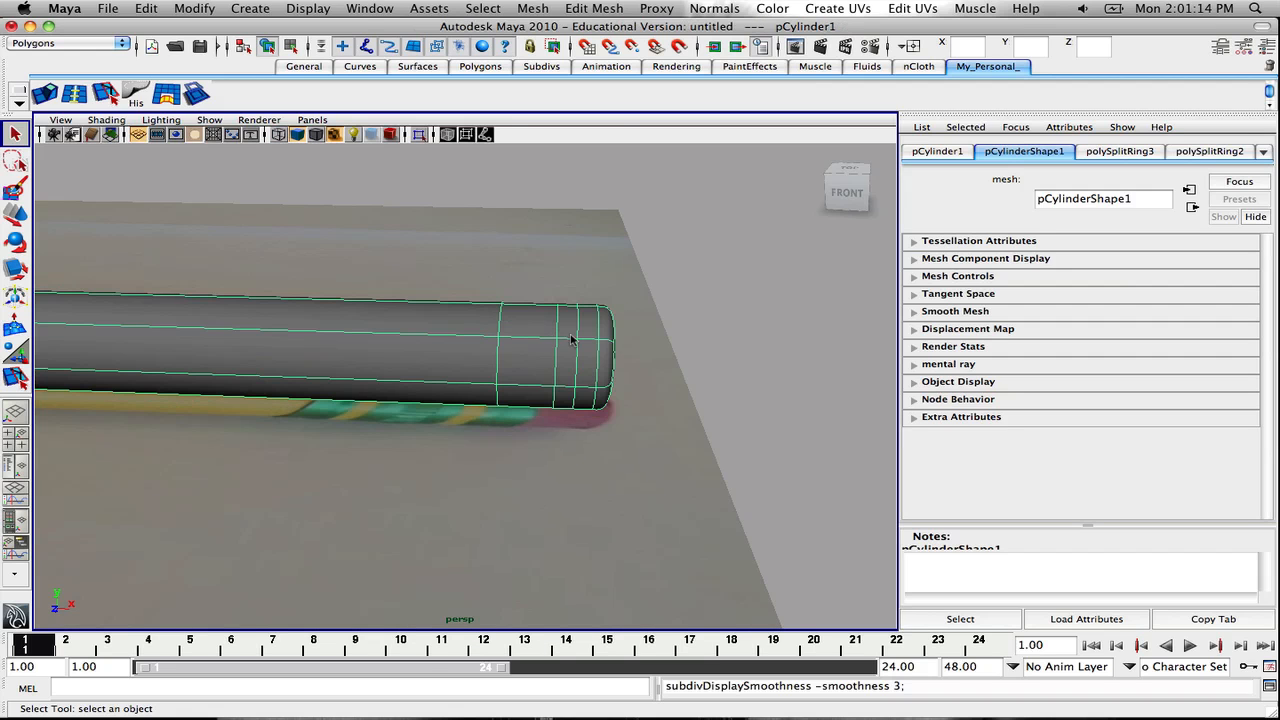
left_click_drag(570, 340, 556, 384)
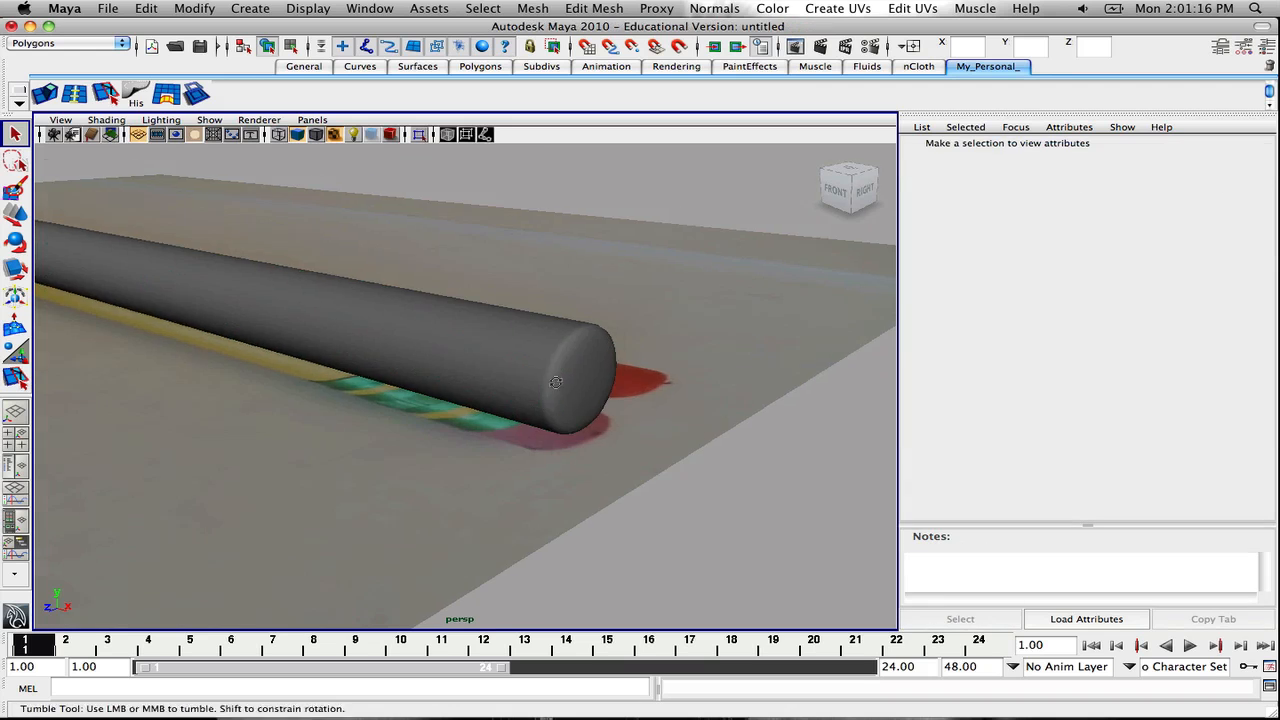
left_click_drag(556, 382, 288, 382)
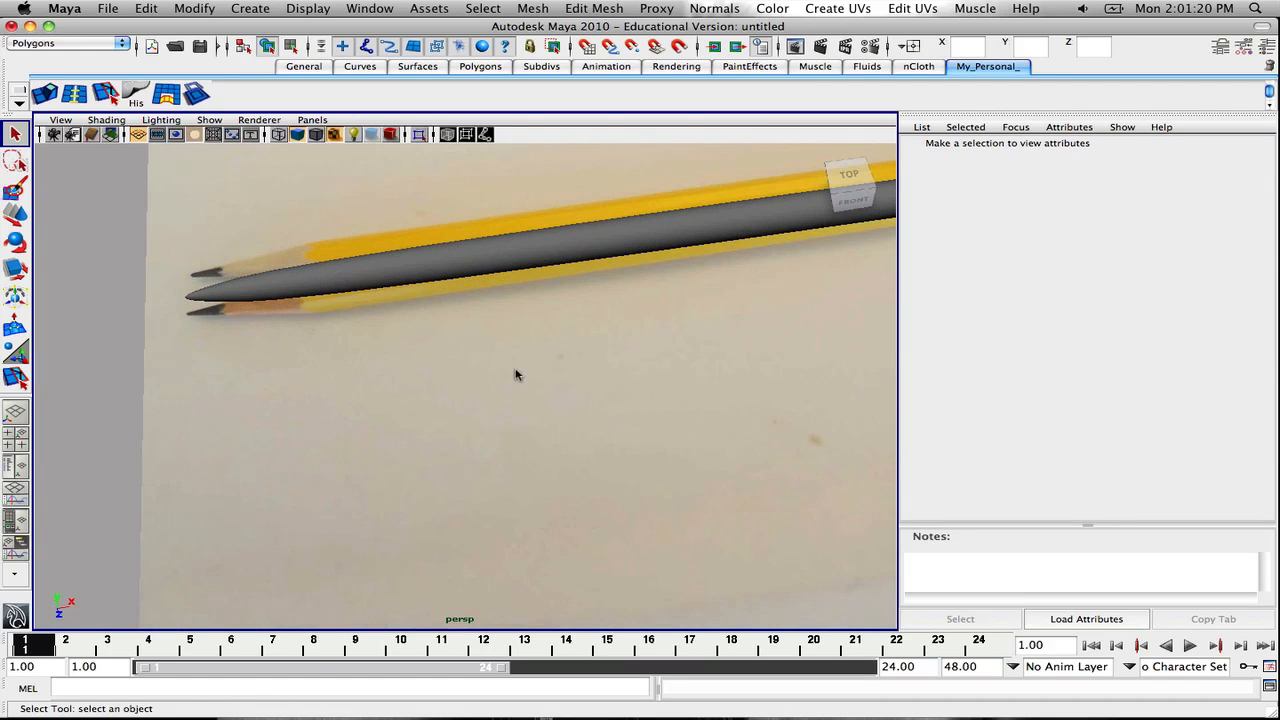
left_click(500, 270)
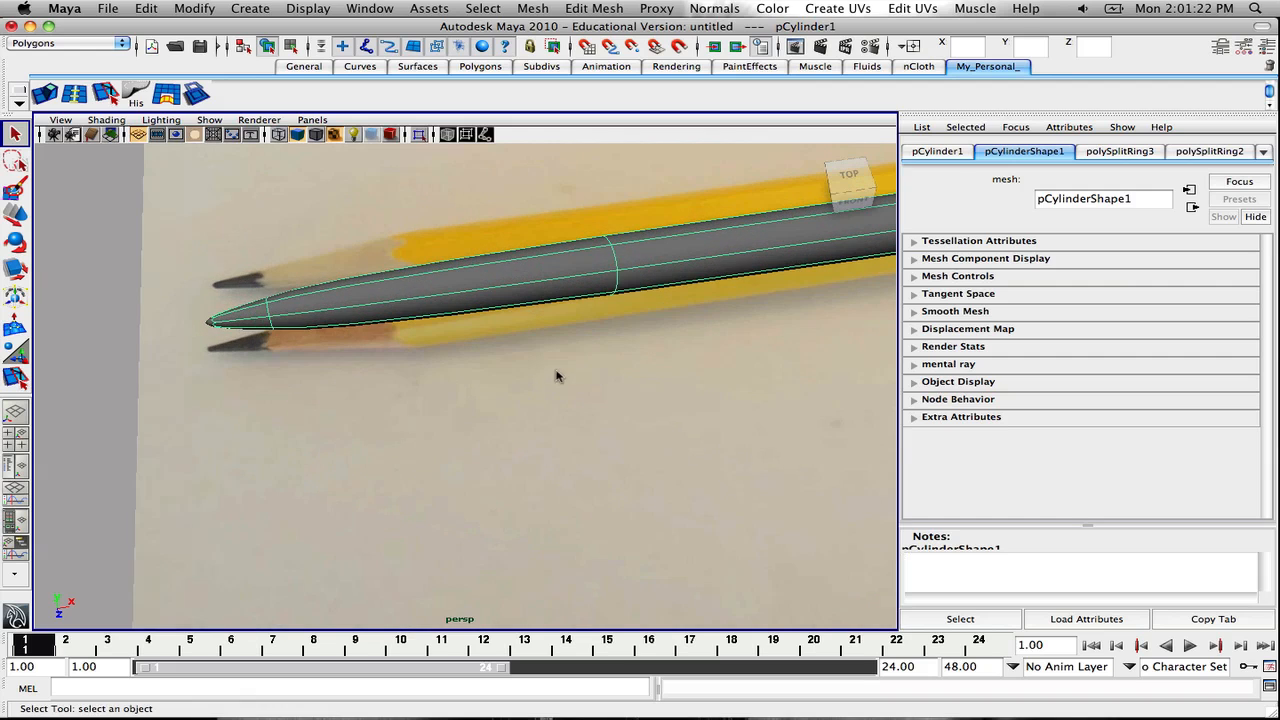
mouse_move(296, 316)
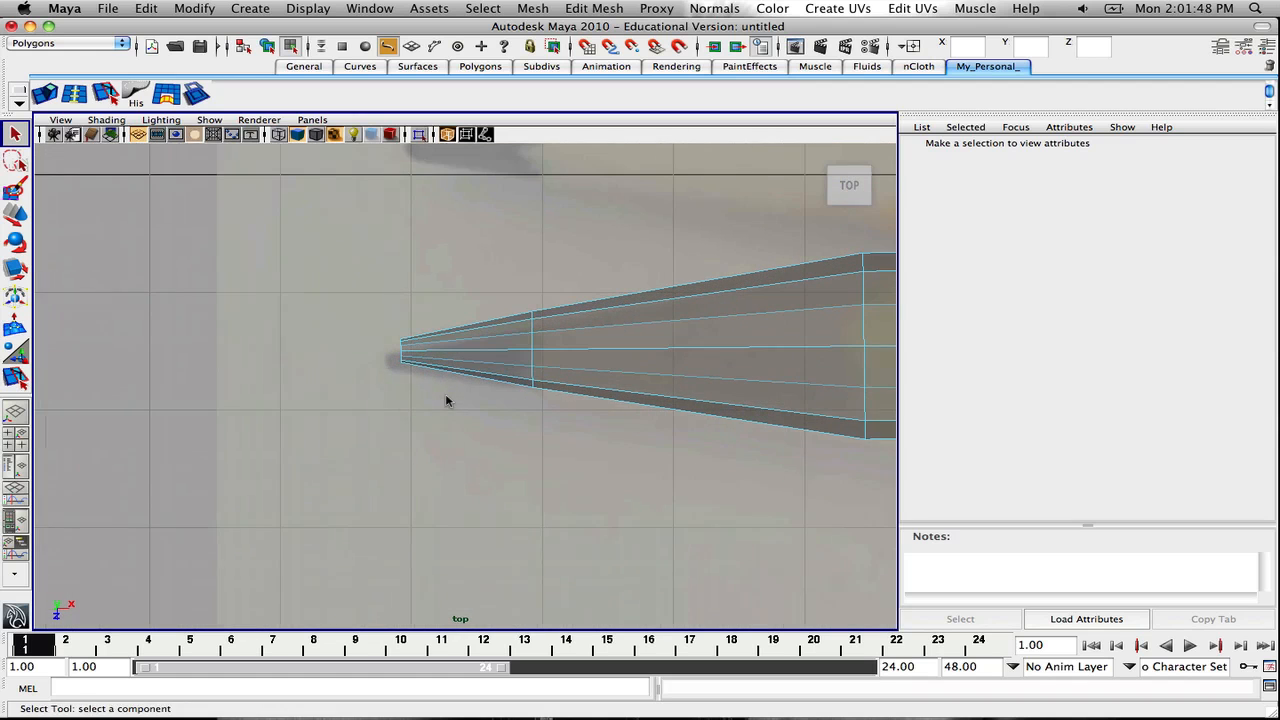
Insert several edge loops along the tapered tip, from near the point back to its base
left_click(16, 380)
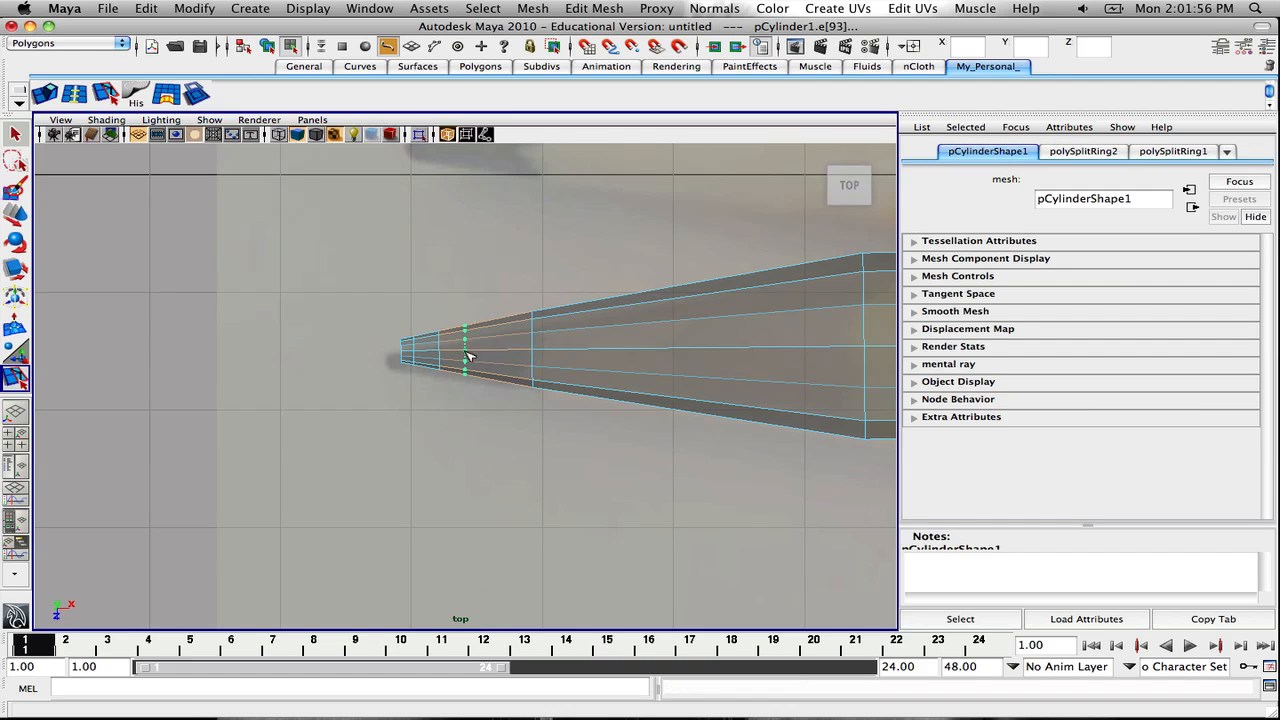
left_click(530, 350)
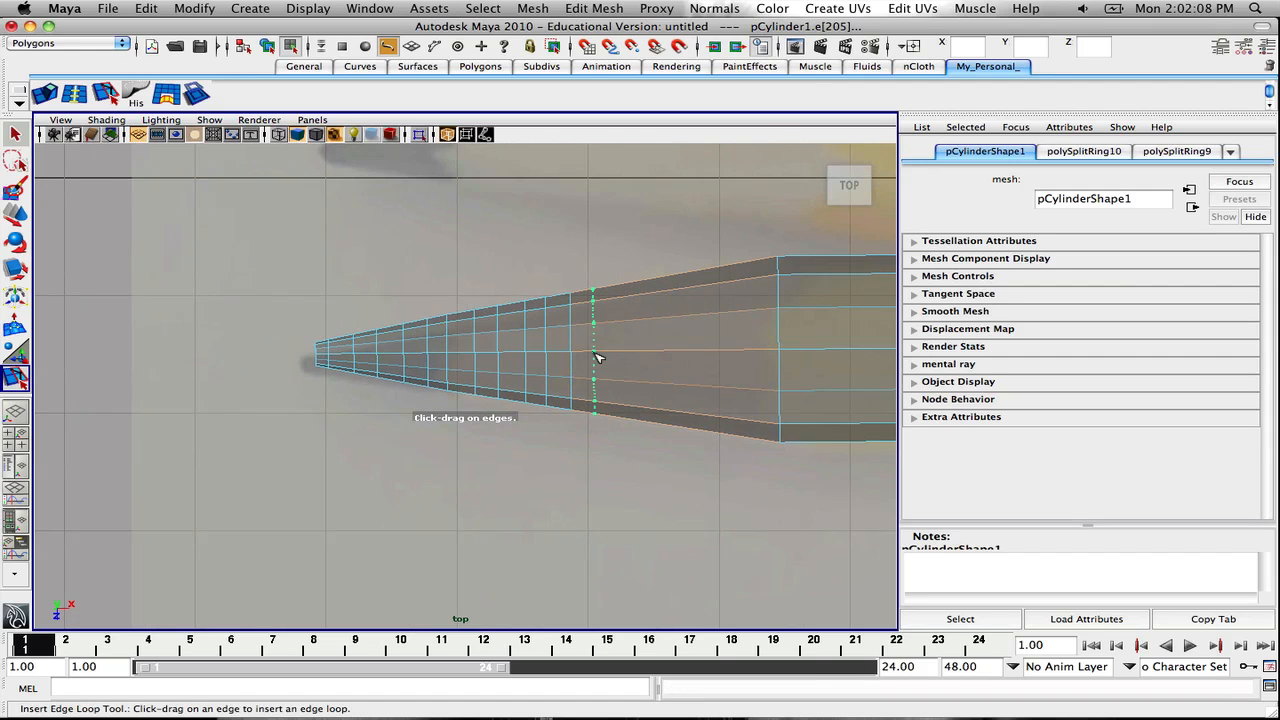
left_click_drag(596, 350, 624, 356)
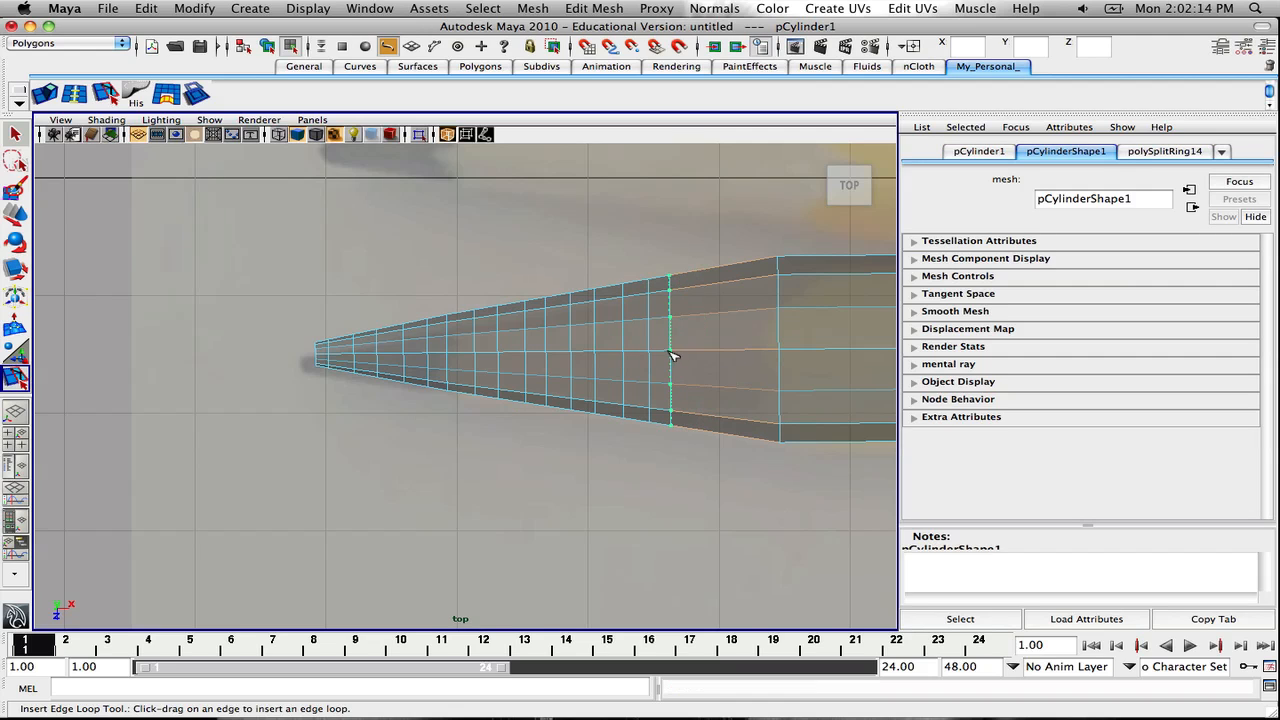
left_click_drag(664, 350, 704, 350)
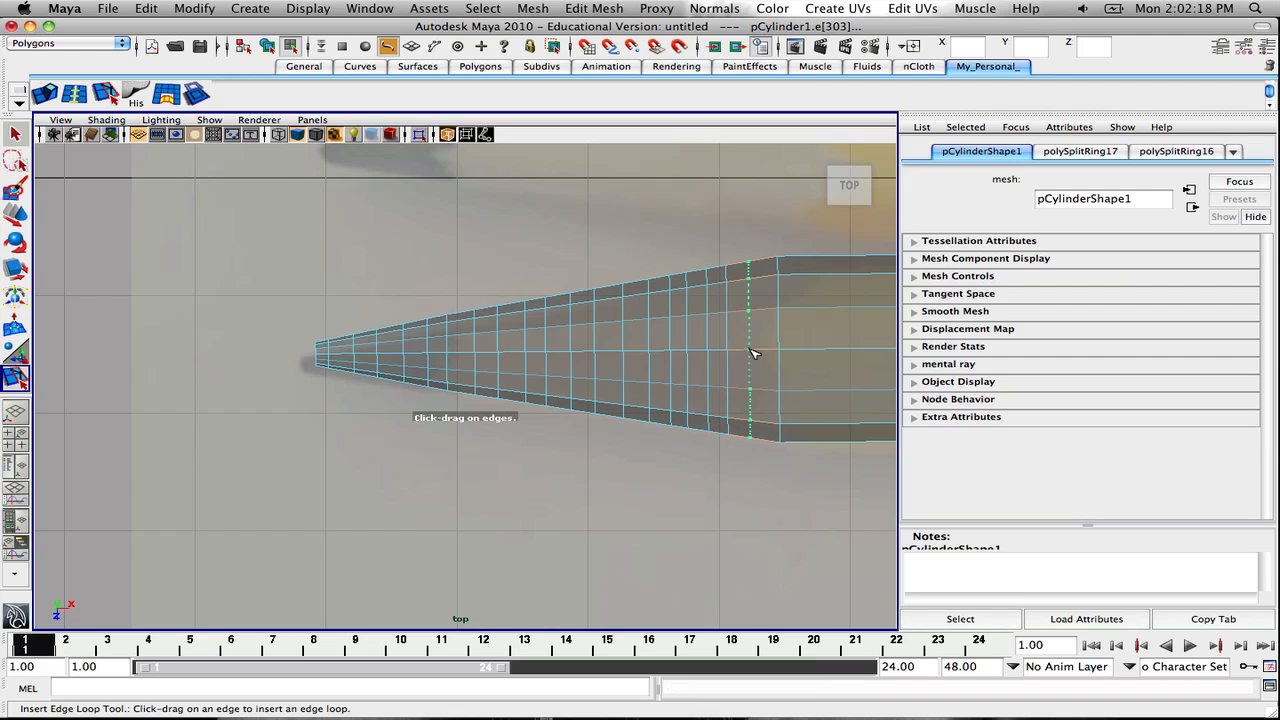
left_click_drag(748, 350, 762, 350)
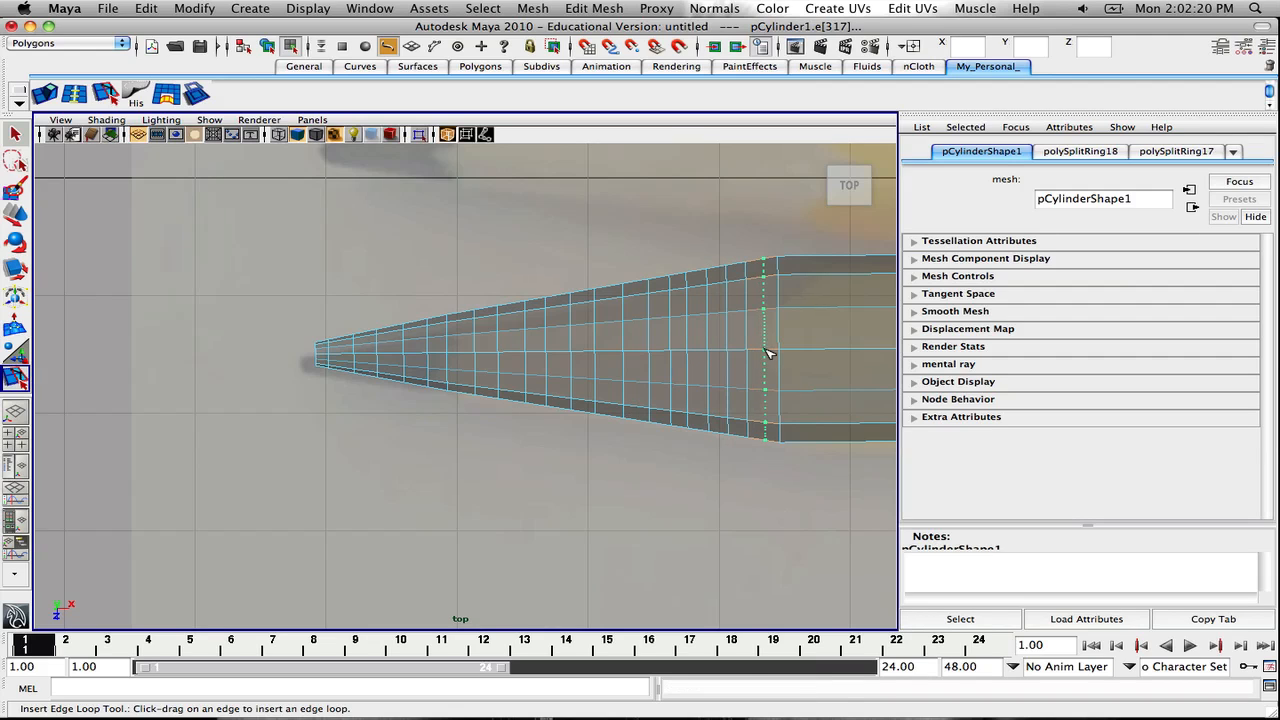
left_click(764, 350)
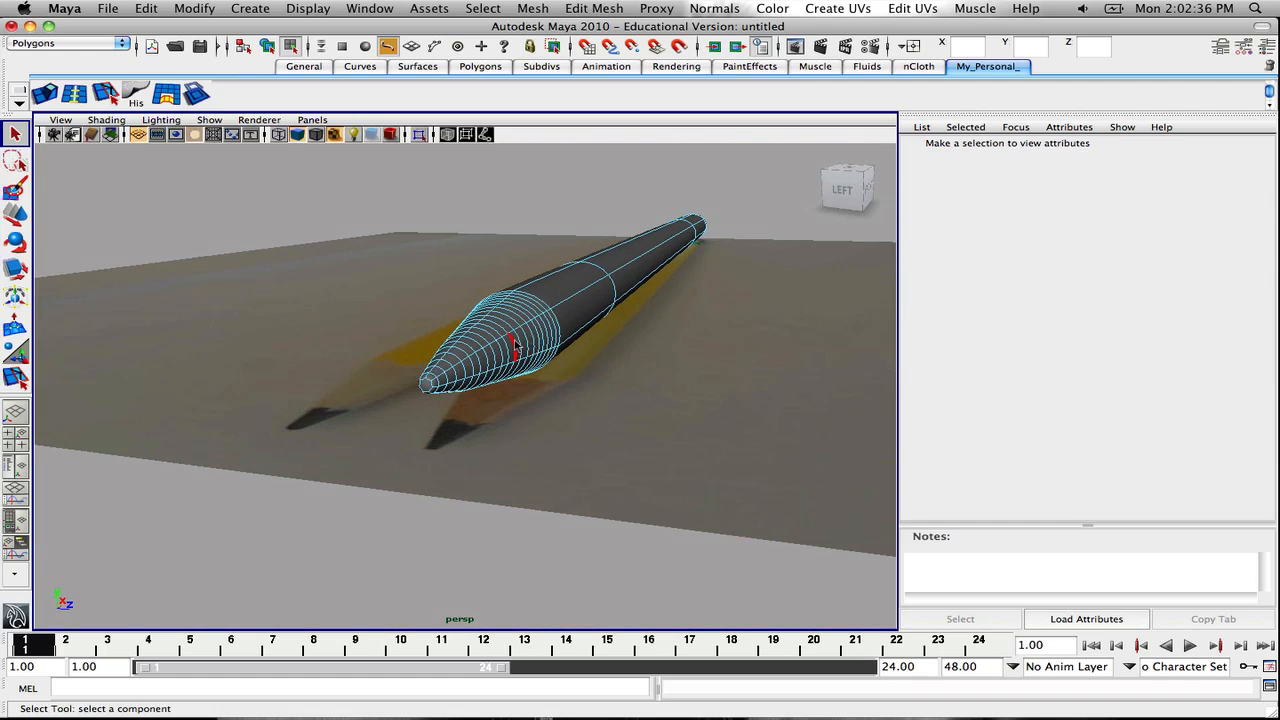
Review the tip in perspective and return to Object Mode via the marking menu
left_click_drag(516, 344, 700, 384)
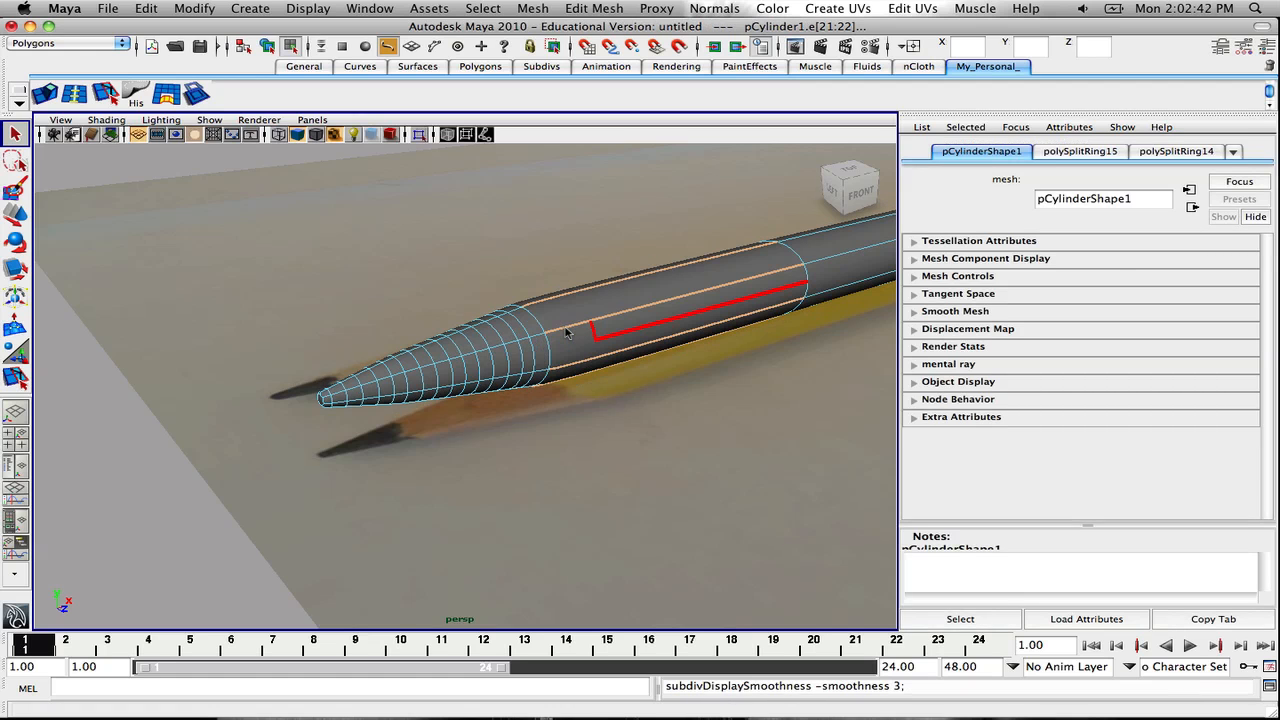
left_click_drag(600, 350, 464, 360)
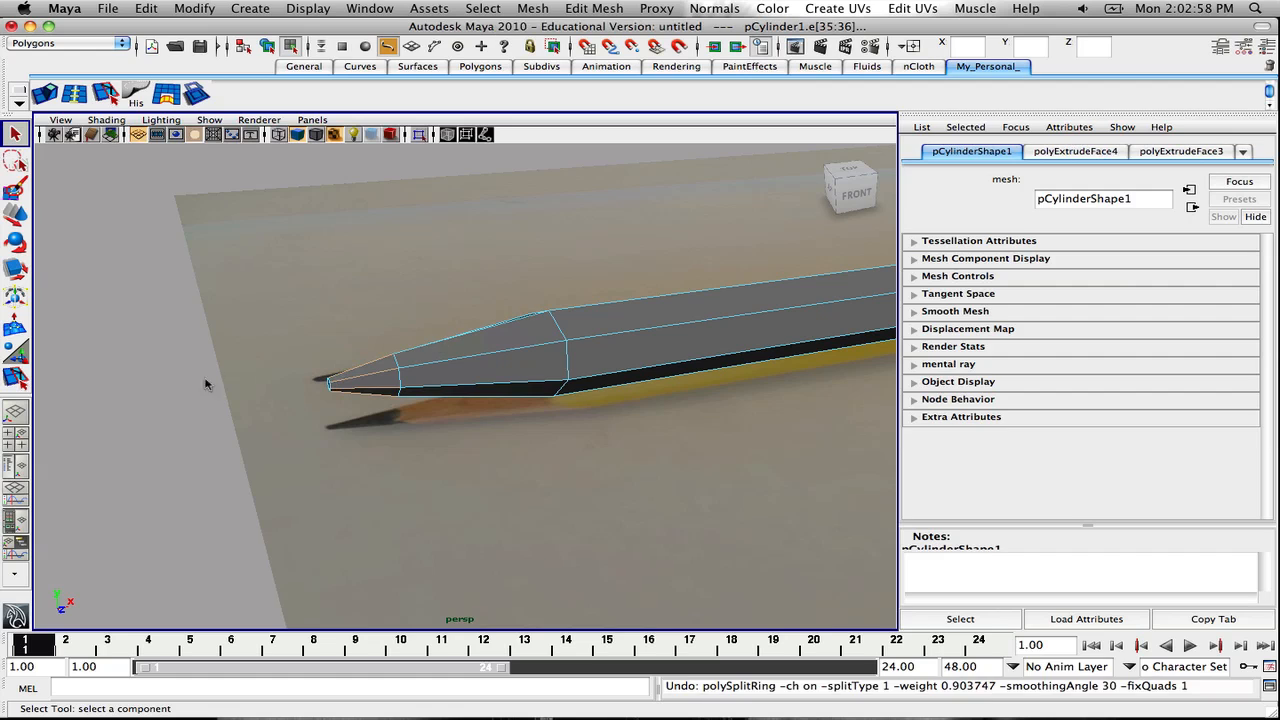
right_click(500, 380)
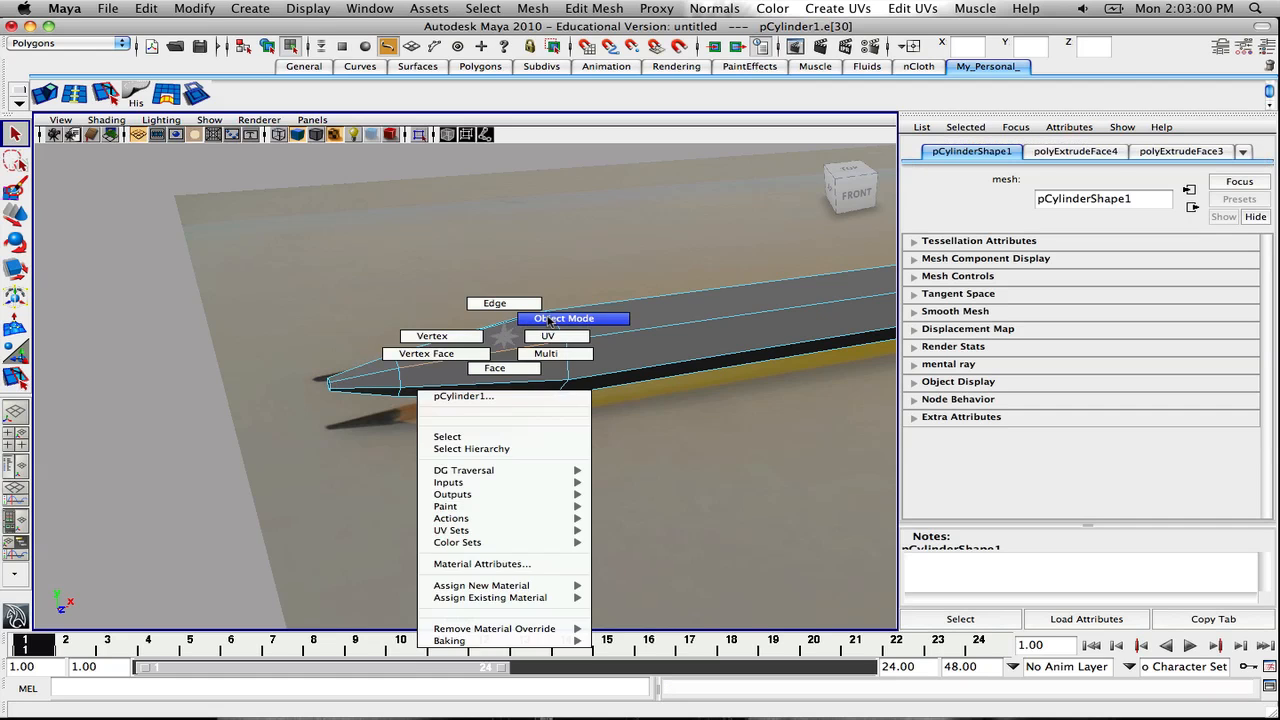
left_click(564, 318)
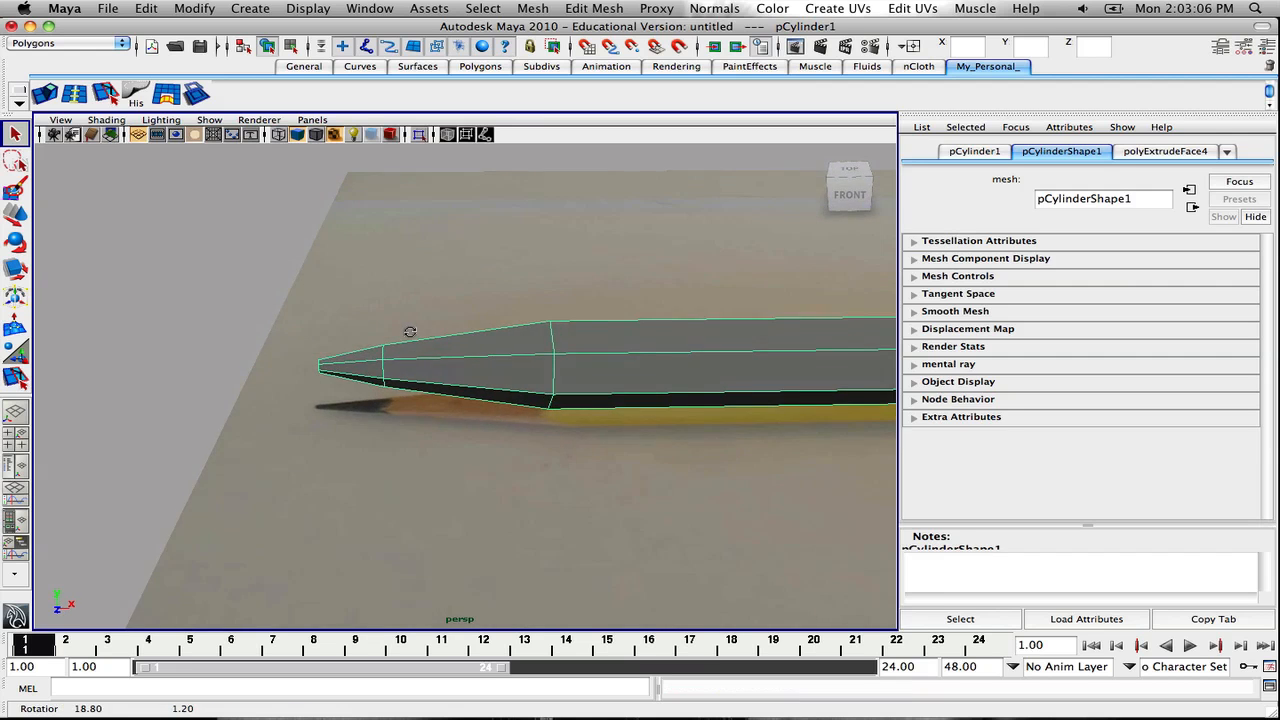
left_click_drag(410, 332, 328, 358)
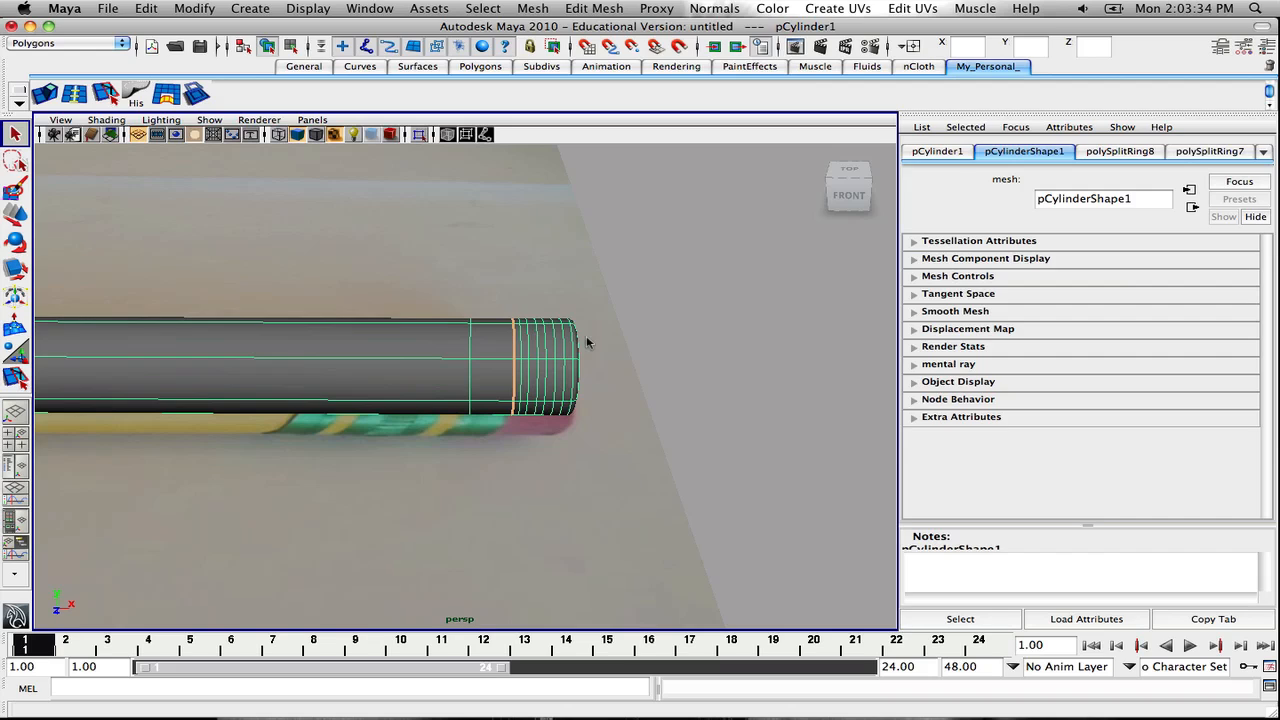
mouse_move(572, 350)
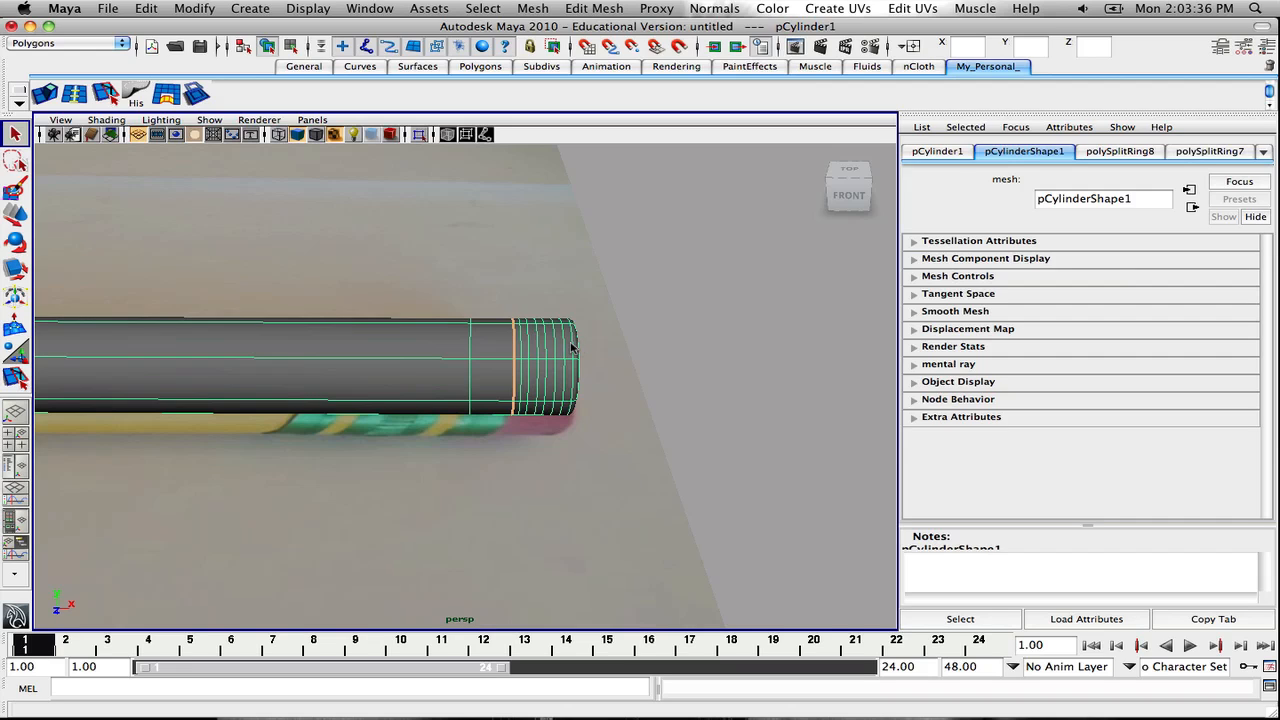
mouse_move(484, 352)
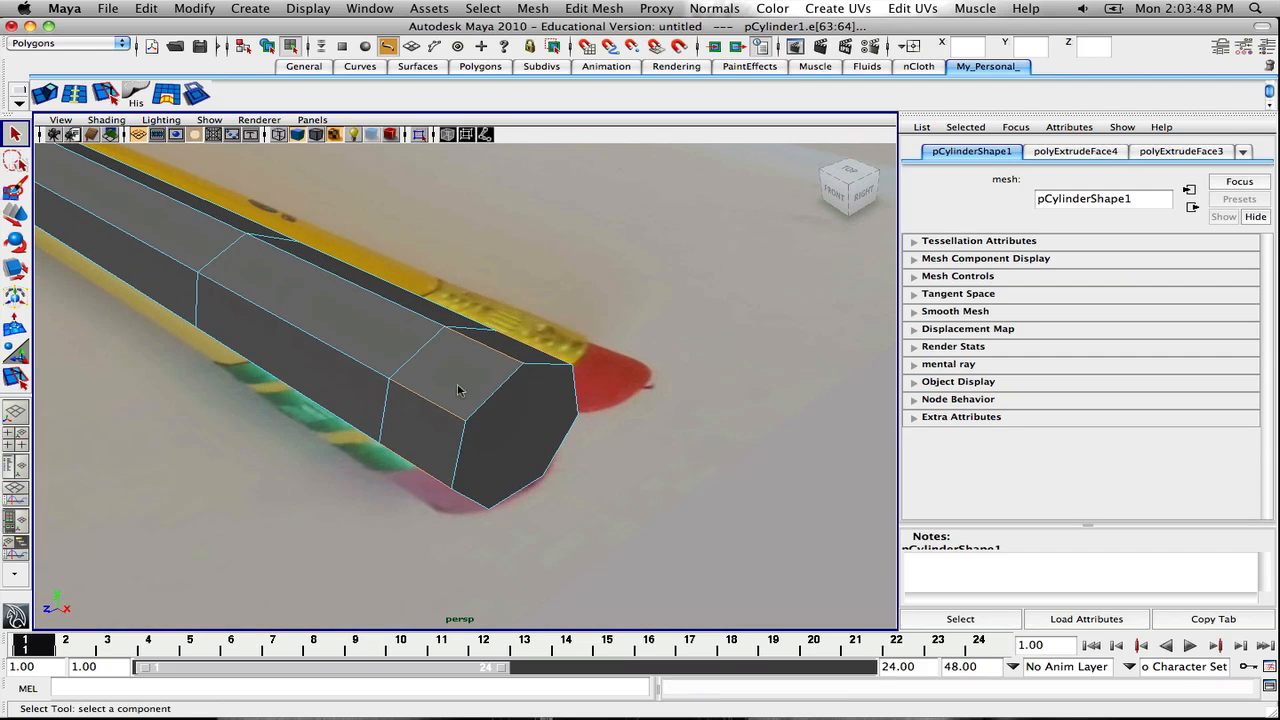
Tumble around the eraser end and switch to face selection mode
left_click_drag(460, 390, 556, 290)
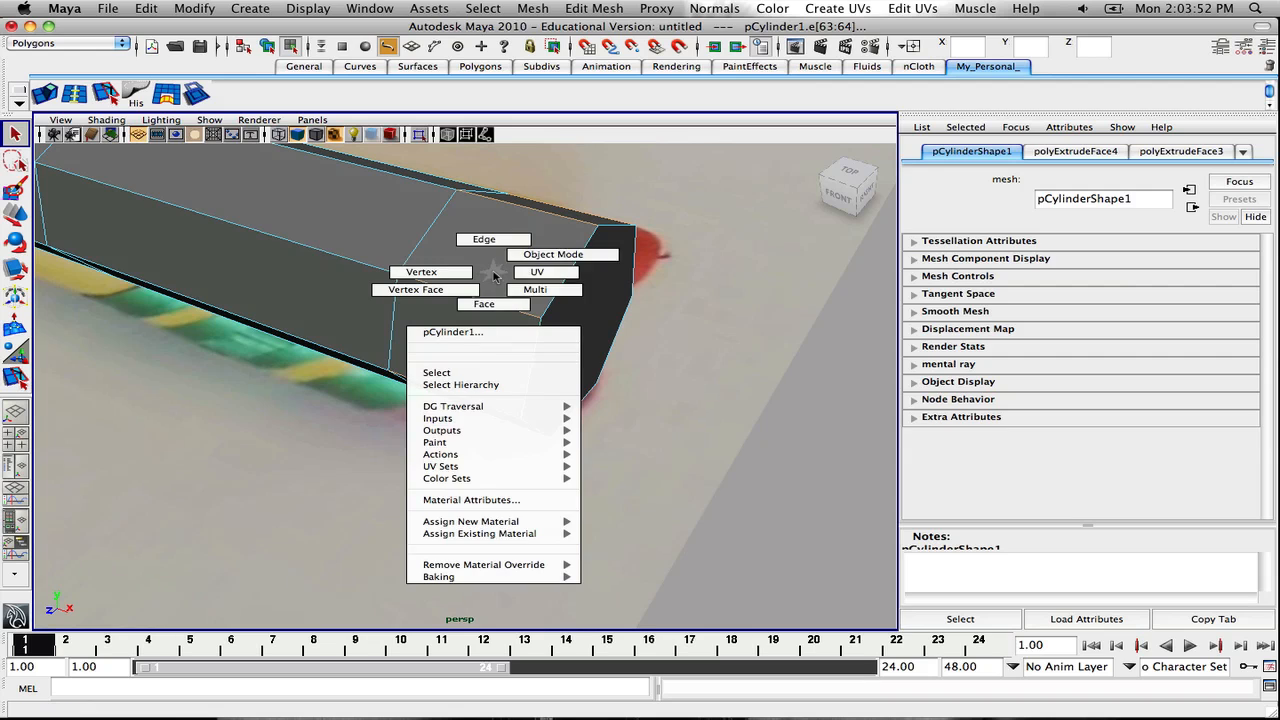
left_click(484, 304)
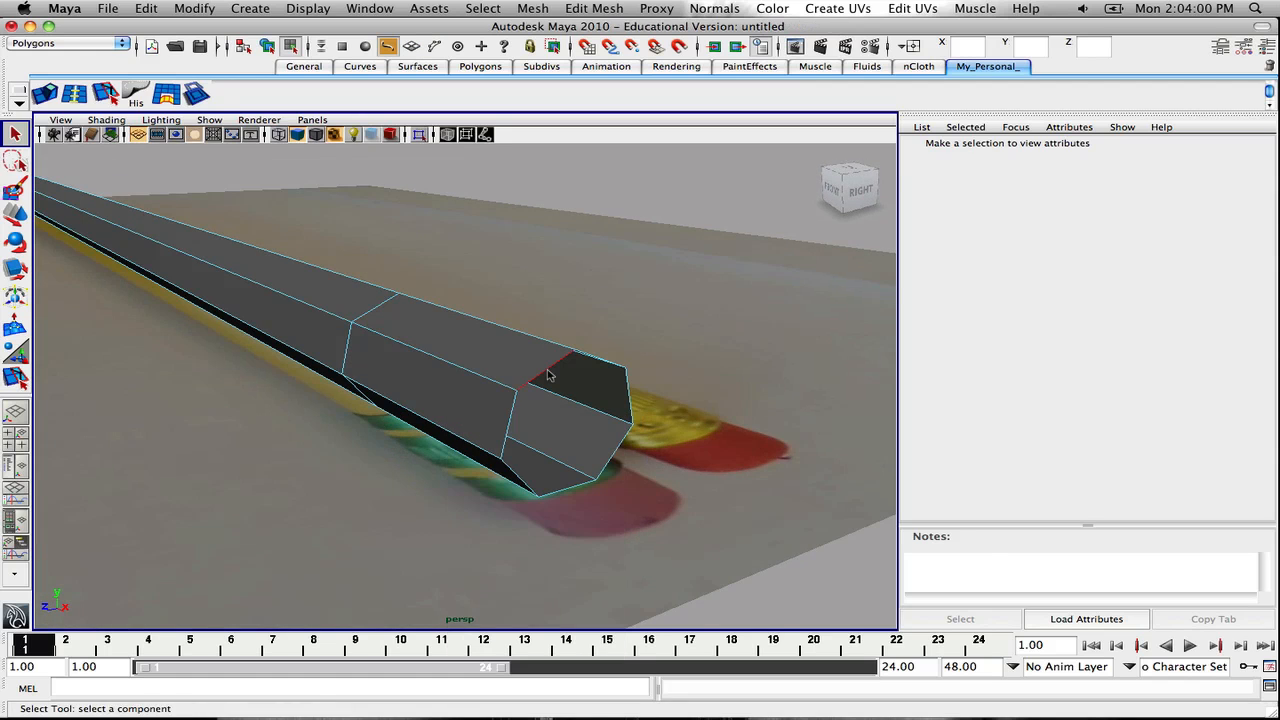
Cap the open eraser end with Mesh > Fill Hole and preview it smoothed
left_click(594, 8)
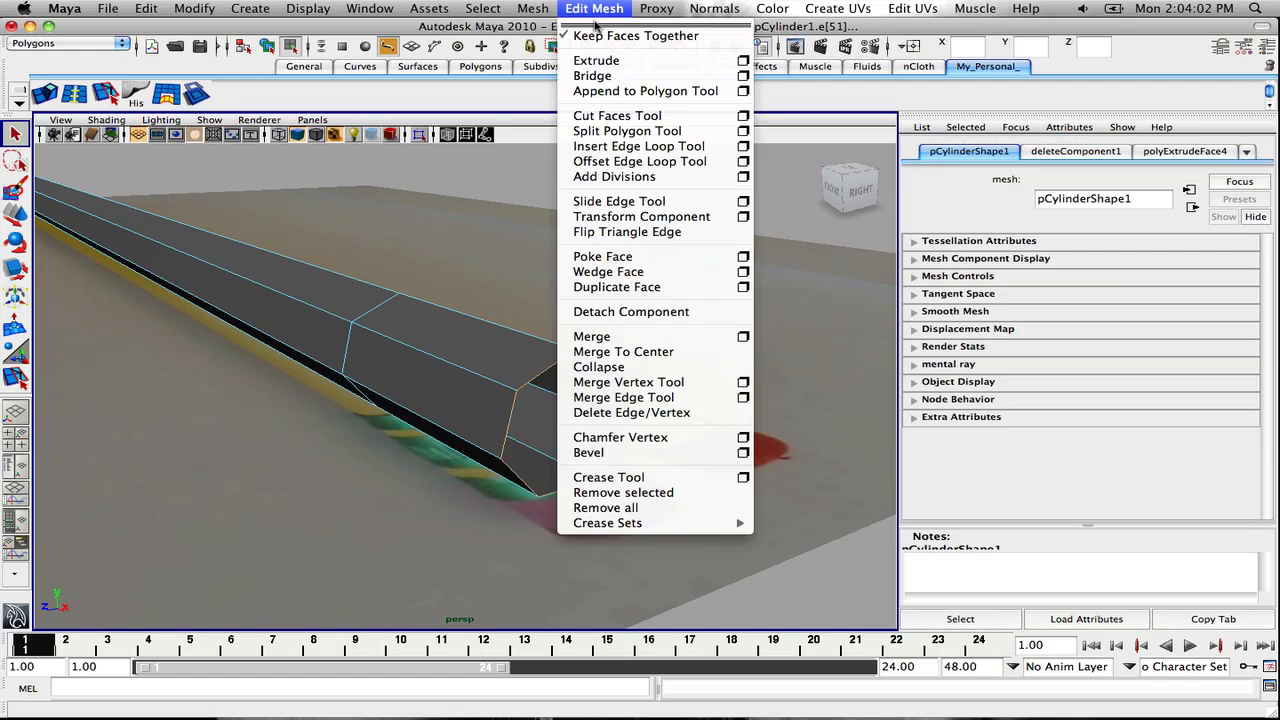
left_click(482, 8)
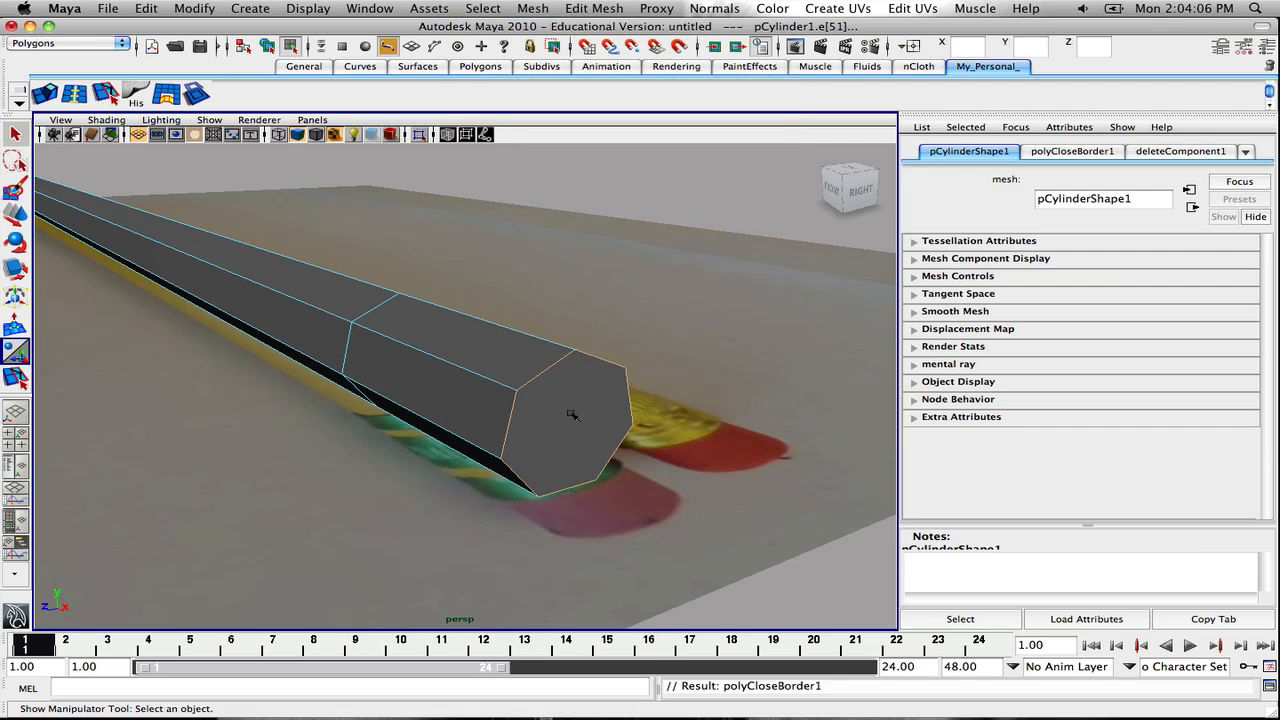
left_click(572, 414)
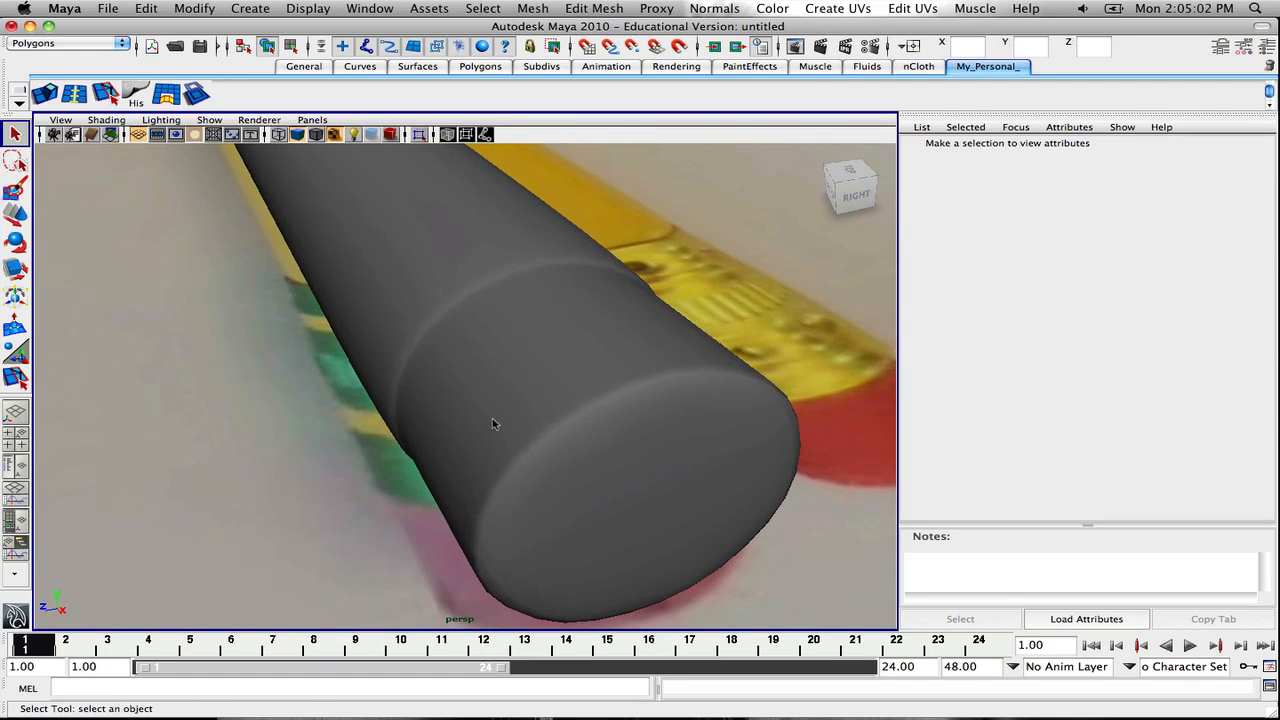
Select the whole pencil mesh and show its tip faceted without smooth preview
left_click(490, 420)
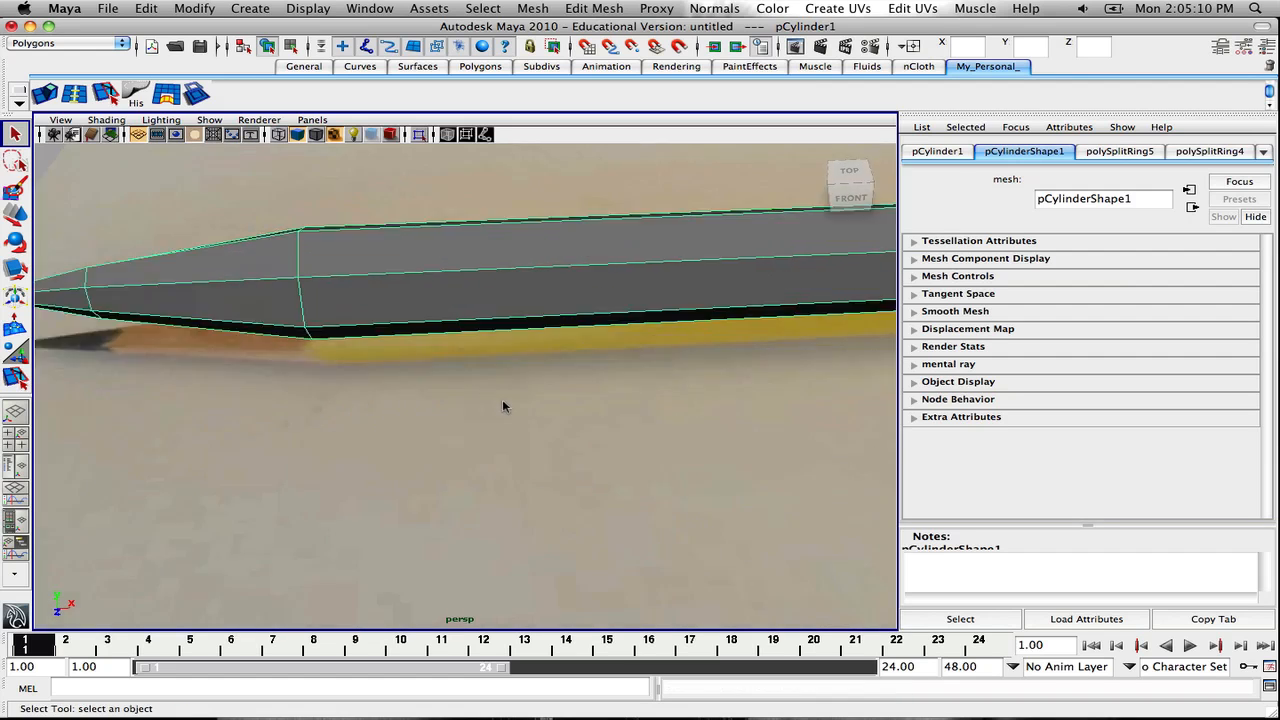
Select the tip vertices and edges and undo the recent polySplitRing edge-loop insertions
left_click_drag(504, 408, 348, 420)
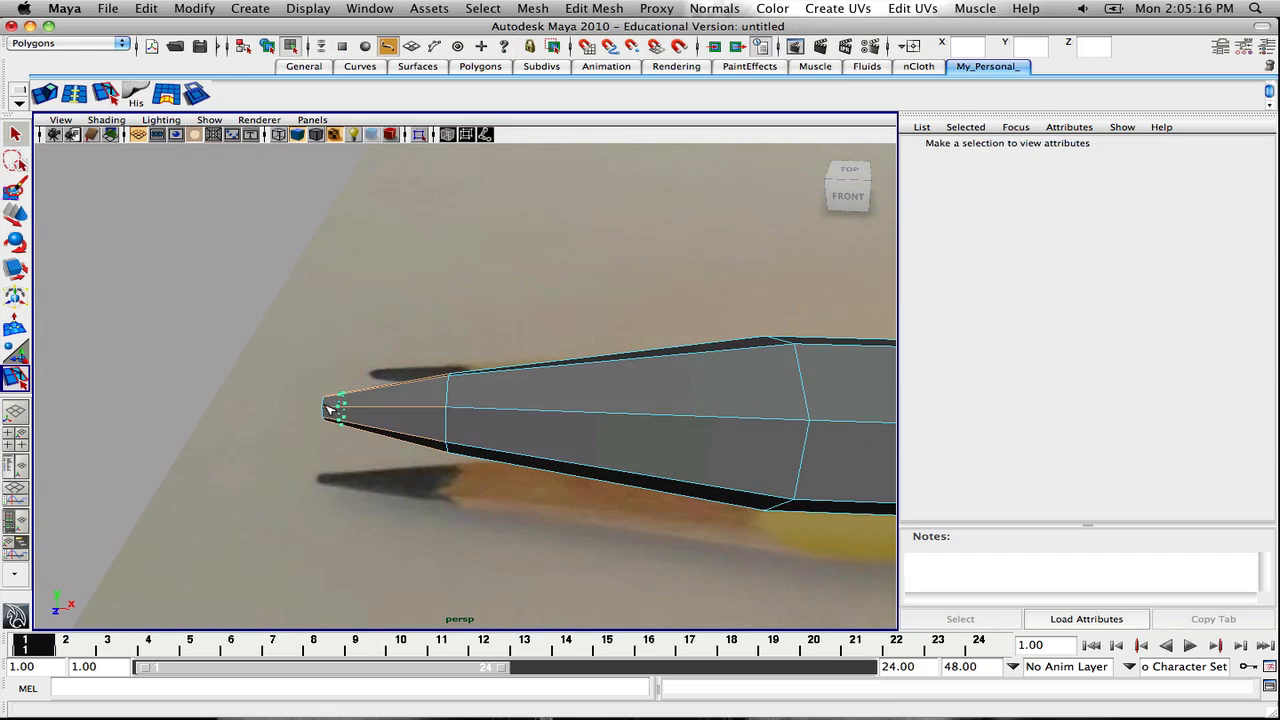
left_click(336, 408)
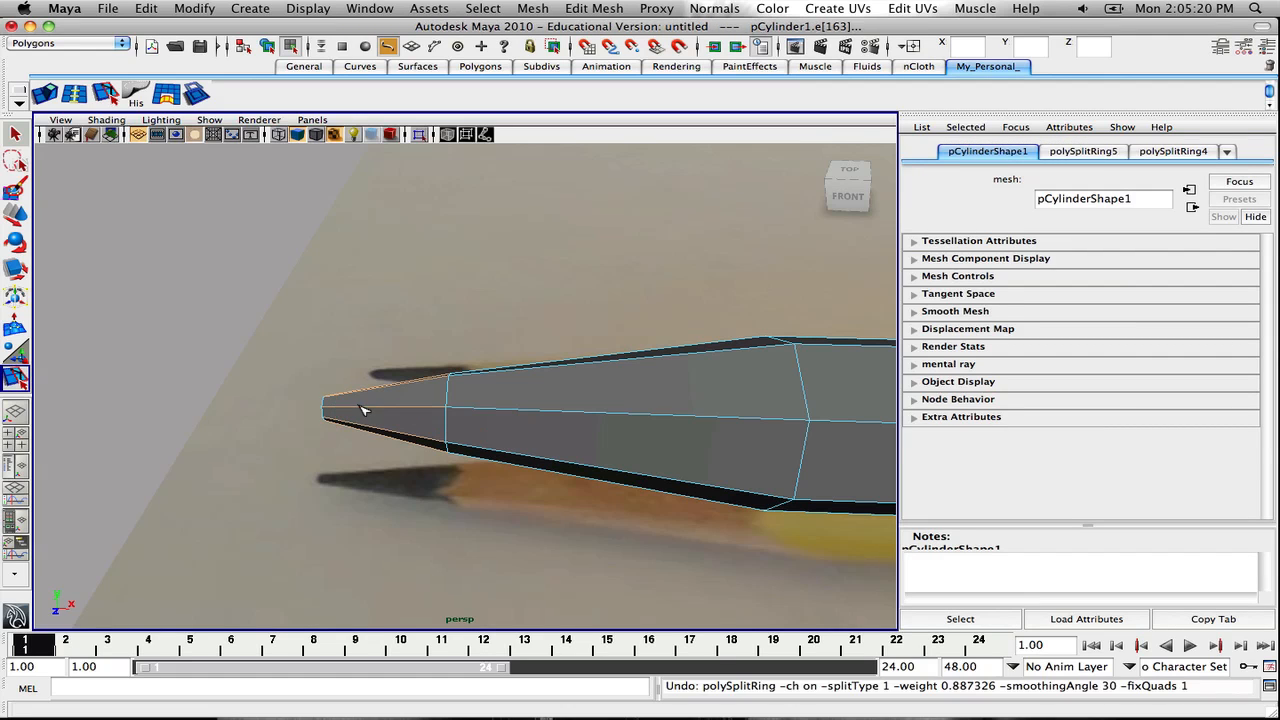
left_click(372, 404)
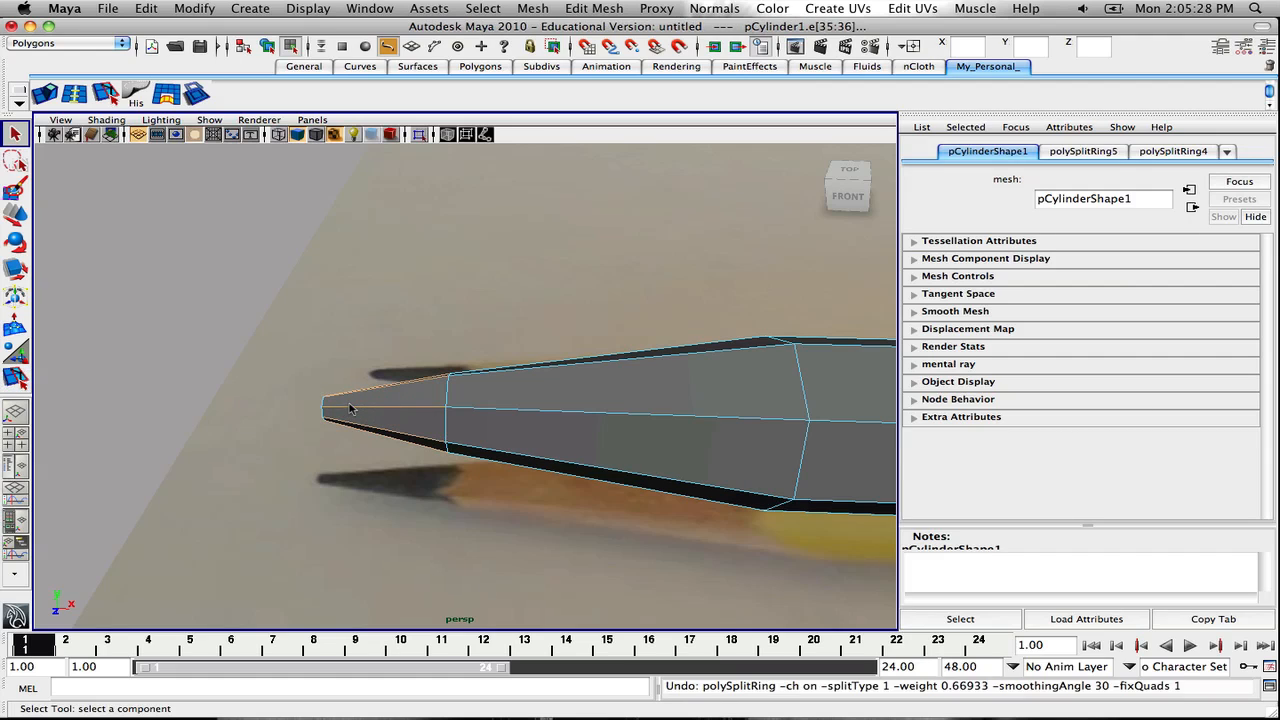
left_click(16, 378)
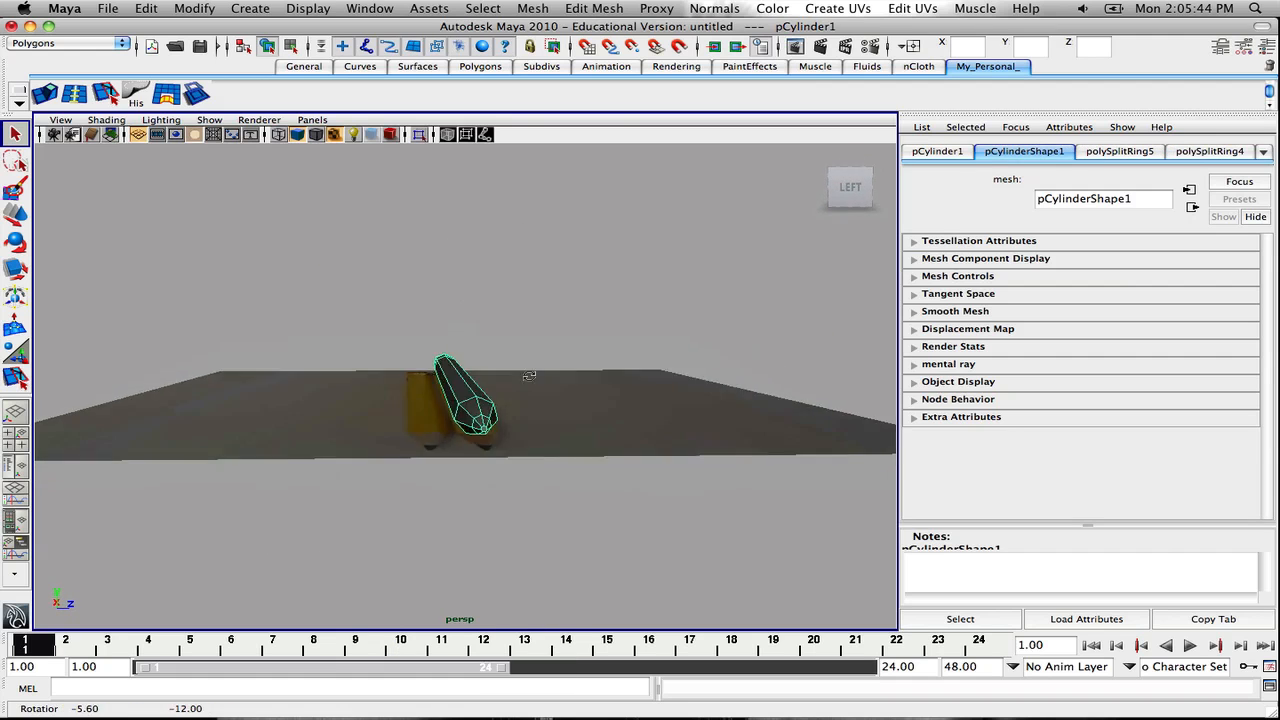
Orbit out to show the full pencil lying along its photographed counterpart
left_click_drag(530, 376, 470, 404)
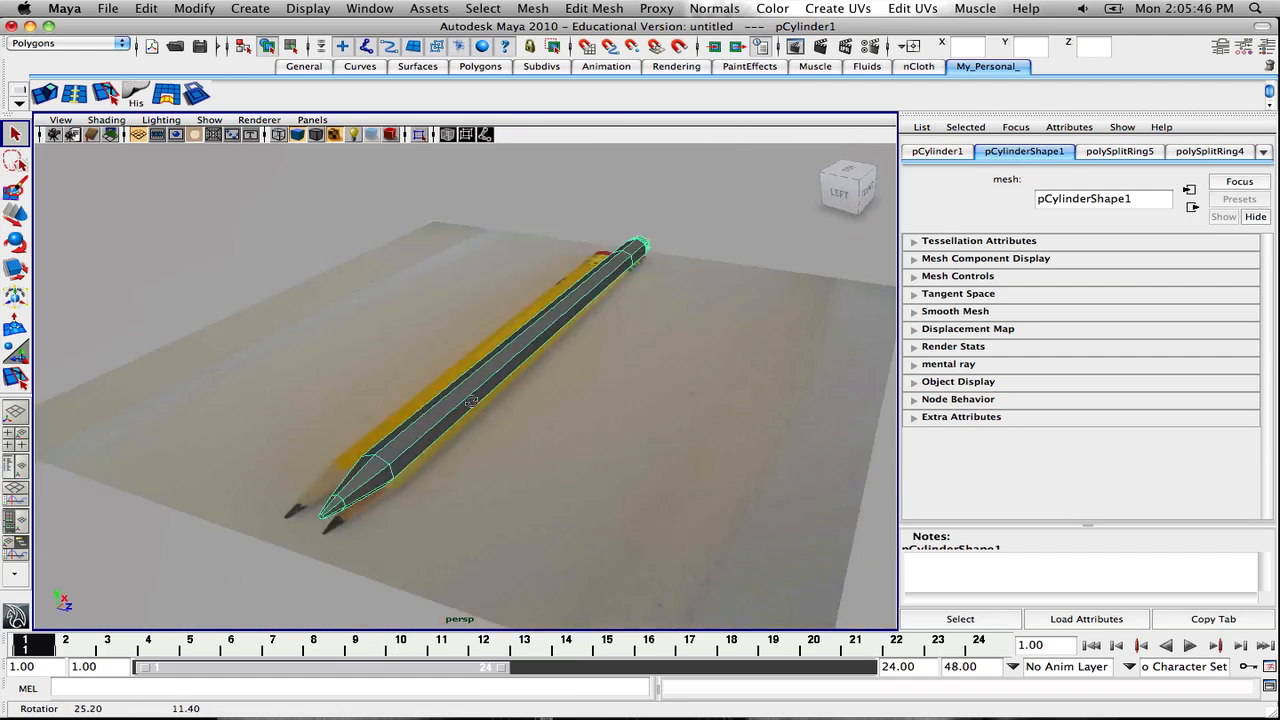